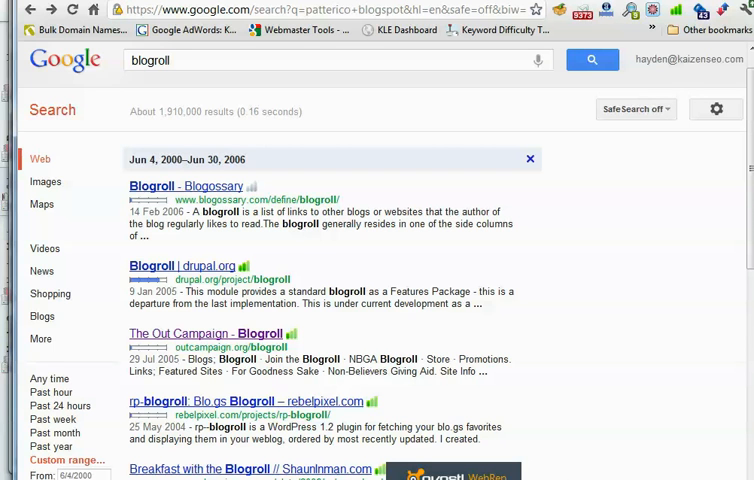
mouse_move(621, 285)
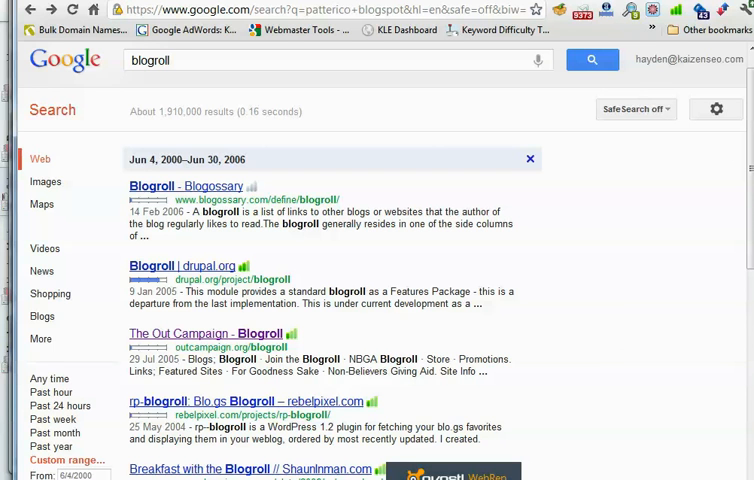
mouse_move(601, 342)
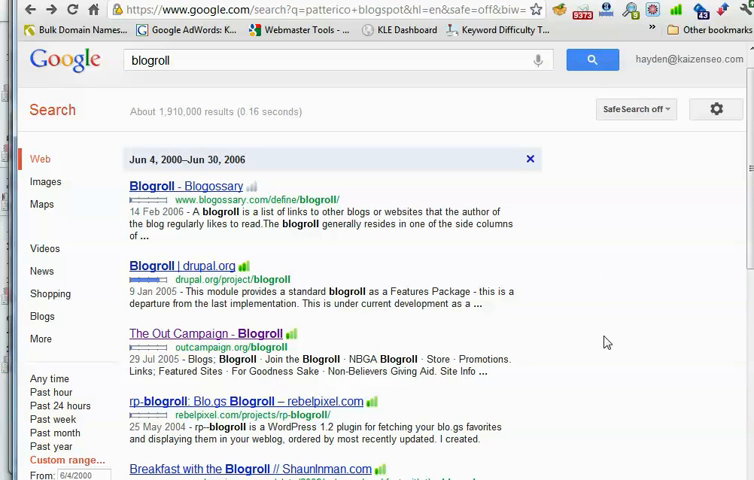
mouse_move(651, 236)
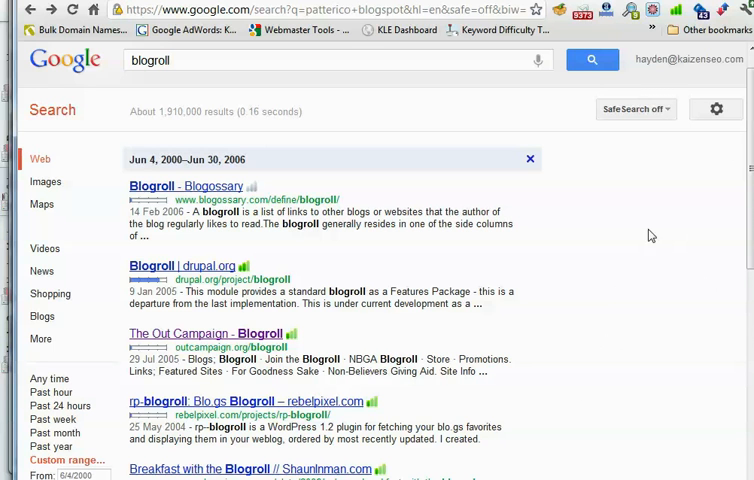
mouse_move(611, 403)
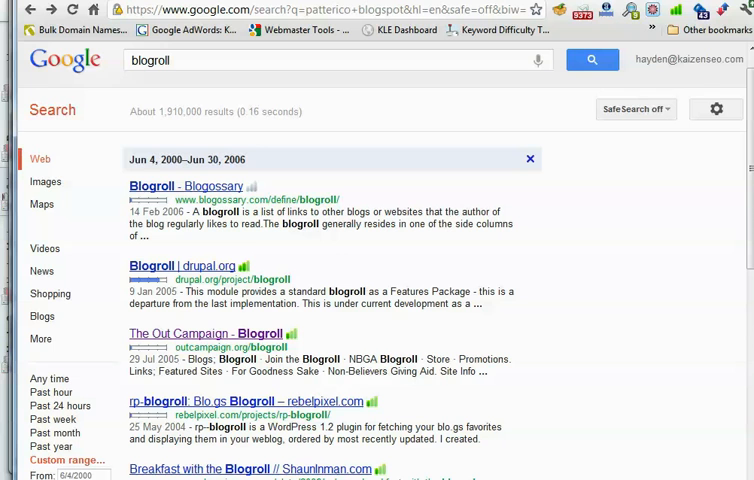
mouse_move(750, 200)
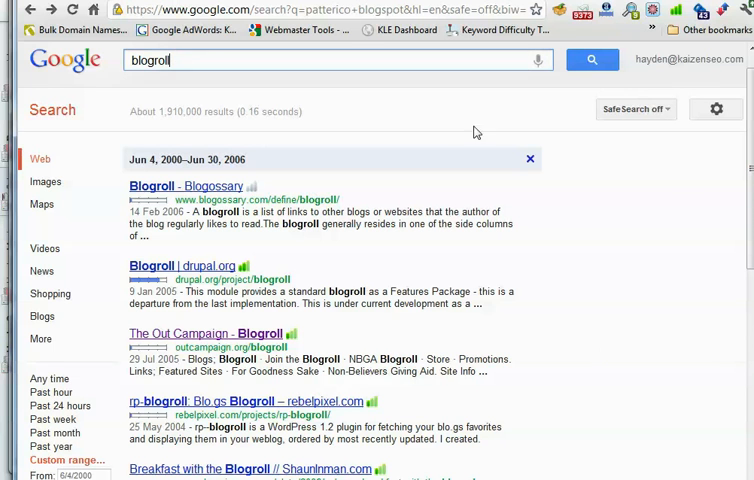
mouse_move(748, 180)
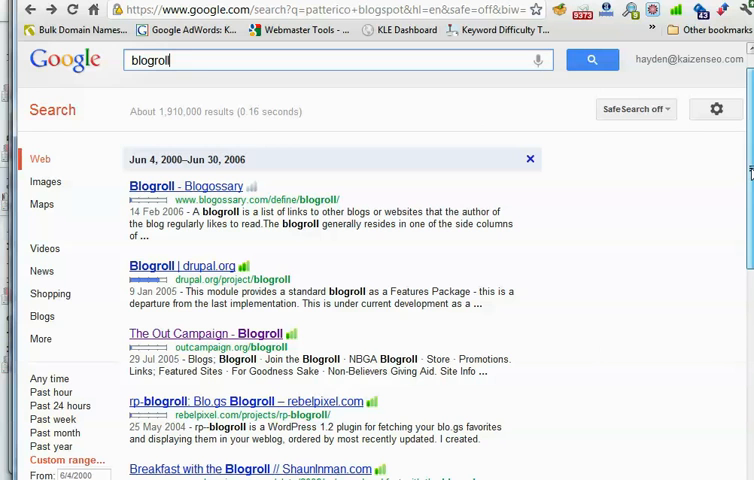
- Scroll the June 2000–June 2006 'blogroll' results to The Out Campaign - Blogroll result
scroll("down", 3)
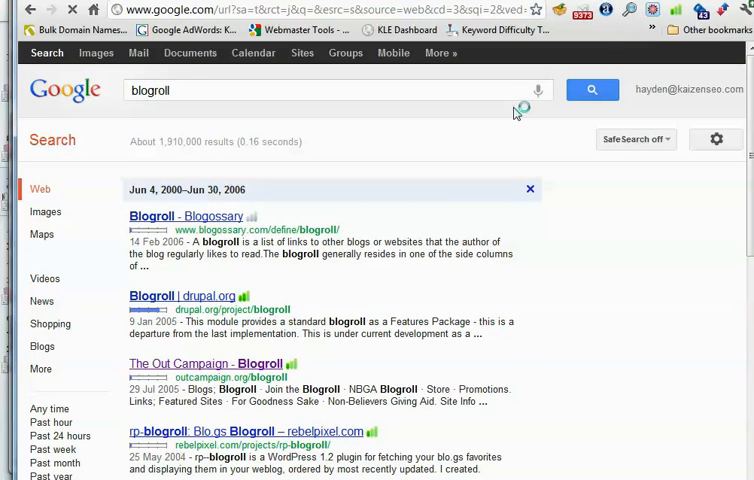
- Open outcampaign.org/blogroll and scroll through its list of linked blogs and back up
left_click(205, 363)
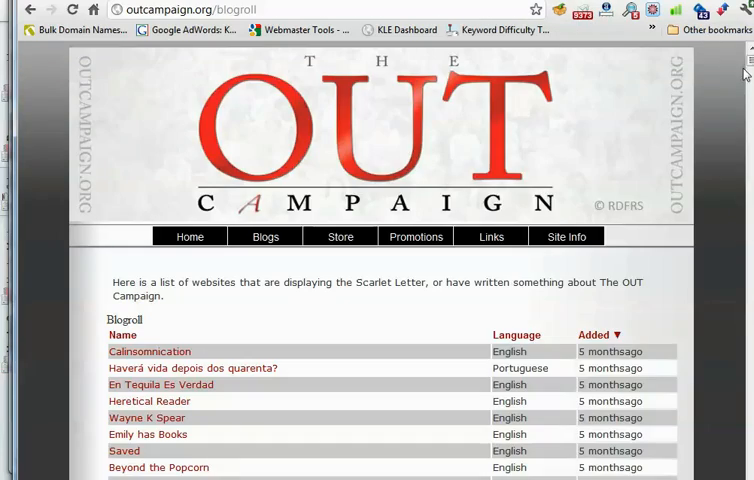
scroll("down", 3)
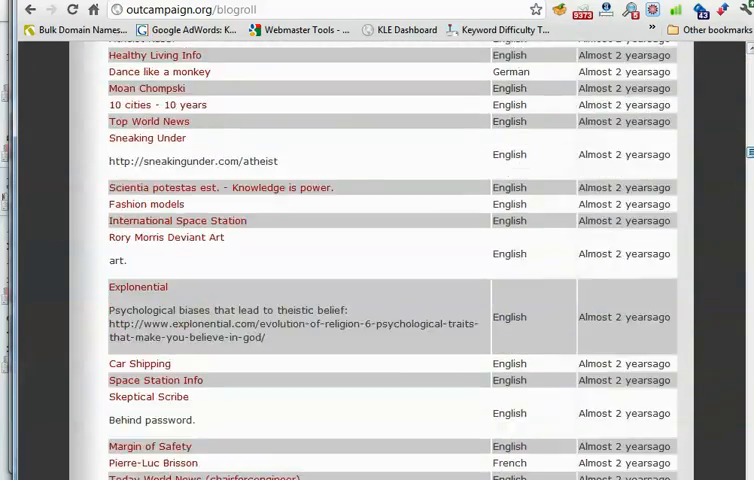
scroll("down", 3)
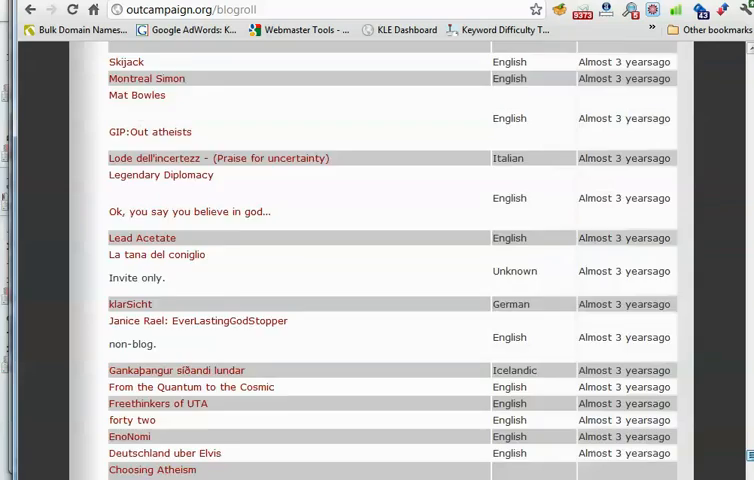
scroll("up", 3)
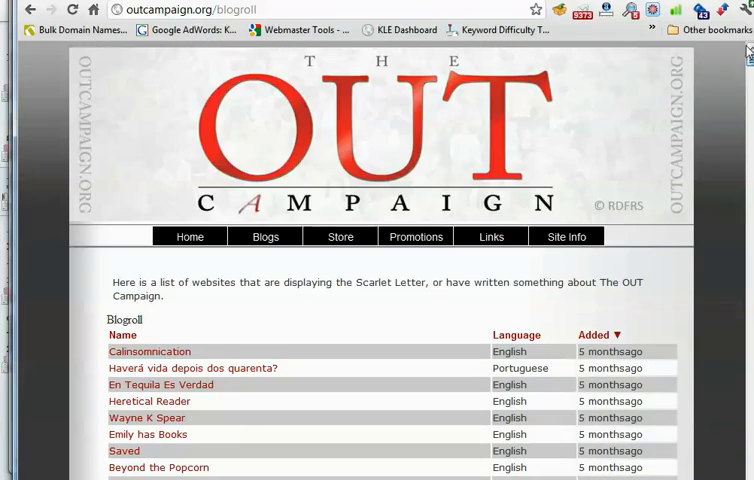
mouse_move(437, 136)
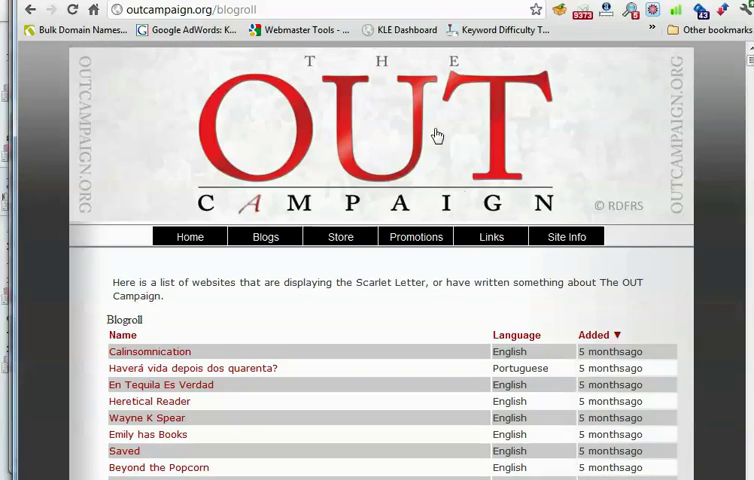
mouse_move(500, 317)
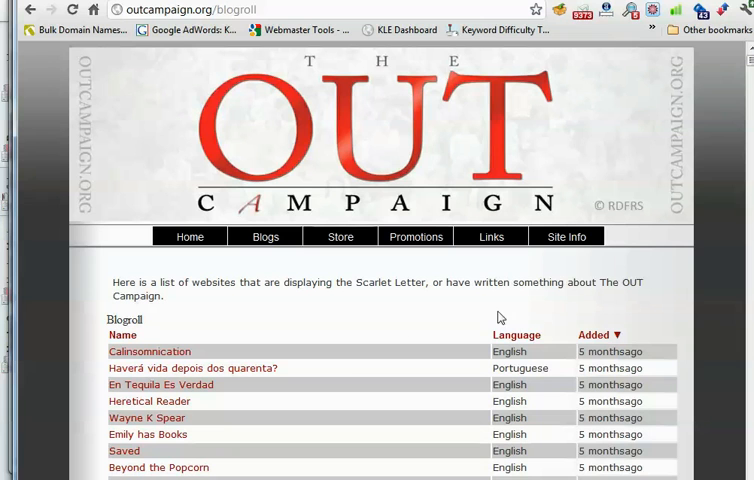
mouse_move(490, 224)
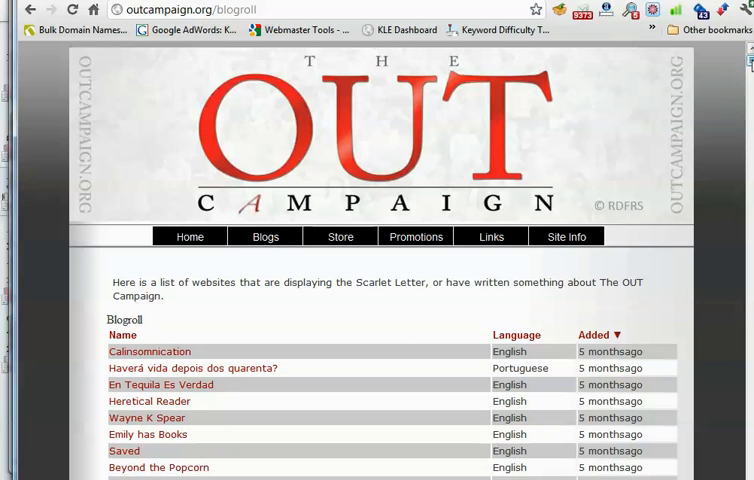
mouse_move(511, 129)
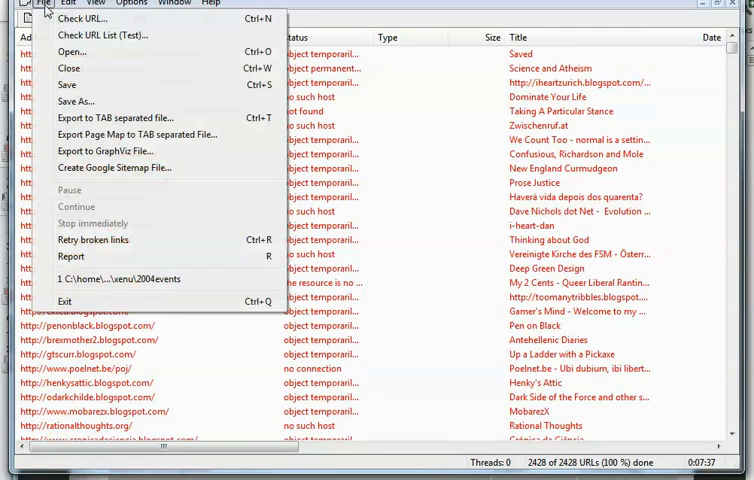
left_click(80, 18)
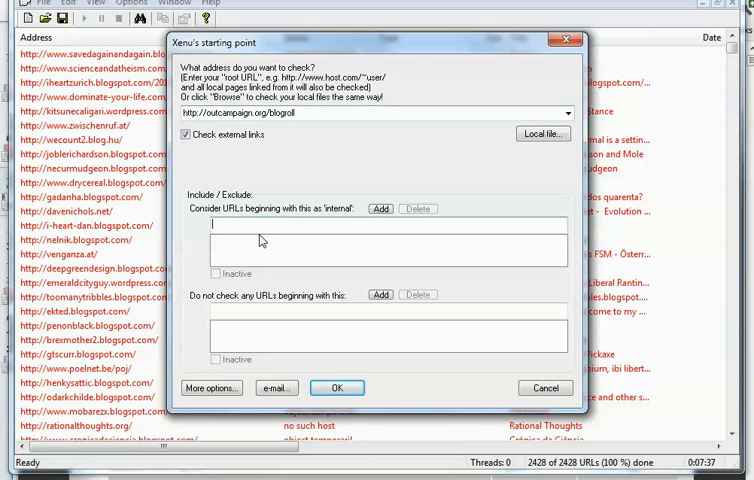
mouse_move(305, 260)
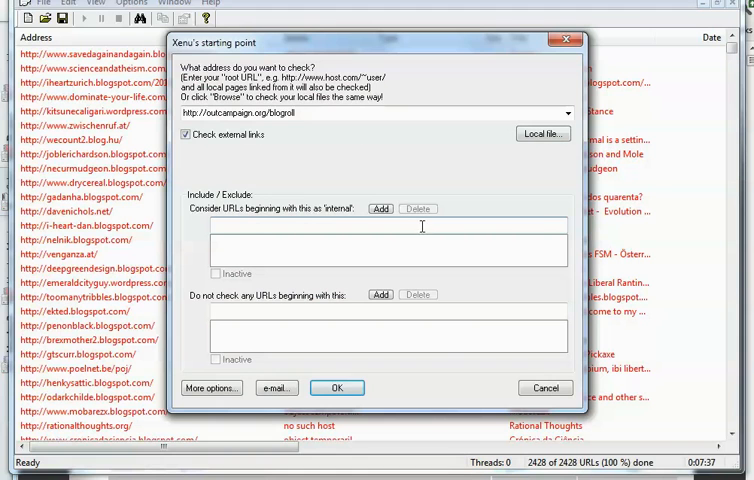
mouse_move(585, 62)
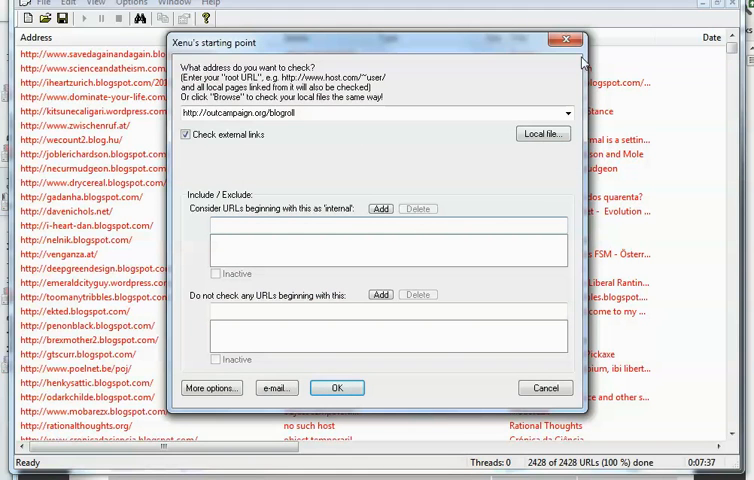
mouse_move(564, 40)
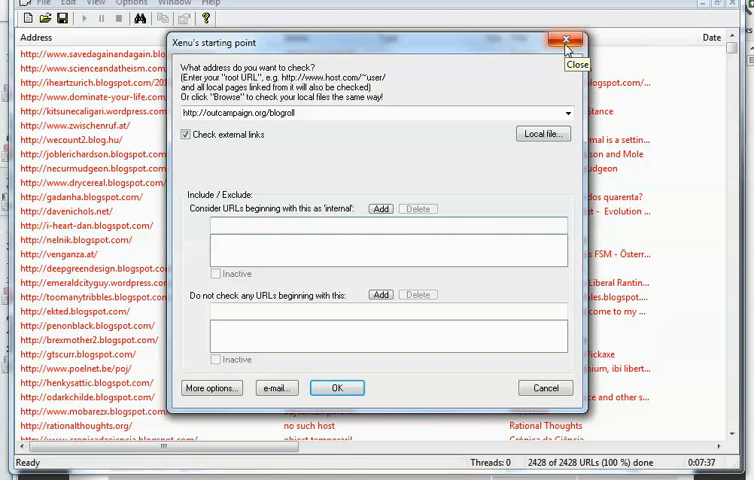
mouse_move(548, 48)
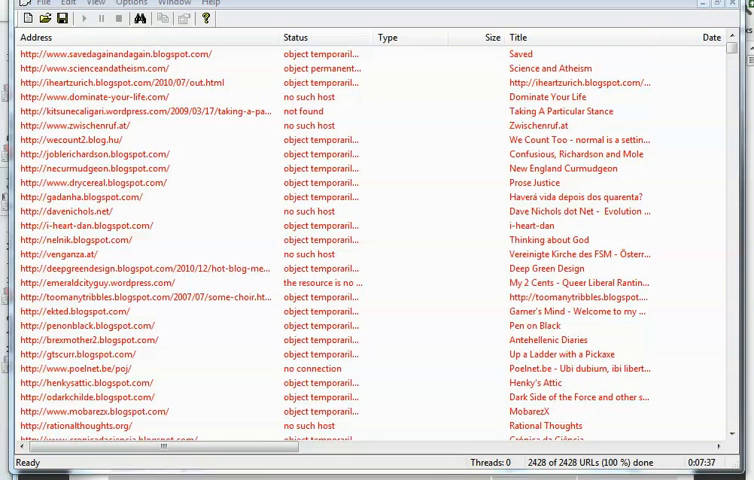
left_click(131, 3)
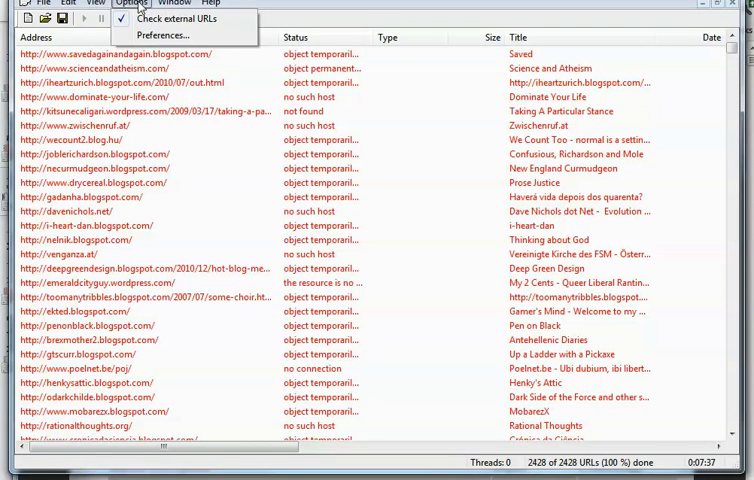
left_click(162, 35)
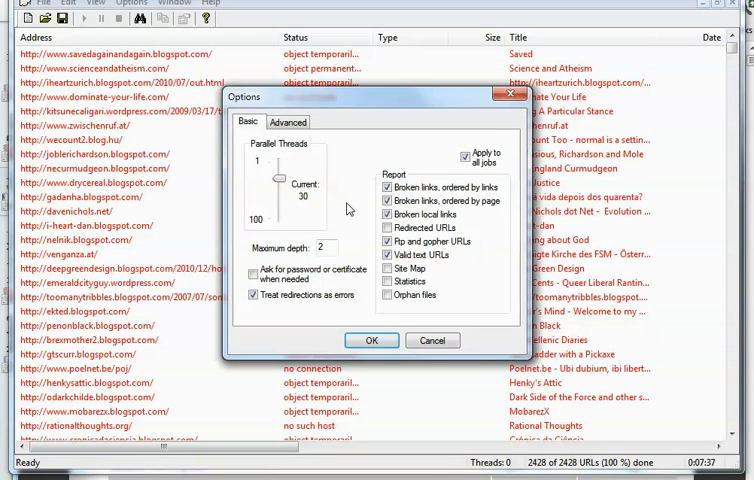
left_click(253, 274)
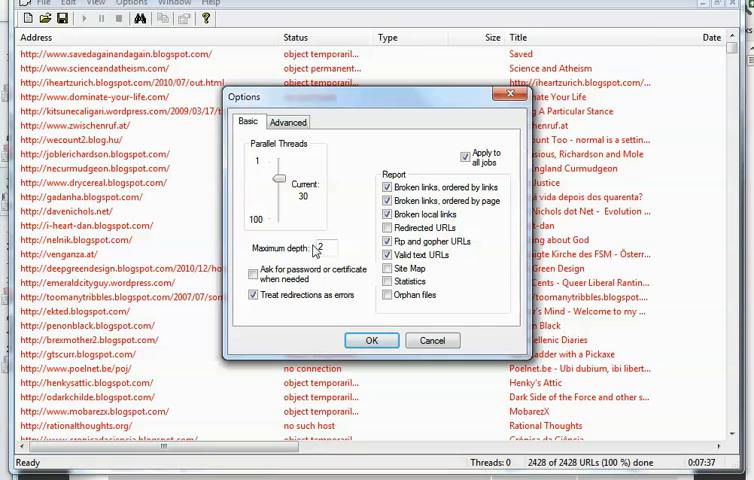
mouse_move(548, 284)
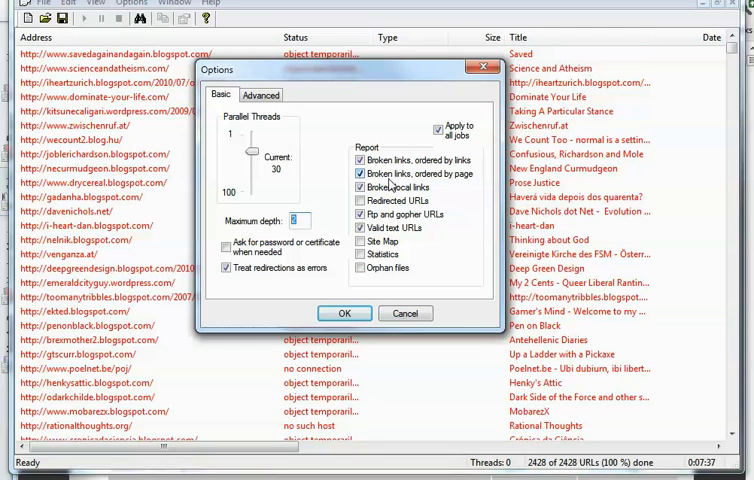
left_click(360, 188)
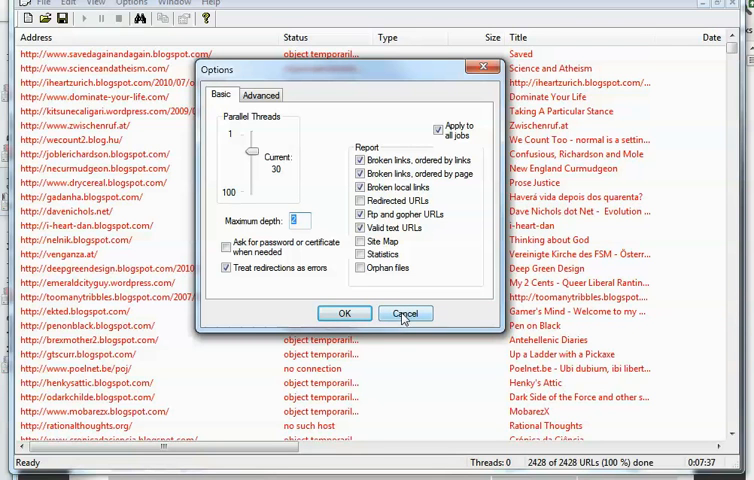
left_click(406, 314)
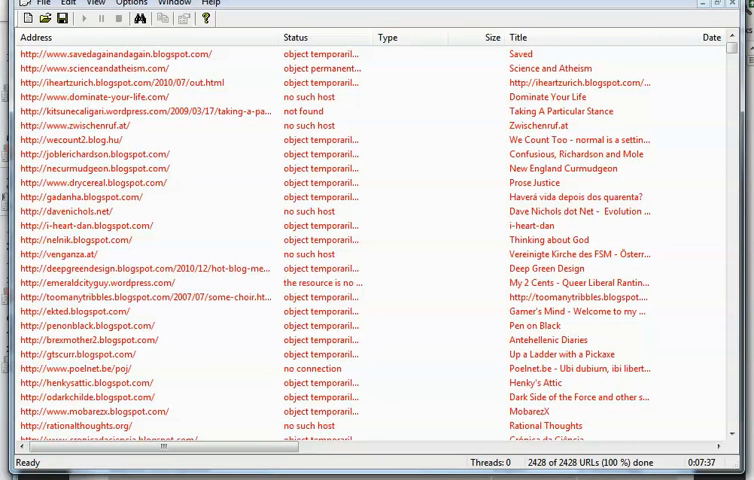
mouse_move(573, 465)
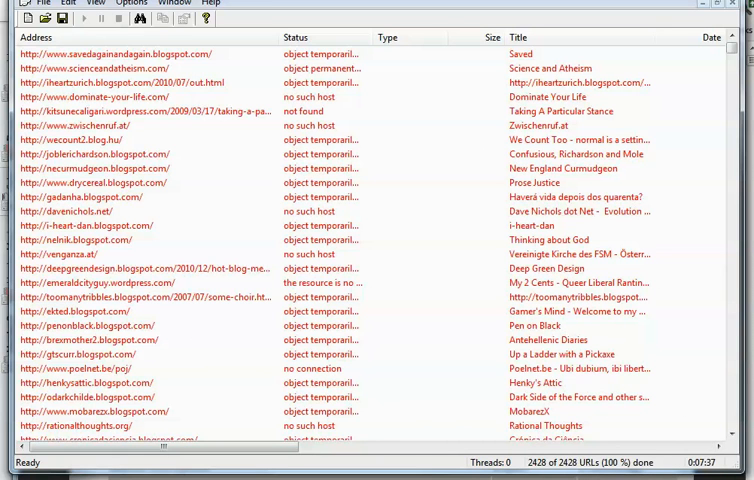
mouse_move(595, 88)
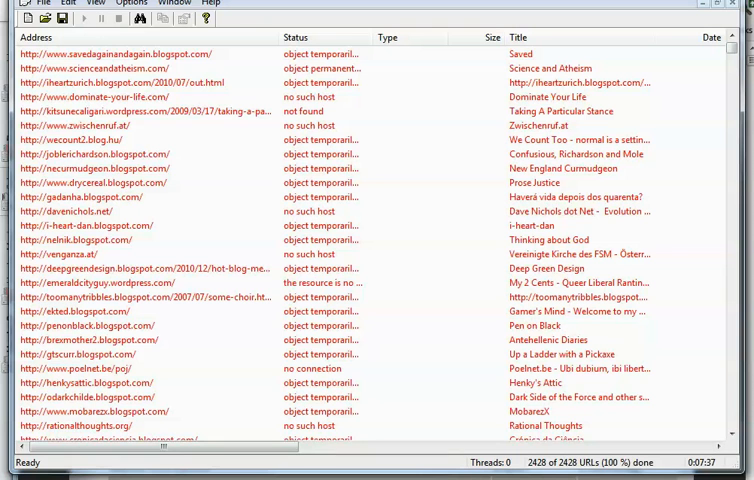
mouse_move(277, 53)
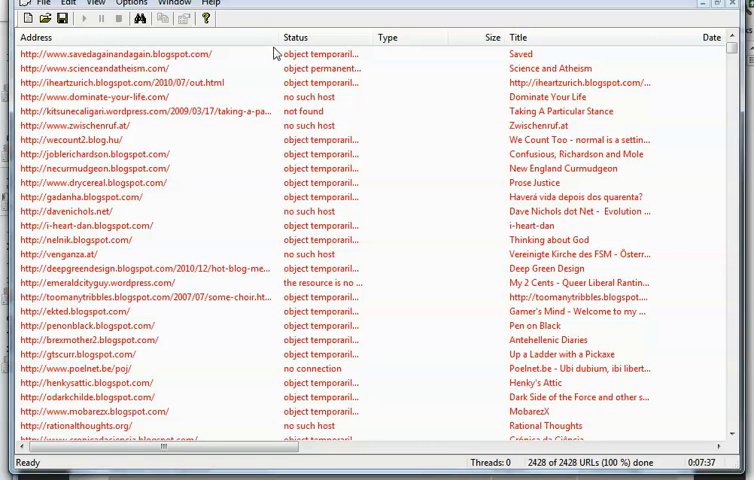
- Move from the Xenu results to the exported xenu-outcampaigndotorg workbook in Excel
left_click(120, 68)
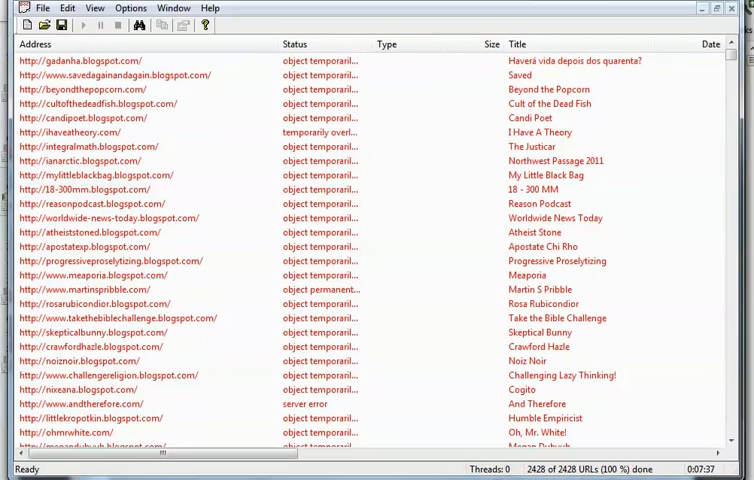
left_click(42, 8)
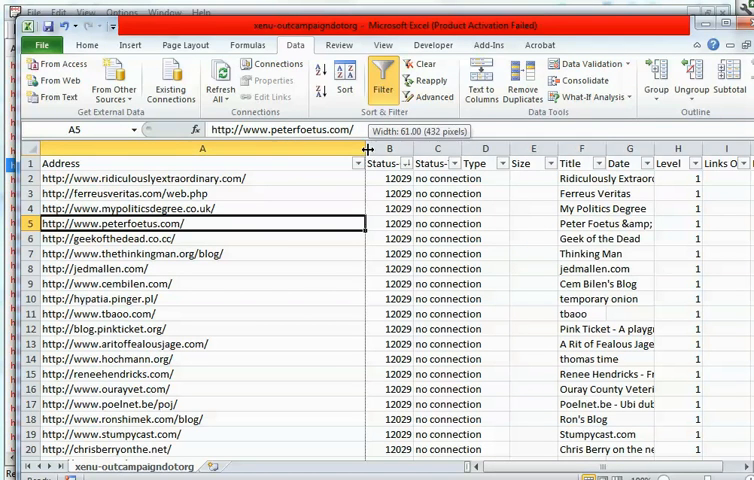
- Resize the Address column and scroll past 'no connection' rows to the 'no such host' entries
left_click_drag(365, 148, 360, 148)
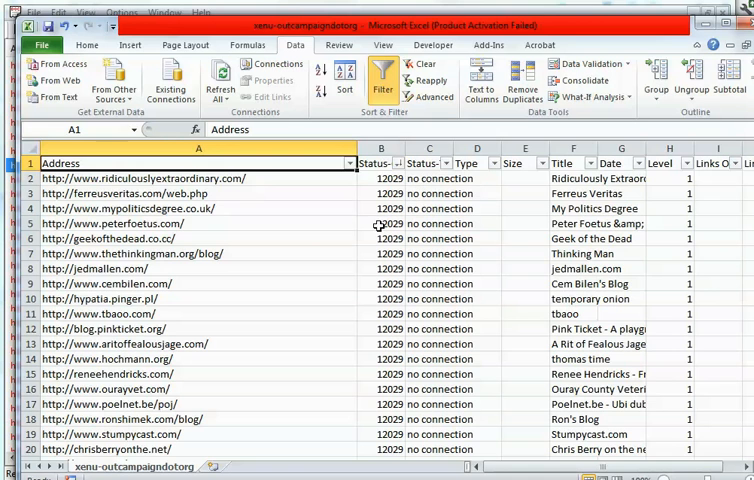
mouse_move(401, 178)
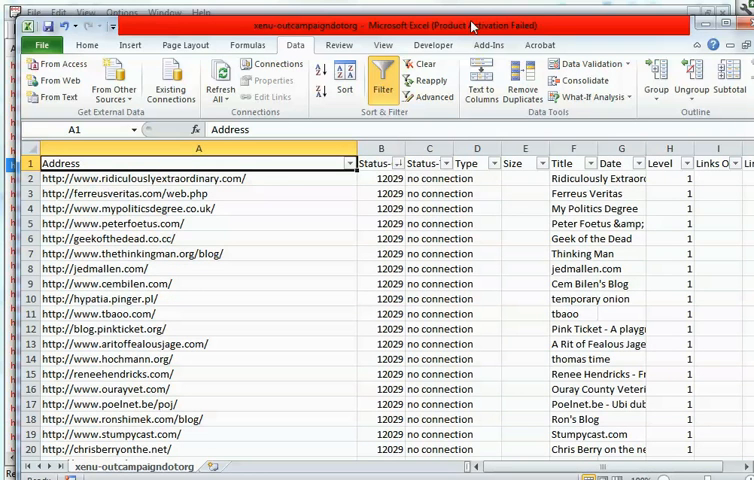
scroll("down", 3)
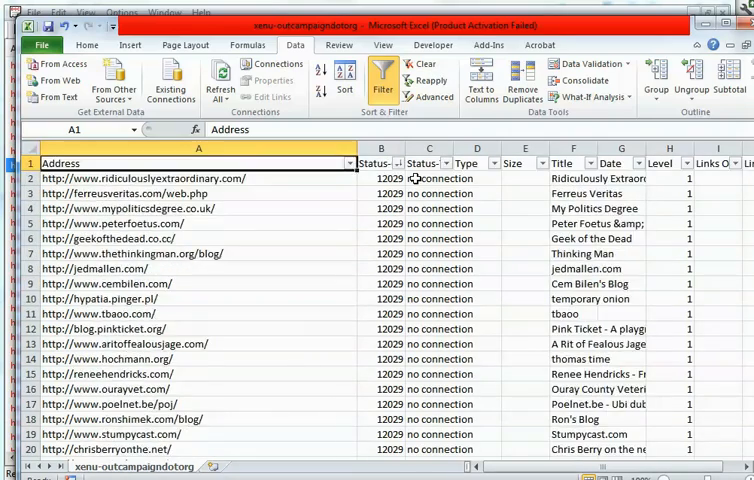
scroll("down", 3)
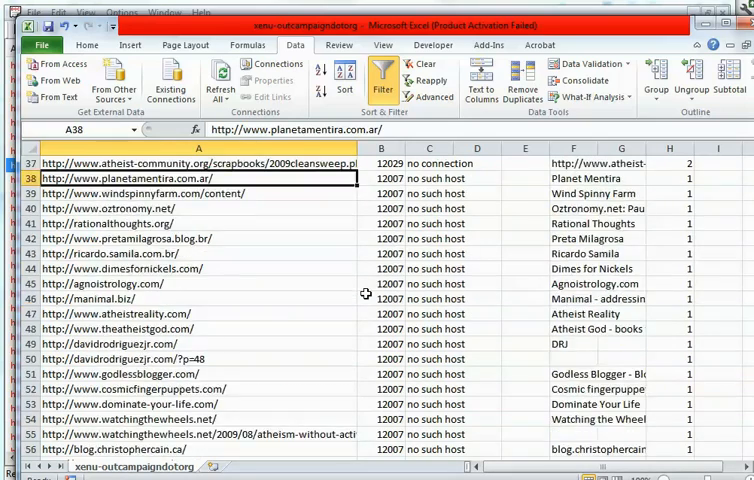
scroll("up", 3)
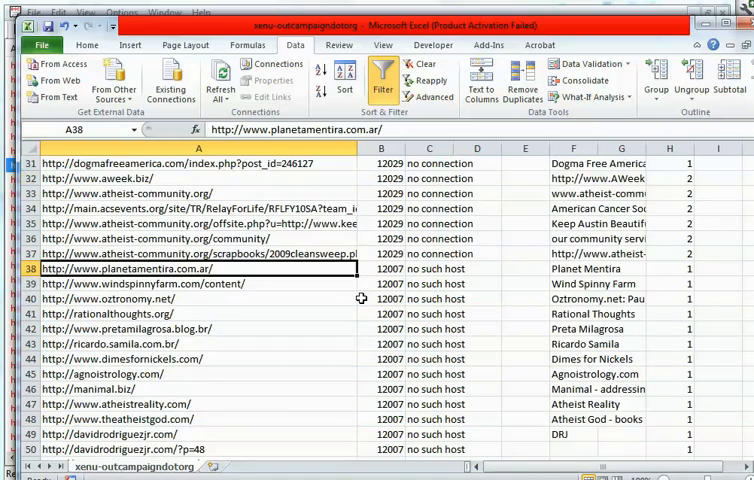
scroll("down", 3)
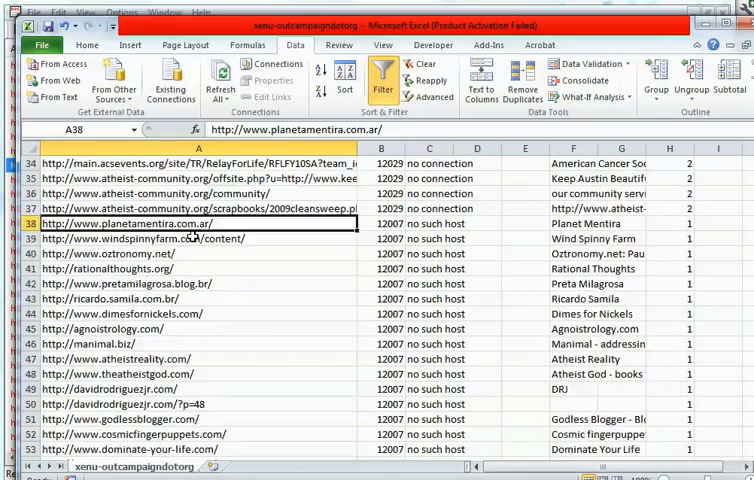
scroll("down", 3)
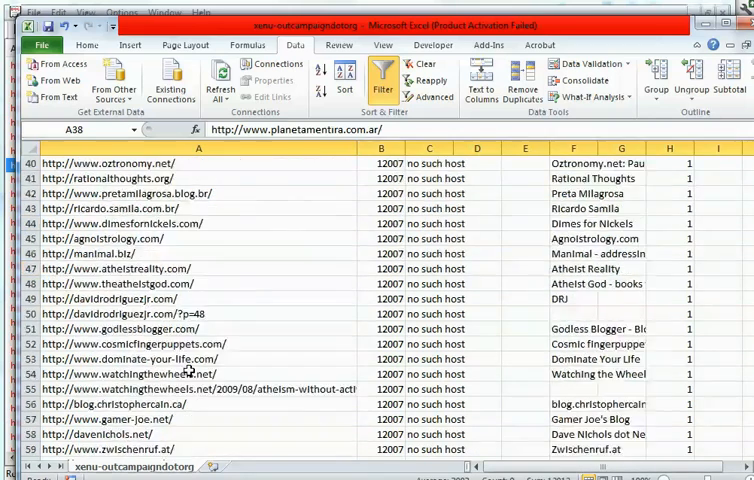
scroll("down", 3)
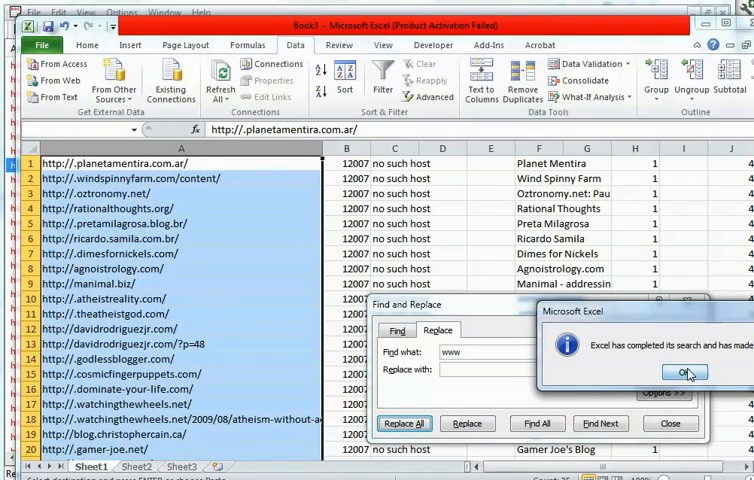
left_click(684, 373)
type("http://")
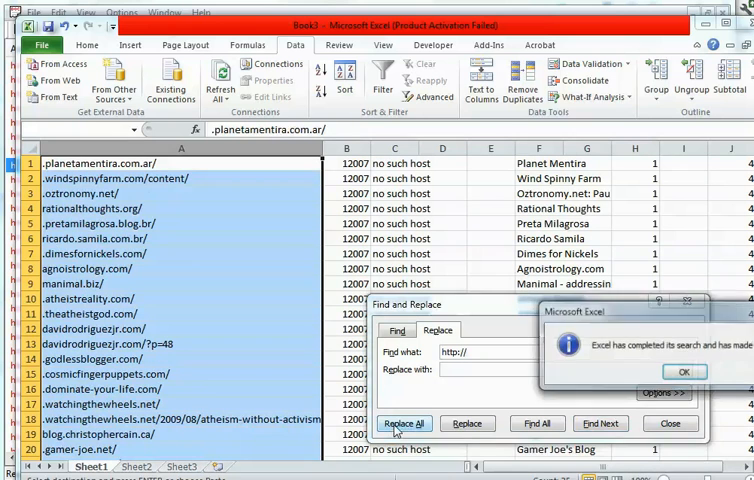
left_click(684, 371)
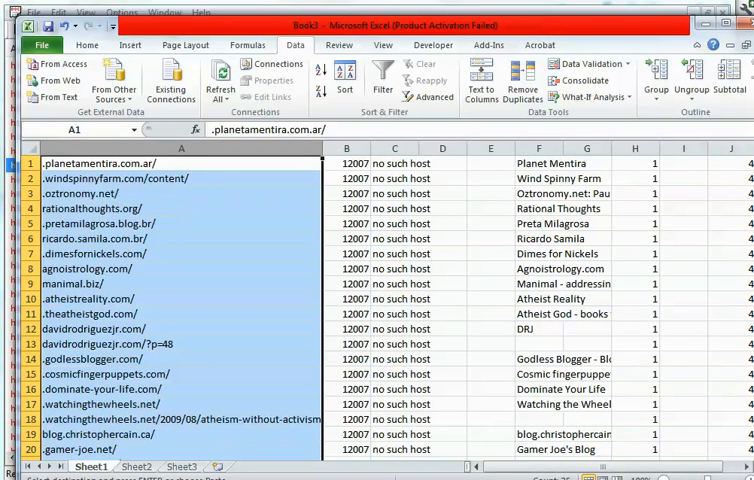
right_click(346, 163)
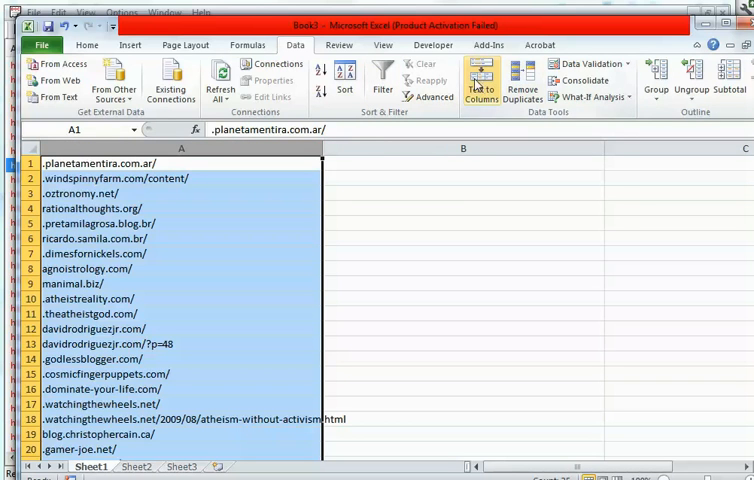
- Split the addresses at each '.' with Text to Columns and insert an empty column
left_click(480, 78)
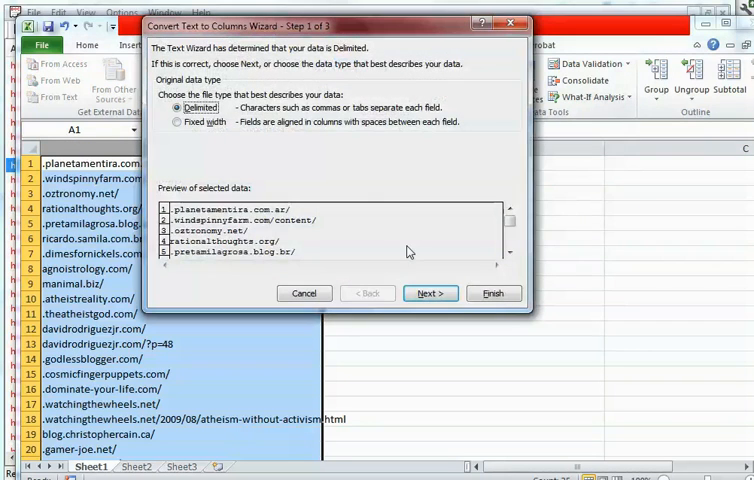
mouse_move(386, 288)
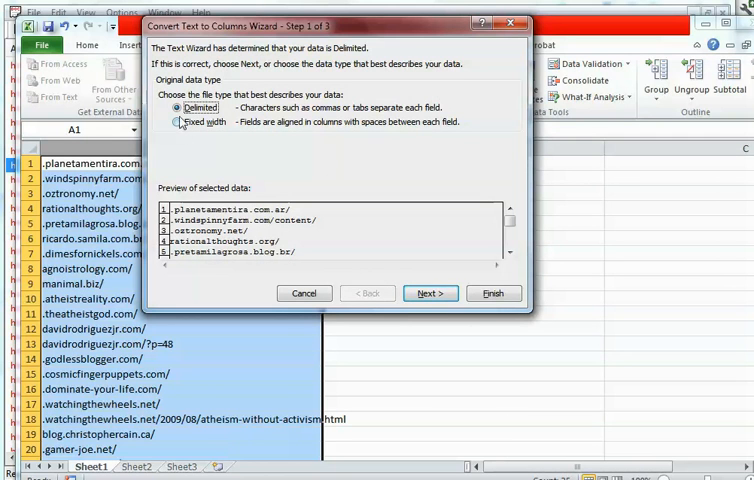
left_click(430, 293)
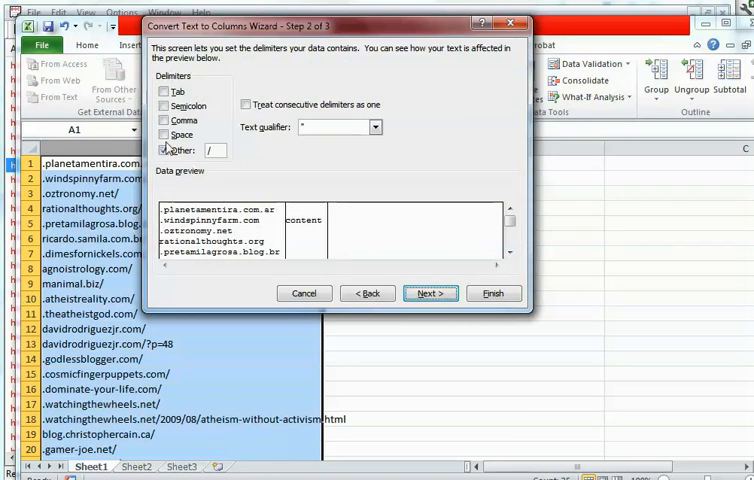
left_click(165, 150)
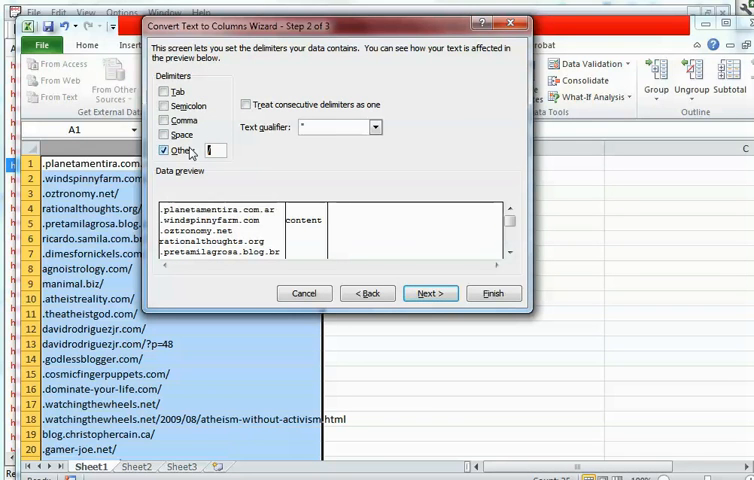
type(".")
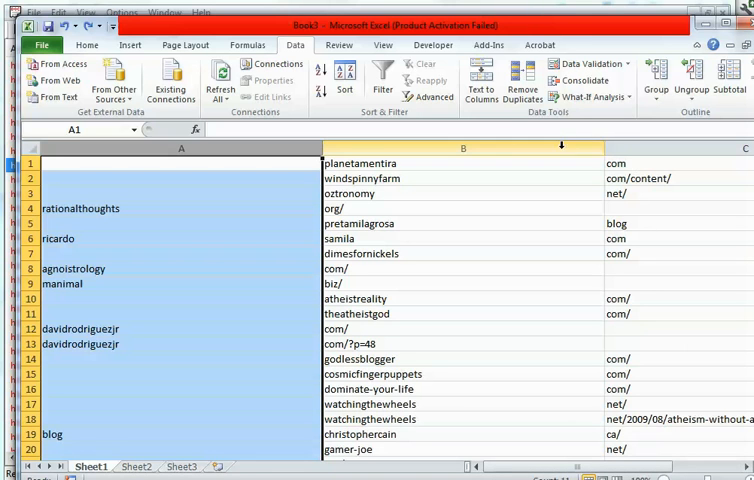
right_click(744, 148)
type("=")
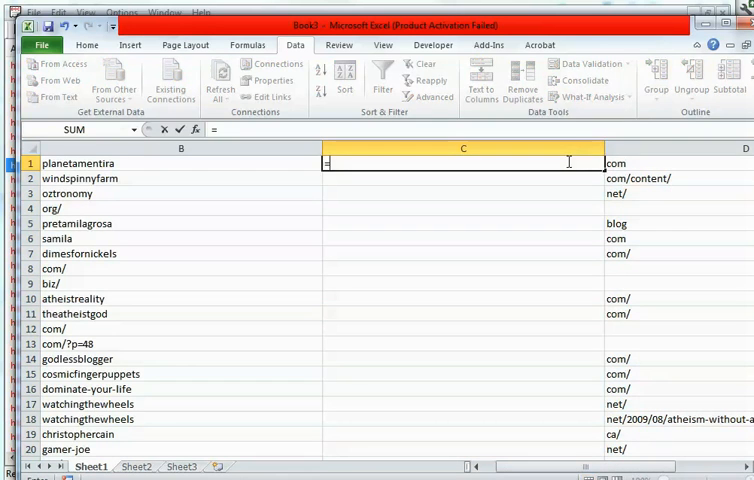
- Enter =A1&"."&B1 in C1 to join the name pieces with a dot
type("a1&\".")
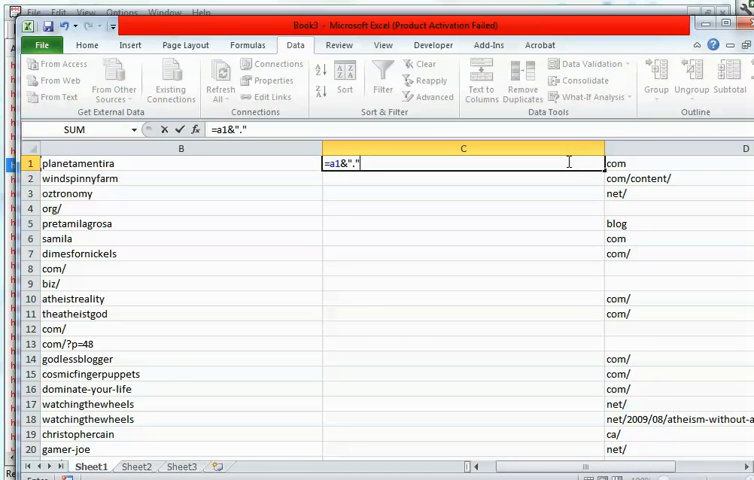
type("&b")
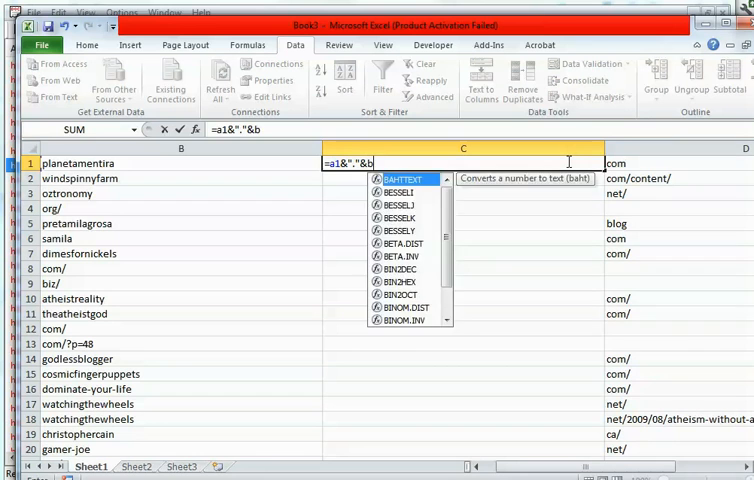
key("Return")
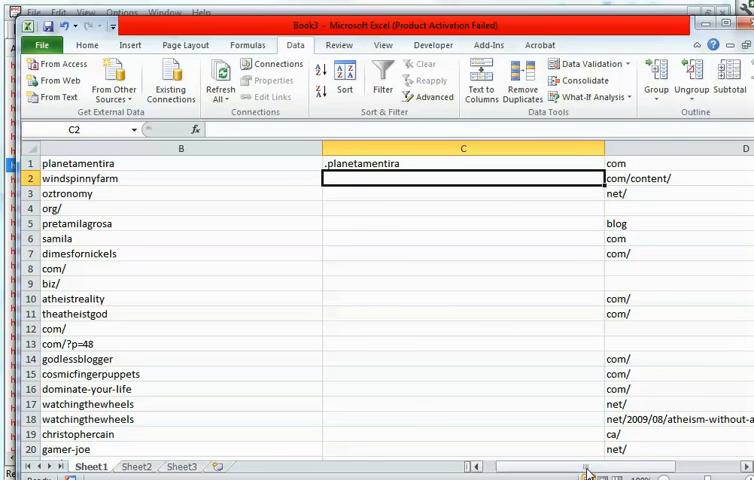
scroll("left", 3)
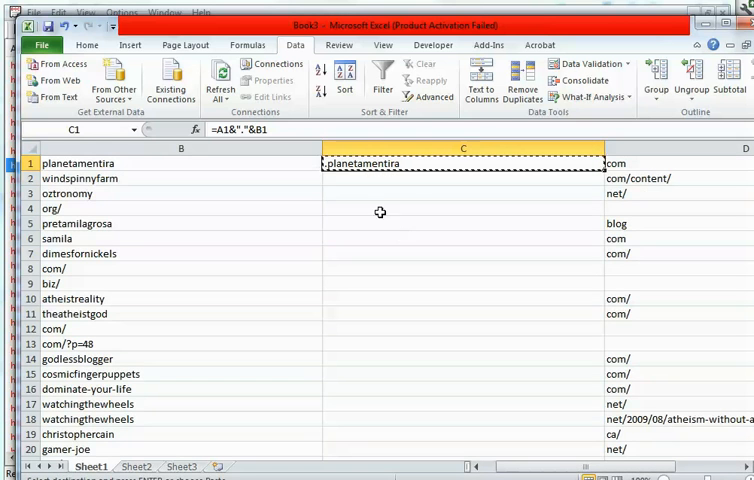
- Paste the joining formula into split-name rows like agnoistrology to rebuild full domains
left_click(623, 208)
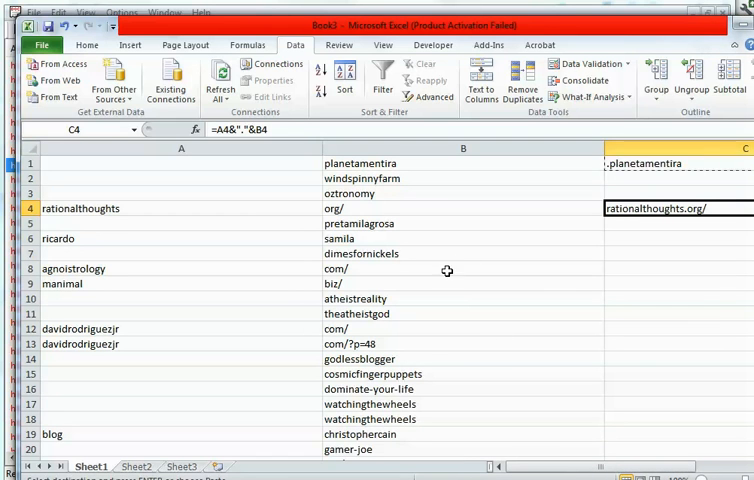
mouse_move(86, 223)
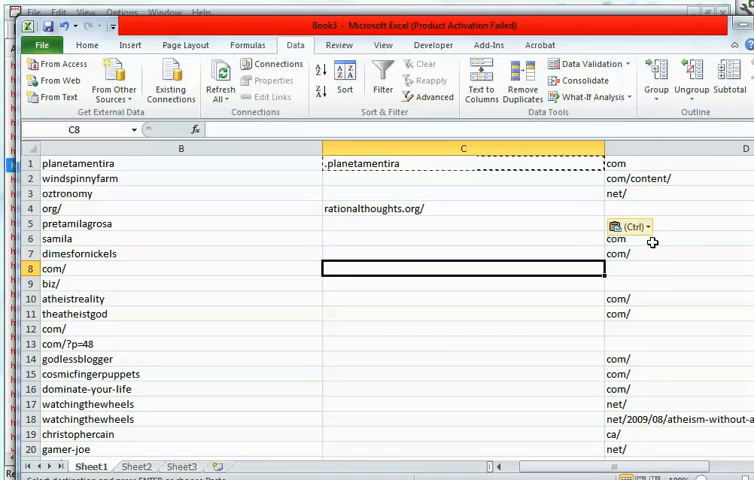
left_click(647, 226)
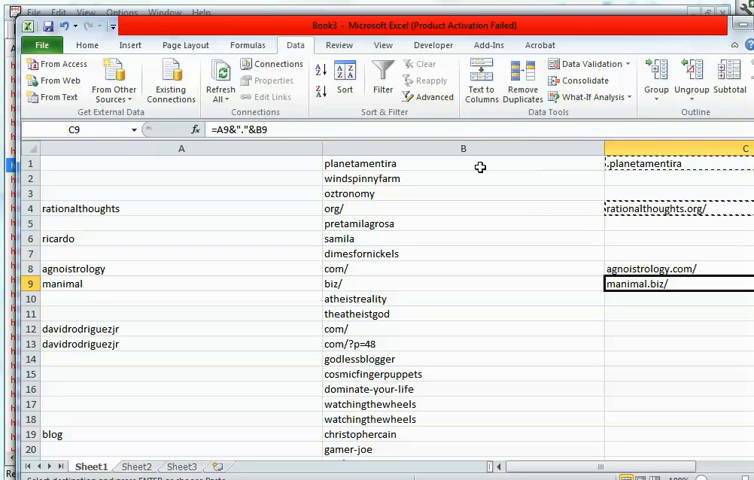
left_click(660, 178)
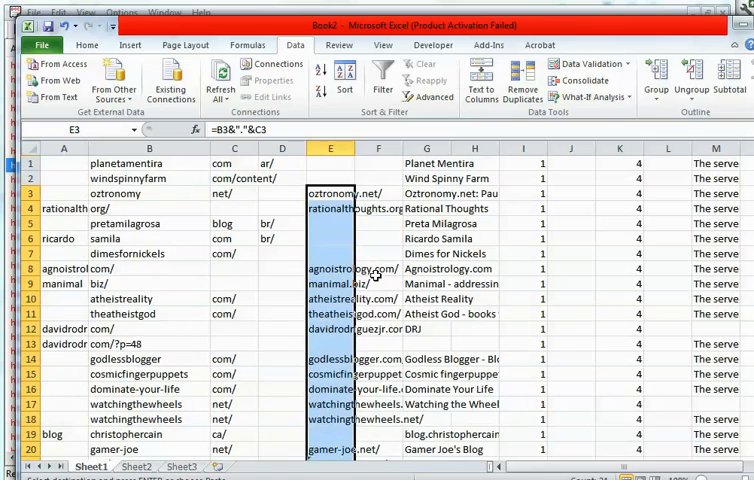
scroll("down", 3)
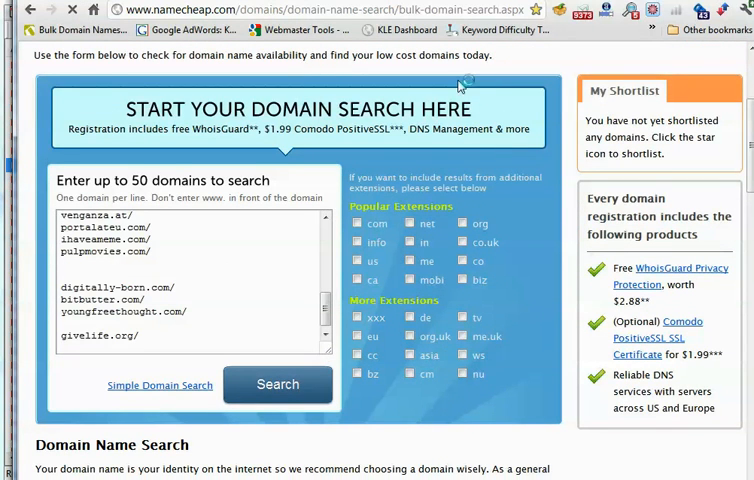
mouse_move(553, 452)
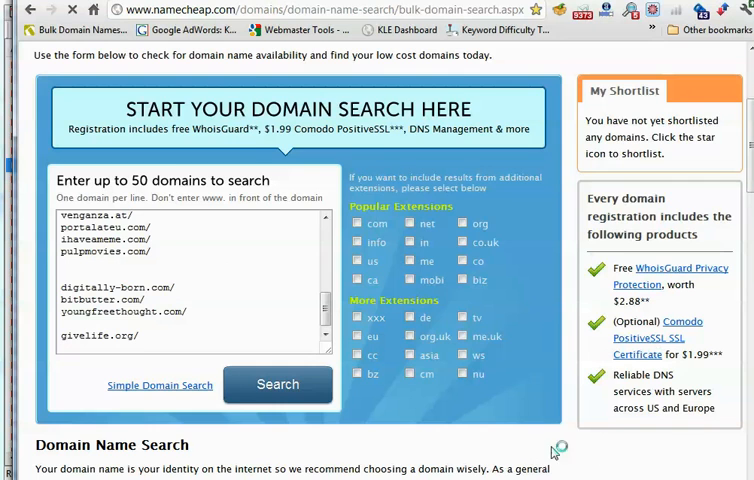
- Run the Namecheap bulk availability search and select the available watchingthewheels.net
left_click(277, 384)
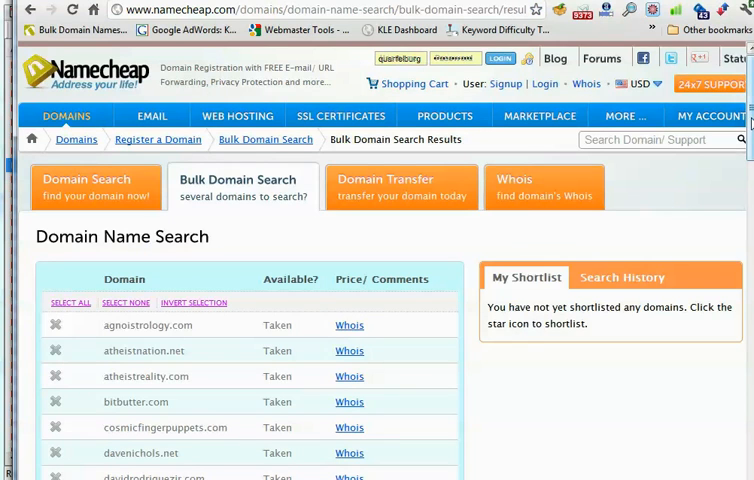
scroll("down", 3)
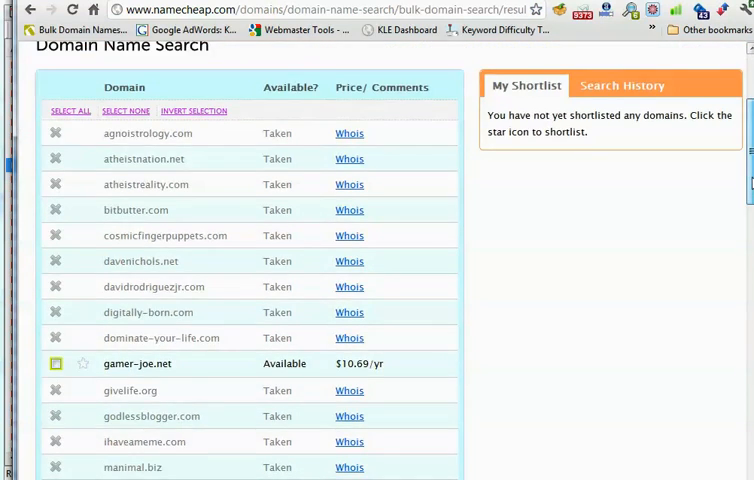
scroll("down", 3)
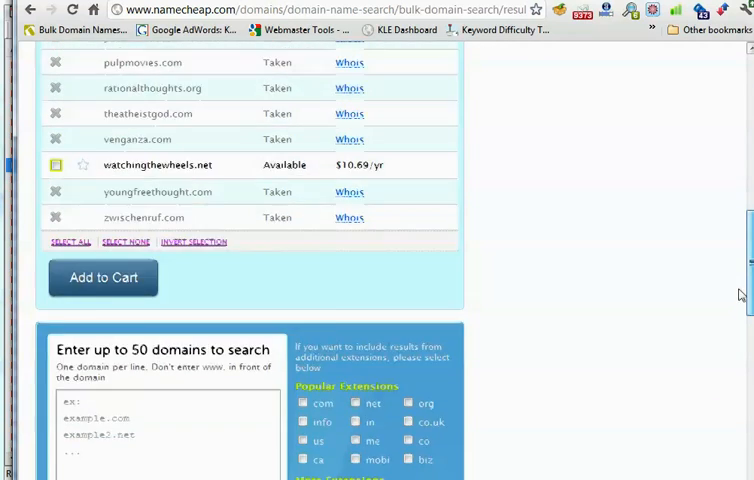
scroll("up", 3)
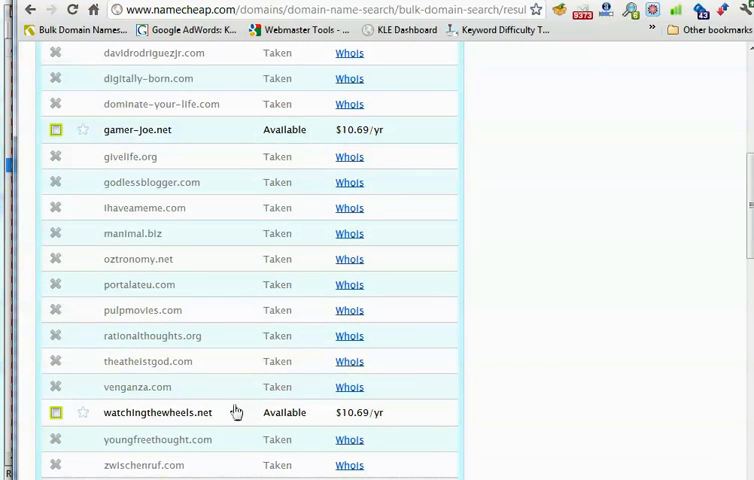
double_click(158, 412)
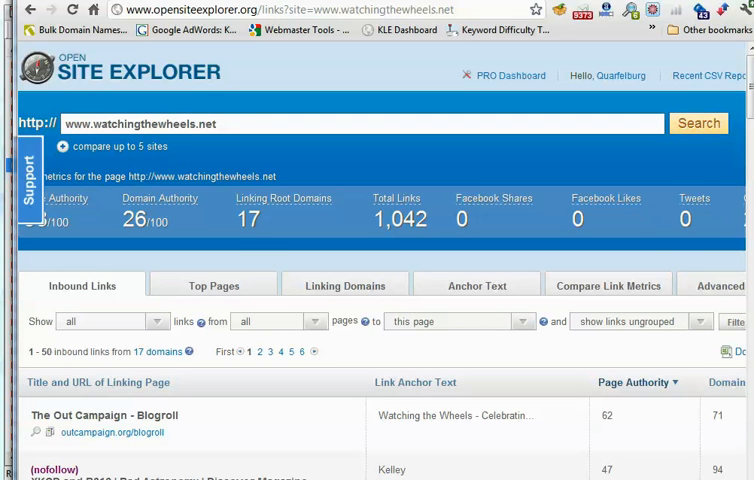
mouse_move(589, 110)
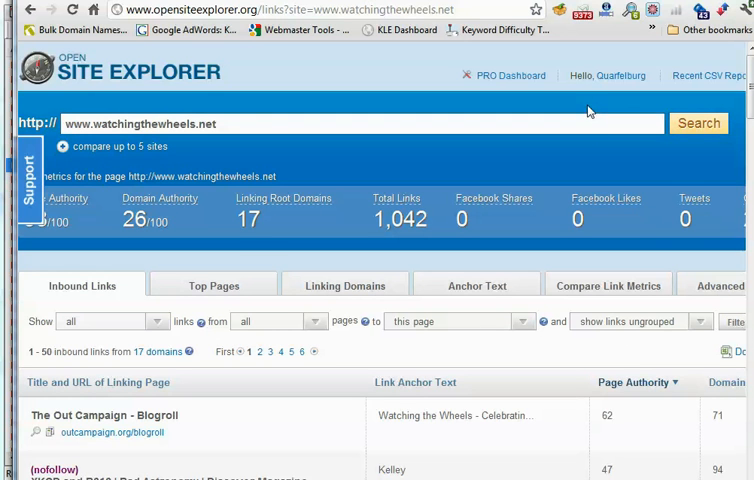
mouse_move(360, 307)
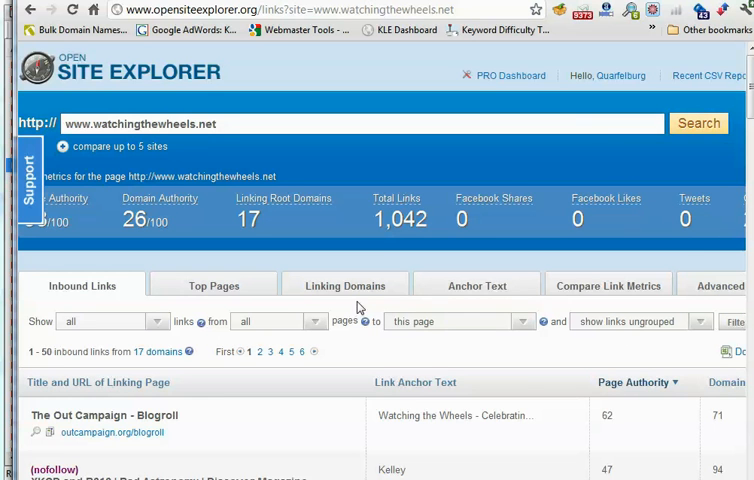
- Set inbound links to 'pages on this root domain' and scroll the 25-domain links list
left_click(458, 321)
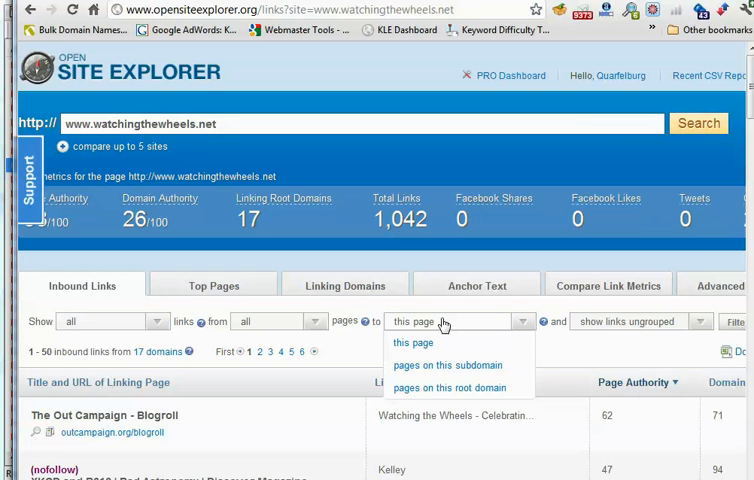
left_click(450, 388)
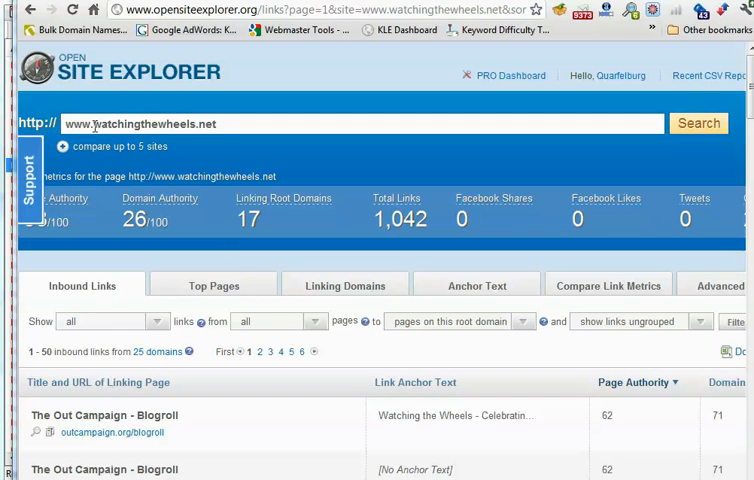
mouse_move(230, 315)
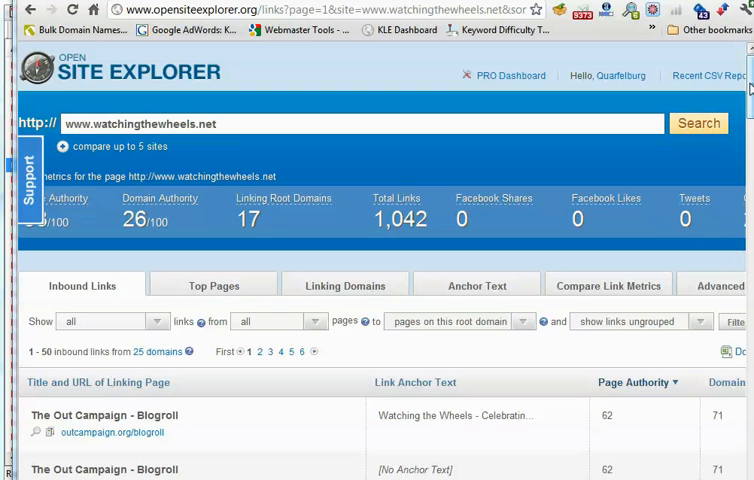
scroll("down", 3)
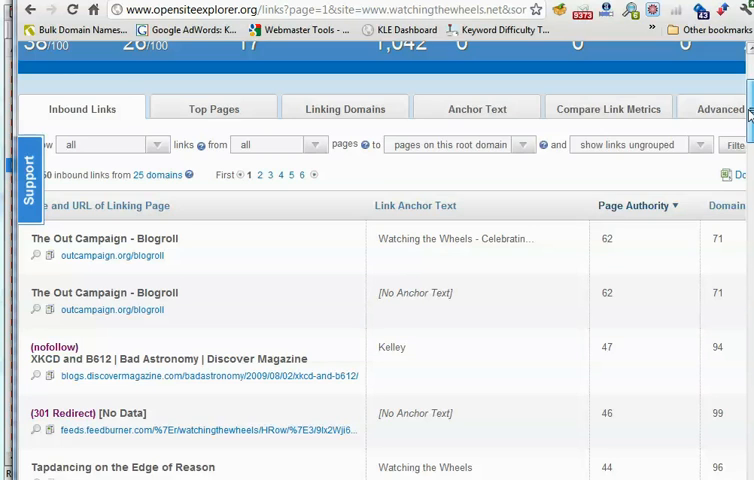
scroll("up", 3)
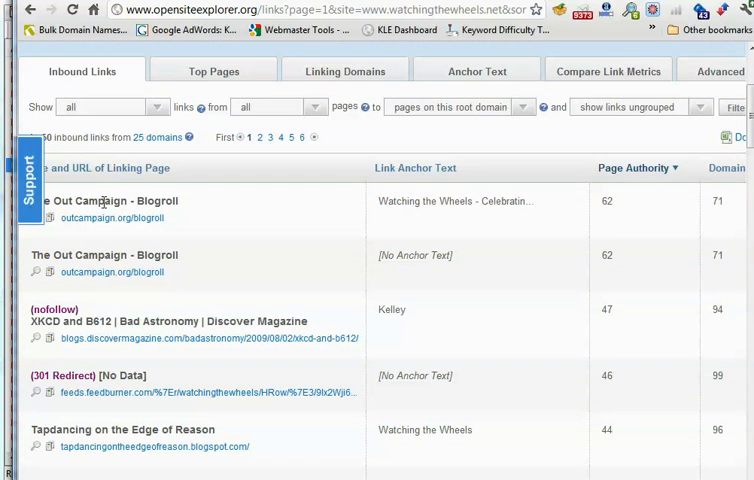
scroll("down", 3)
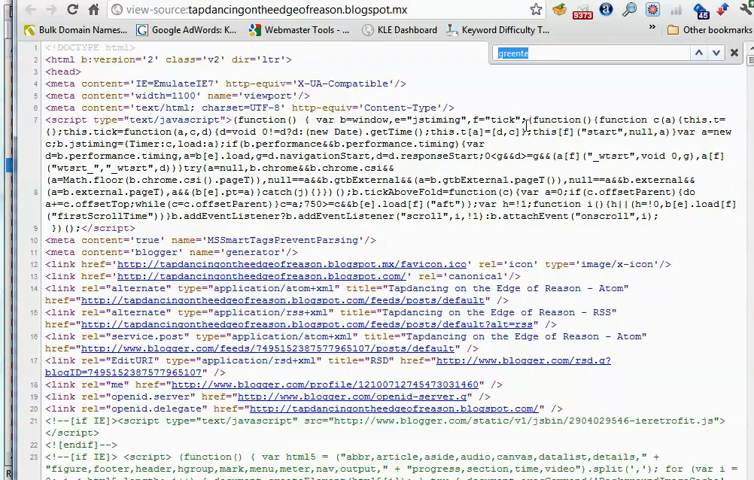
type("watchingthewheels.net&sor")
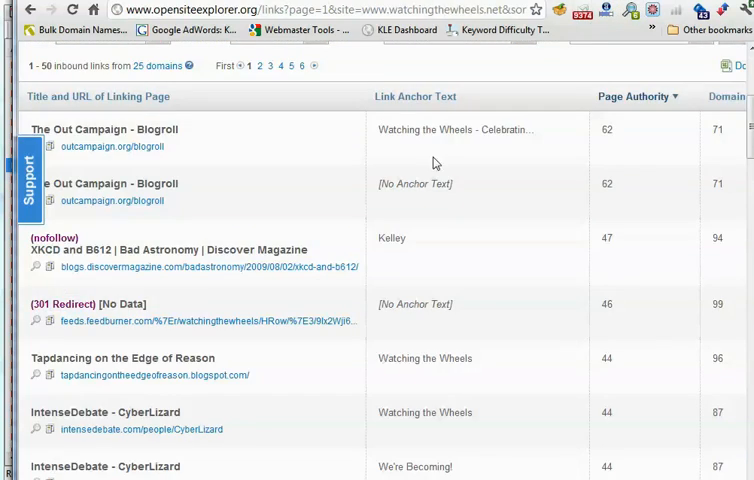
scroll("down", 3)
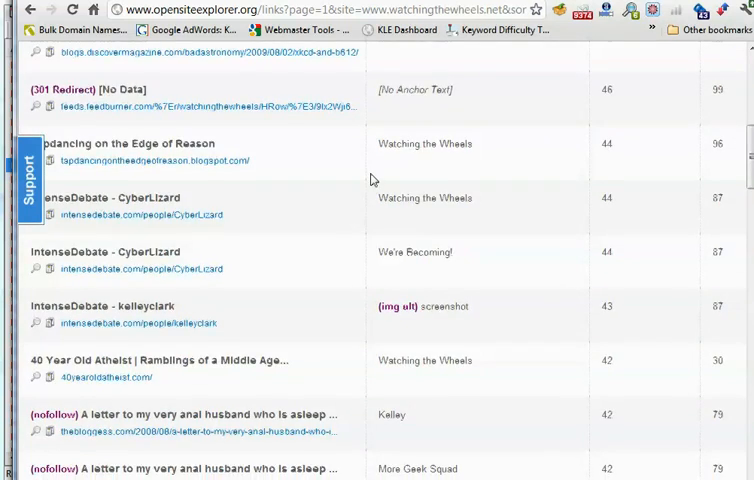
scroll("down", 3)
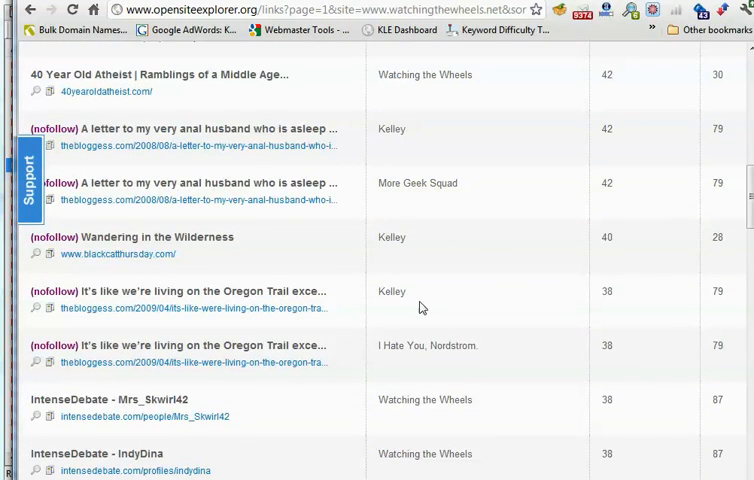
scroll("down", 3)
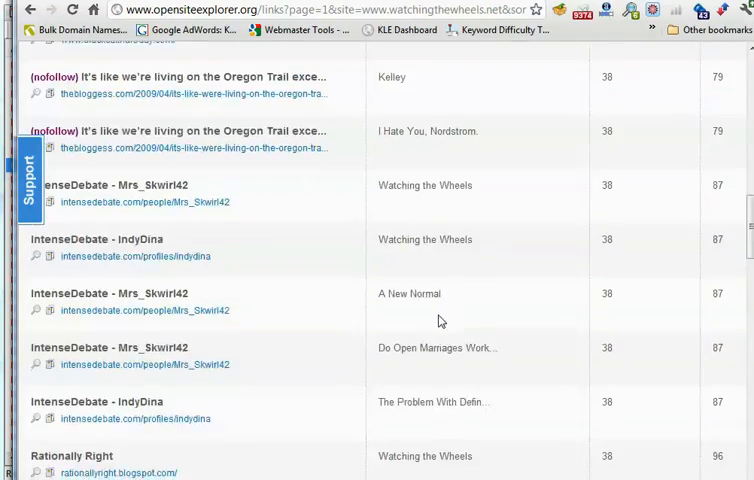
scroll("down", 3)
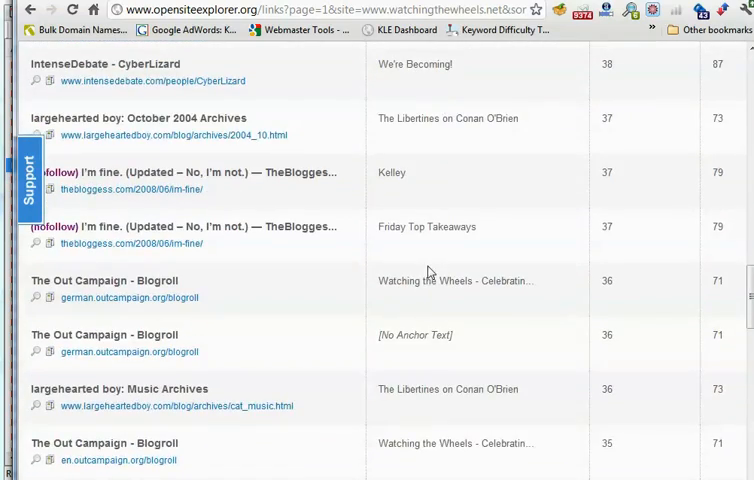
scroll("down", 3)
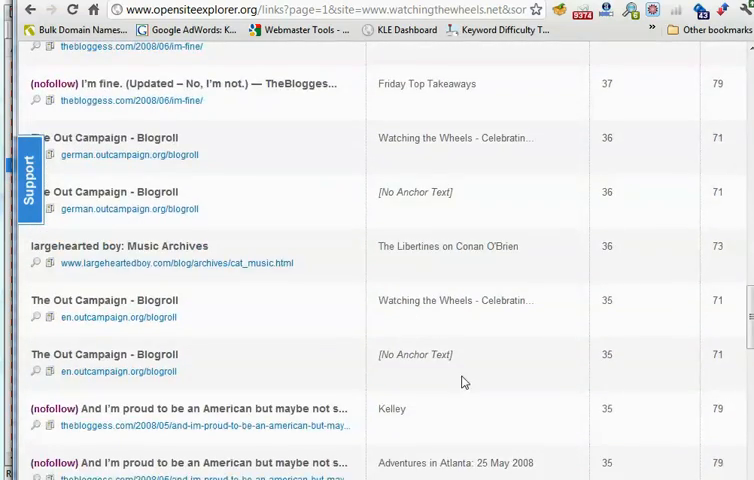
scroll("up", 3)
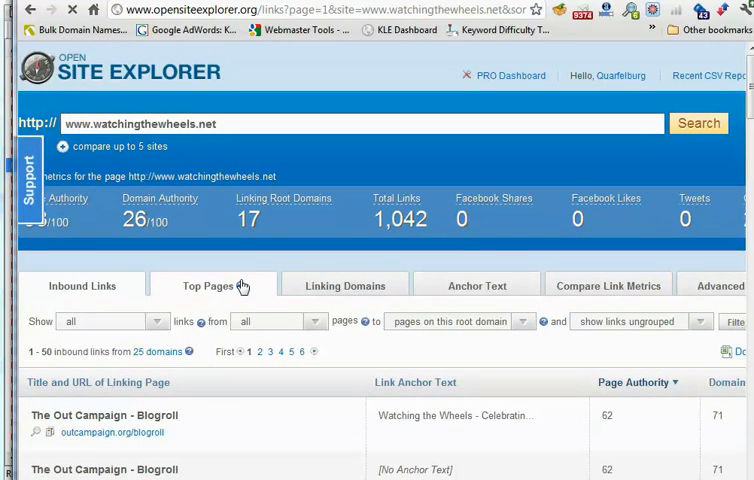
- Browse watchingthewheels.net's 23 top pages, led by the homepage at Page Authority 38
left_click(213, 285)
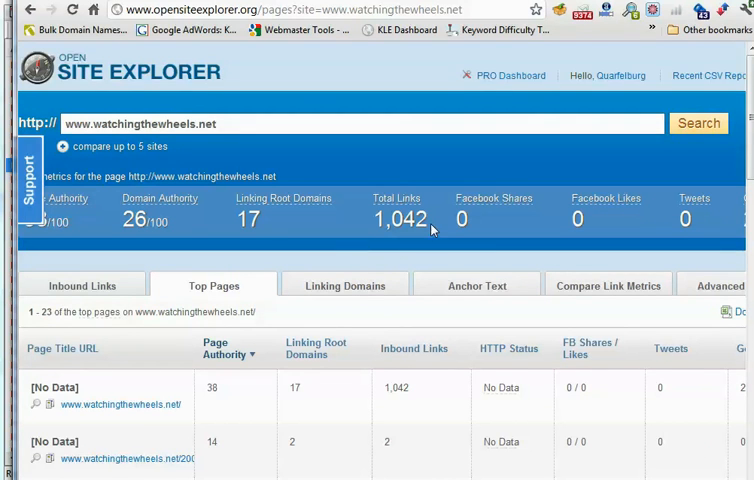
scroll("down", 3)
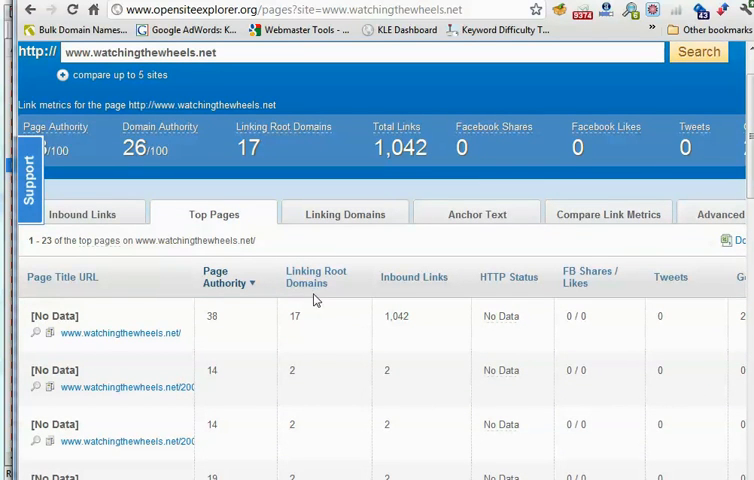
mouse_move(268, 359)
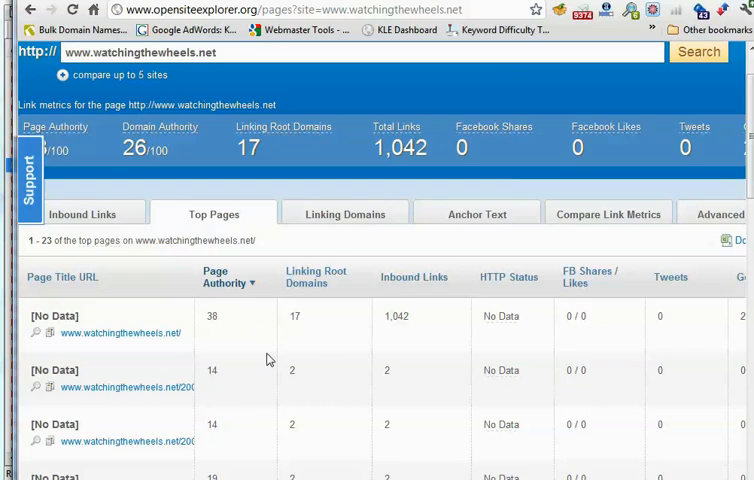
scroll("down", 3)
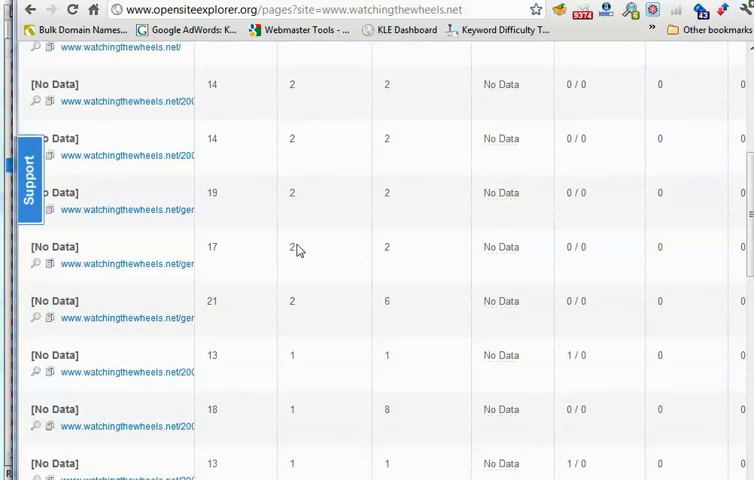
scroll("up", 3)
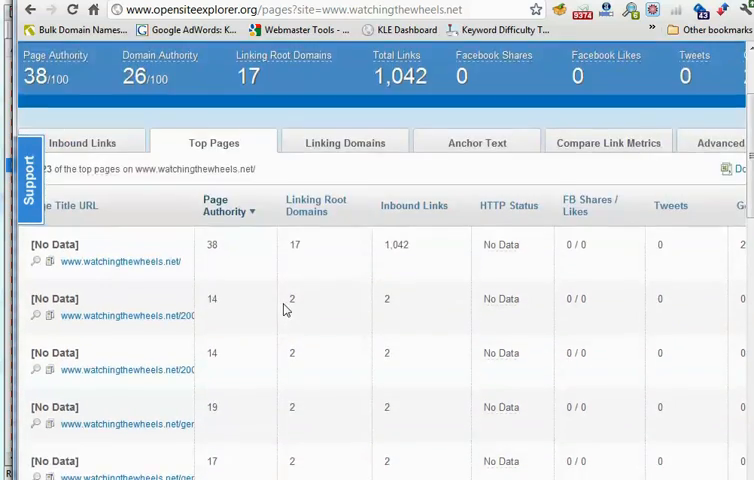
scroll("down", 3)
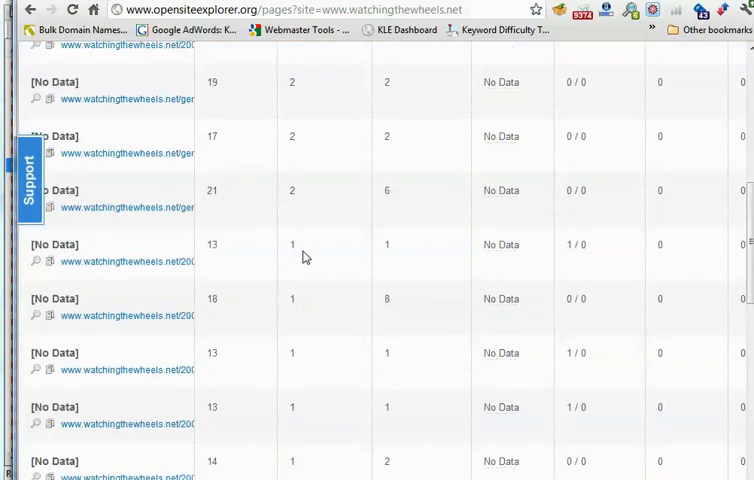
scroll("up", 3)
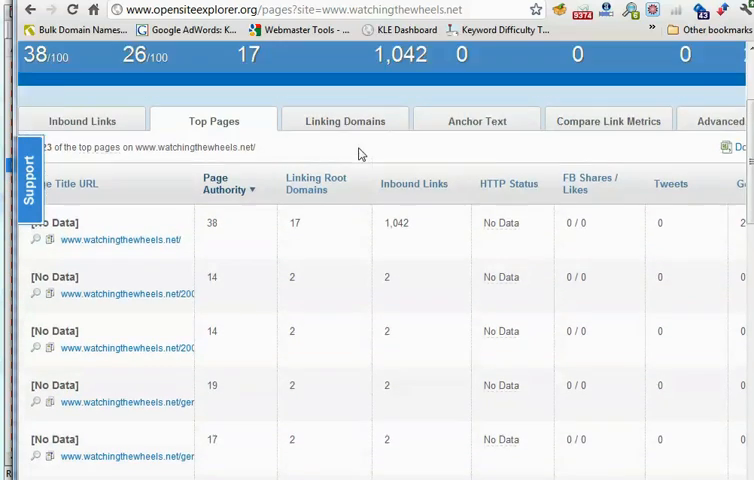
scroll("up", 3)
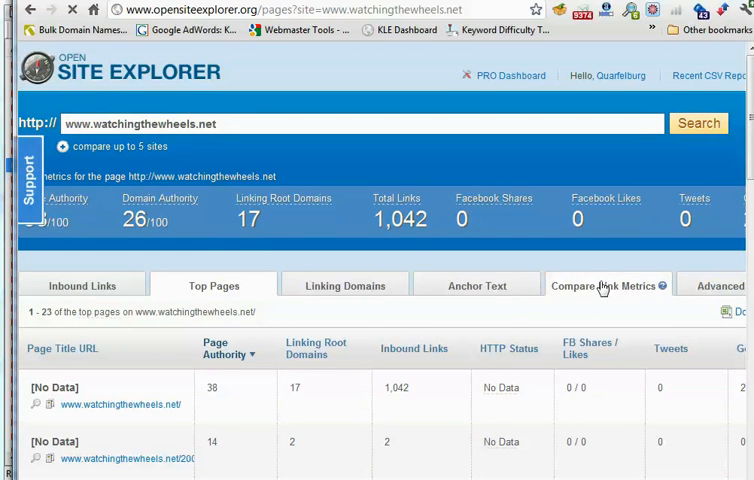
left_click(607, 285)
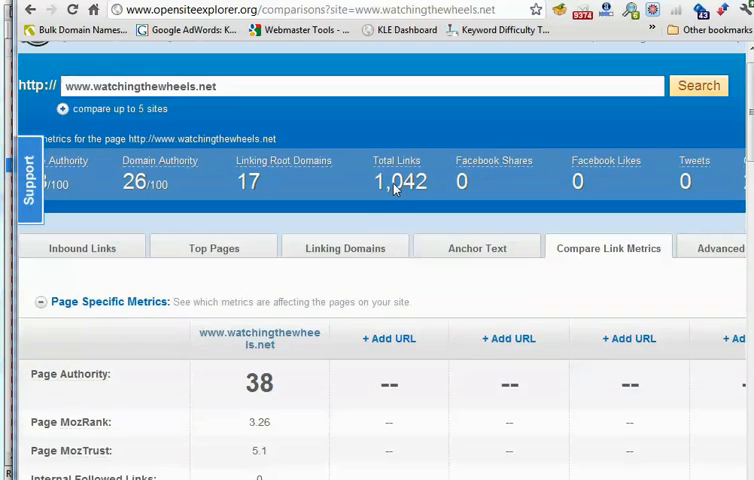
scroll("down", 3)
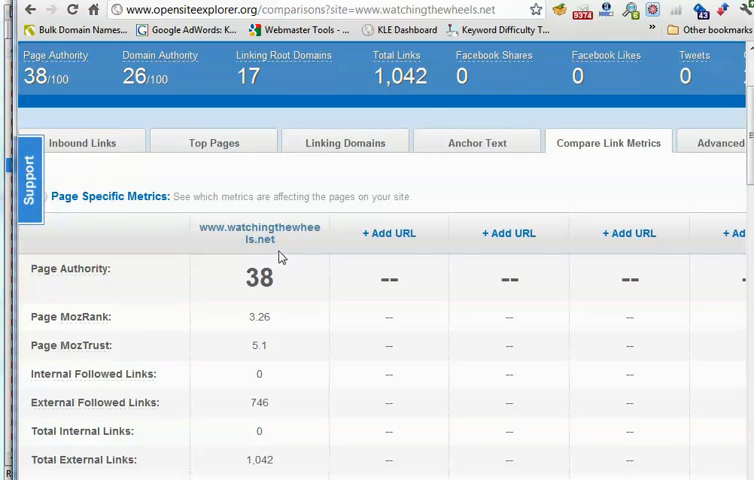
mouse_move(239, 358)
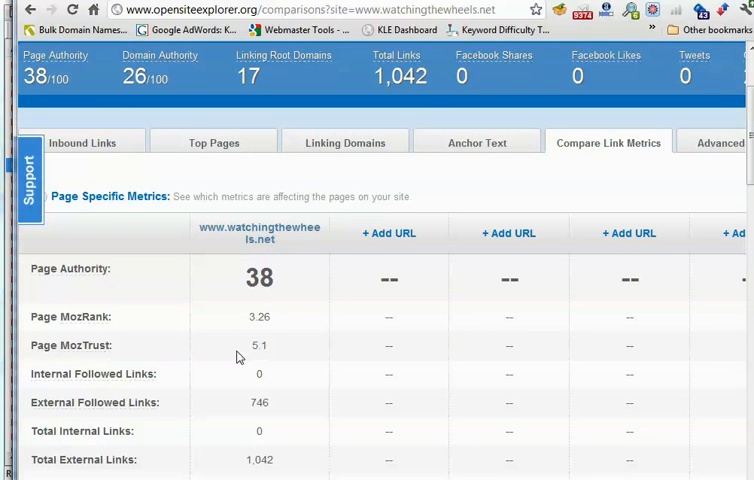
mouse_move(486, 421)
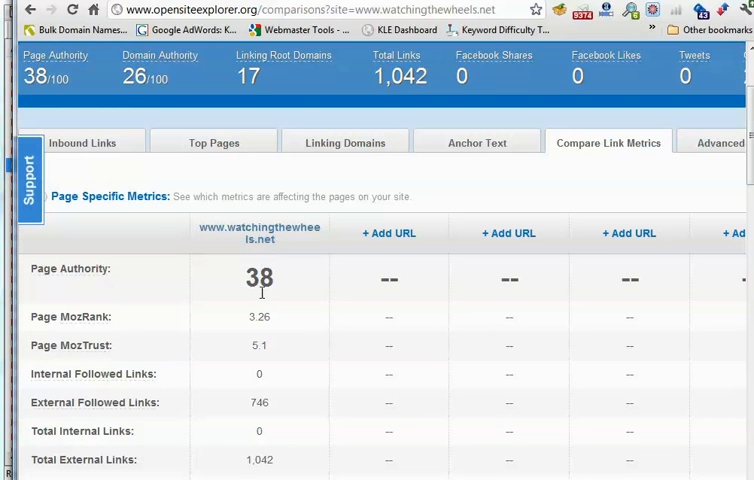
mouse_move(280, 261)
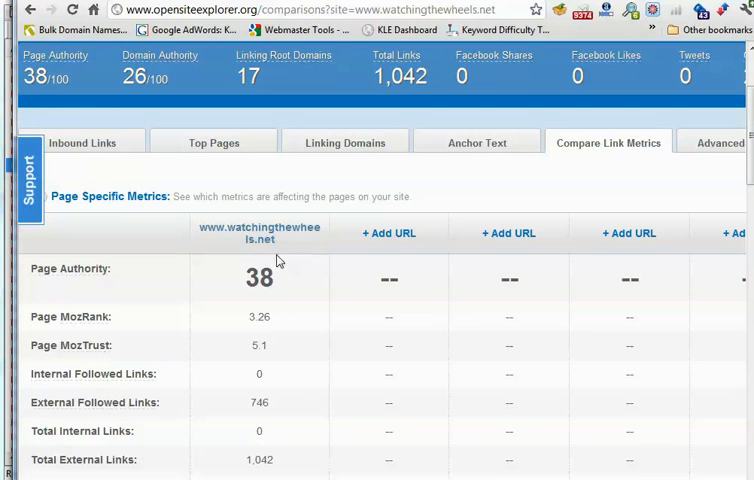
scroll("down", 3)
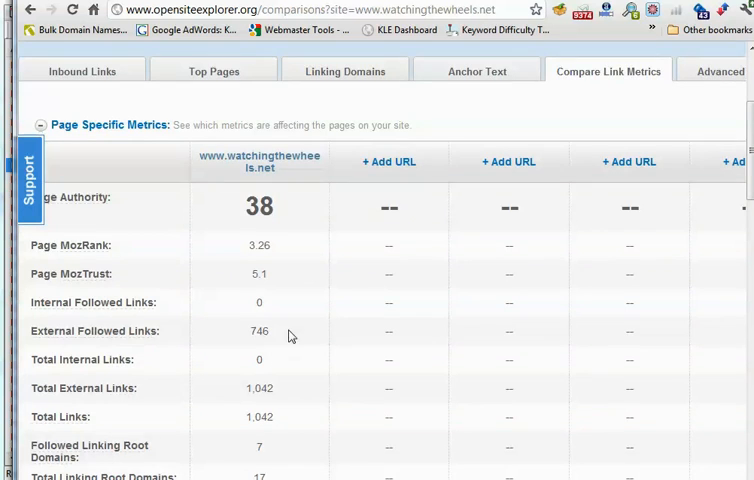
scroll("down", 3)
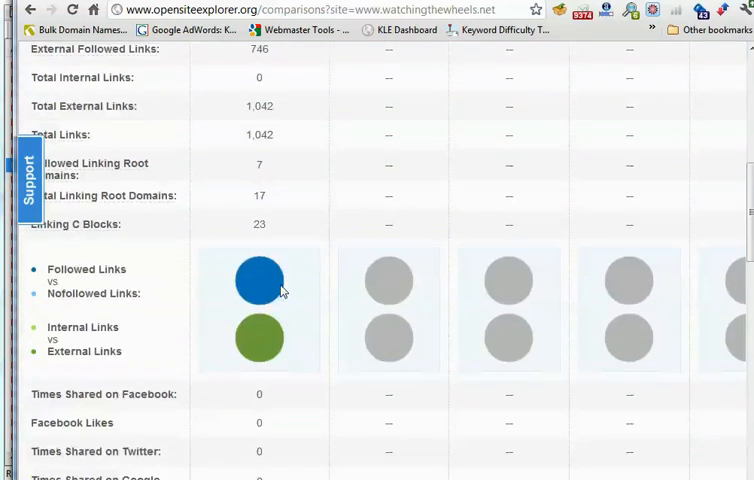
scroll("up", 3)
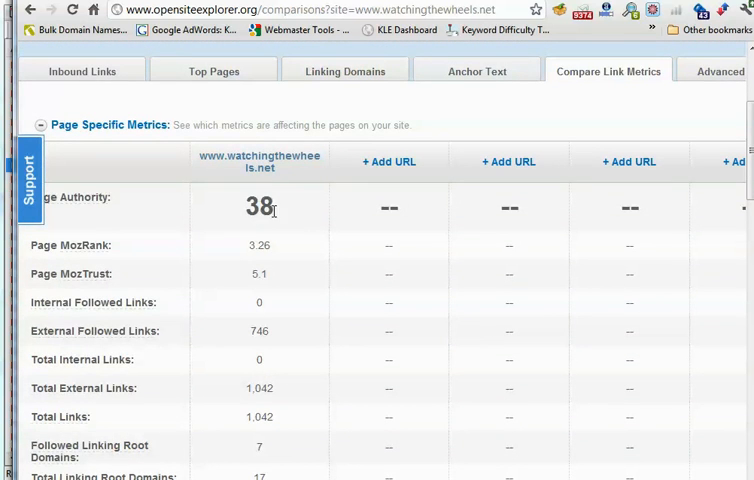
scroll("down", 3)
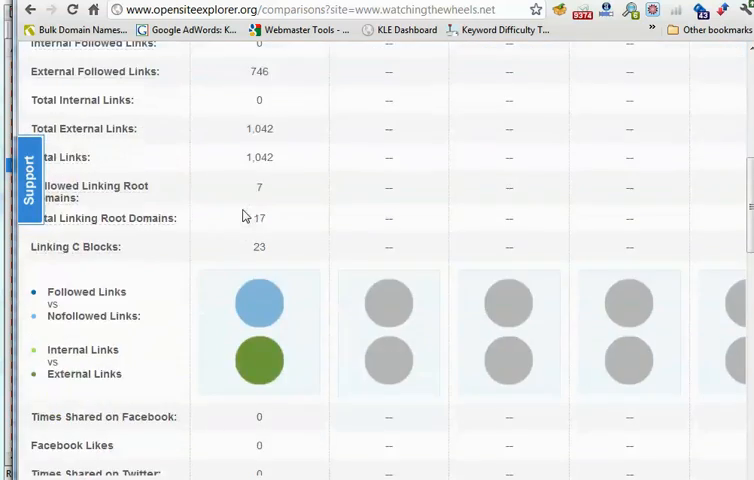
scroll("down", 3)
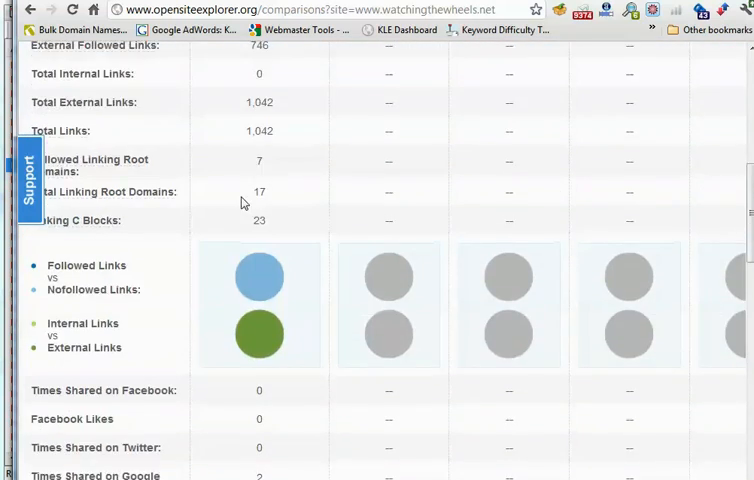
scroll("up", 3)
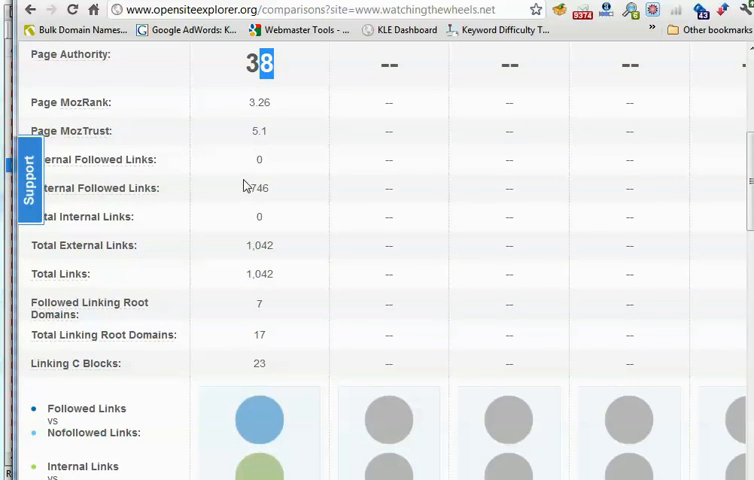
scroll("down", 3)
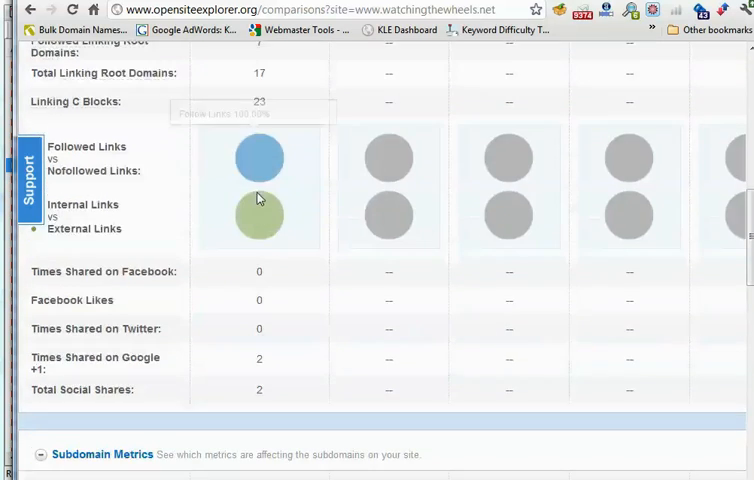
scroll("down", 3)
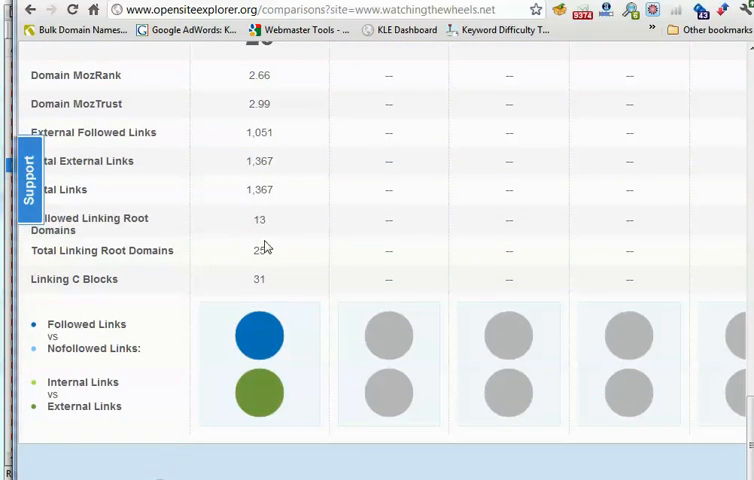
scroll("up", 3)
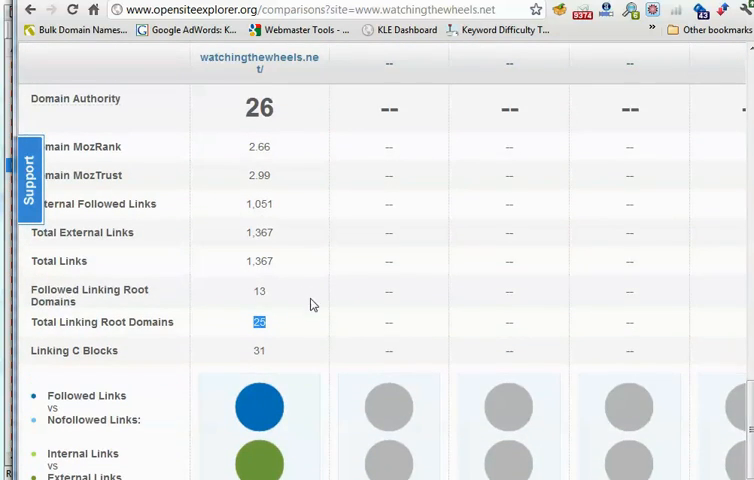
mouse_move(278, 270)
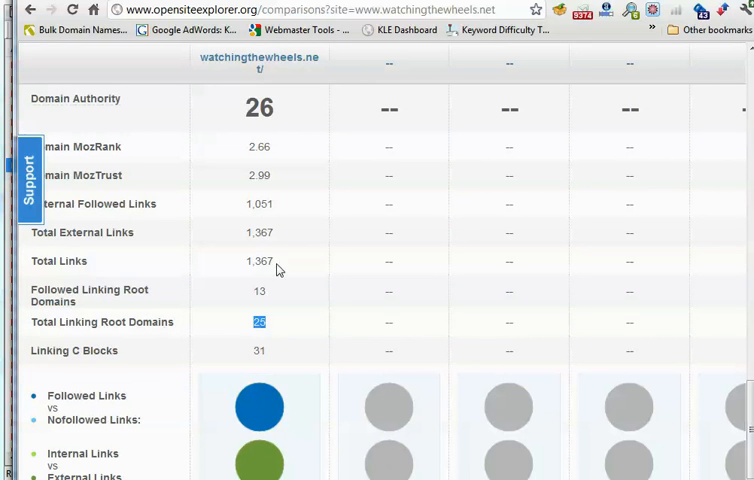
double_click(260, 261)
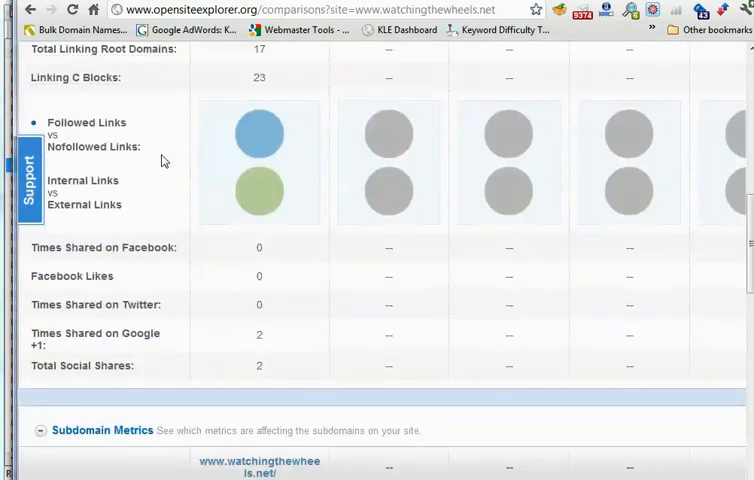
scroll("up", 3)
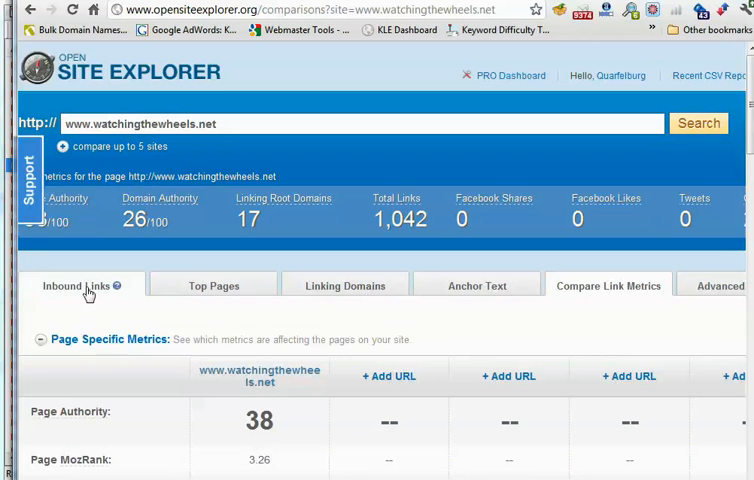
- Review watchingthewheels.net's inbound links and open the linking blog 40yearoldatheist.com
left_click(78, 285)
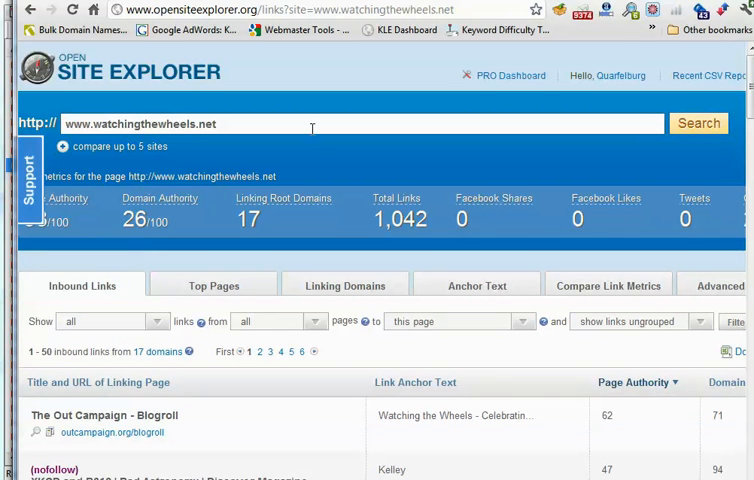
mouse_move(313, 128)
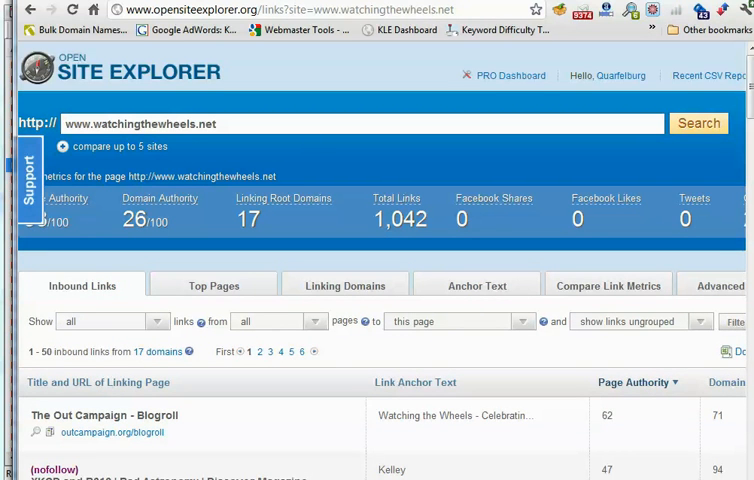
mouse_move(264, 229)
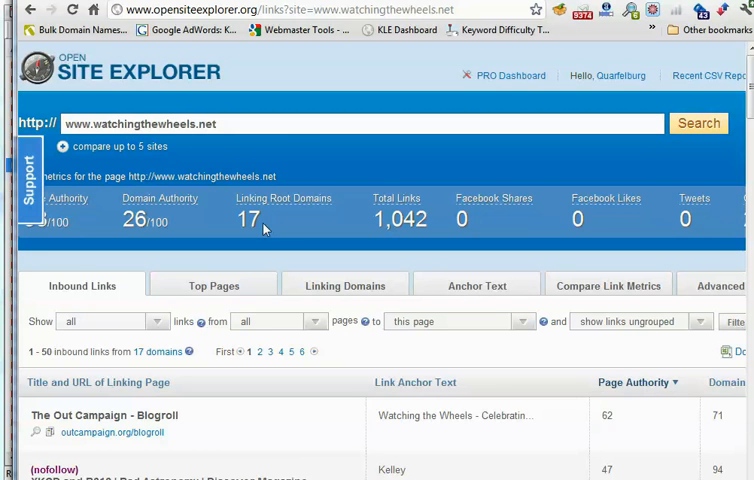
scroll("down", 3)
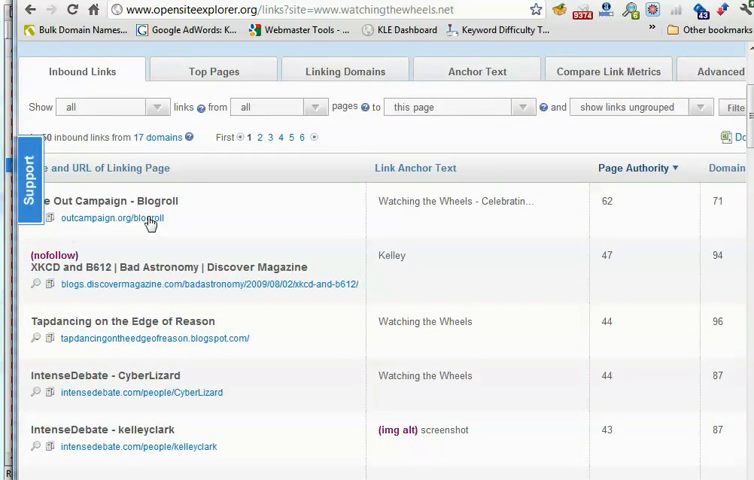
mouse_move(232, 328)
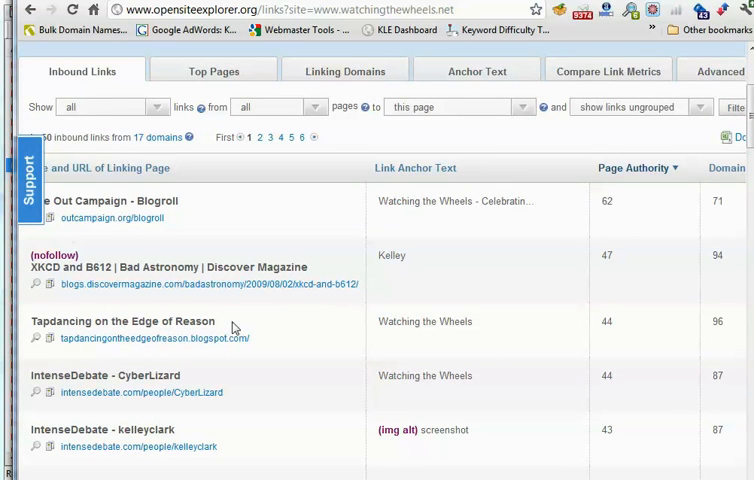
left_click(155, 337)
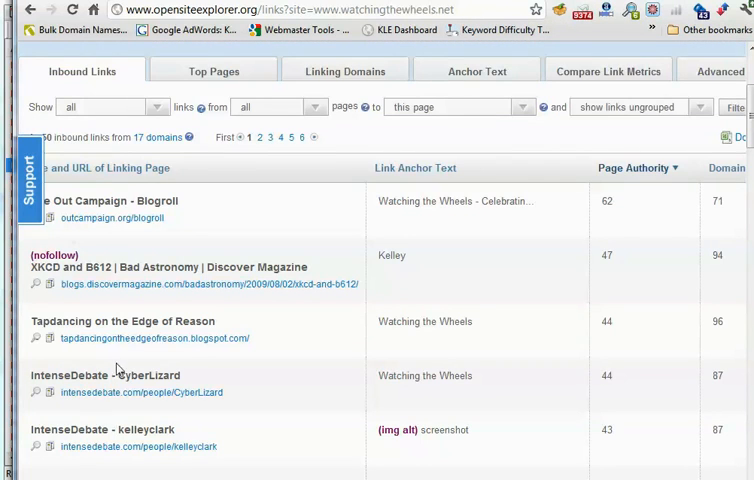
mouse_move(145, 343)
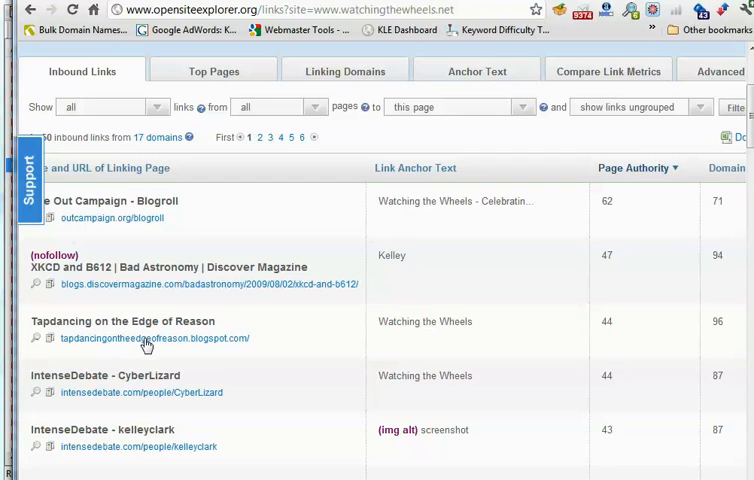
left_click(155, 338)
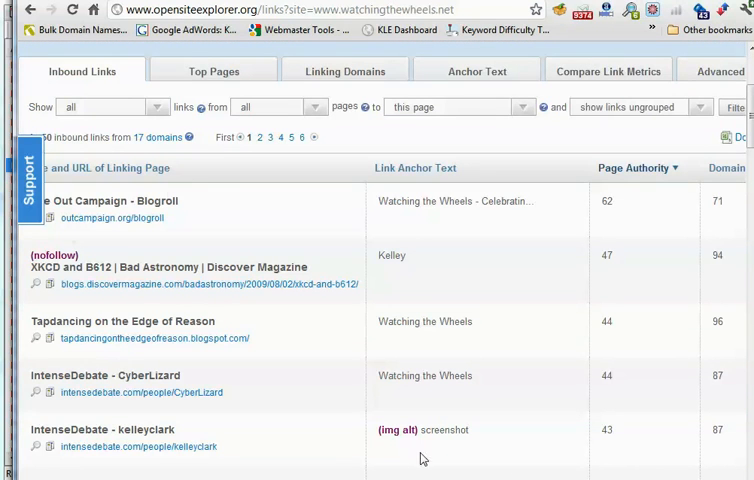
scroll("down", 3)
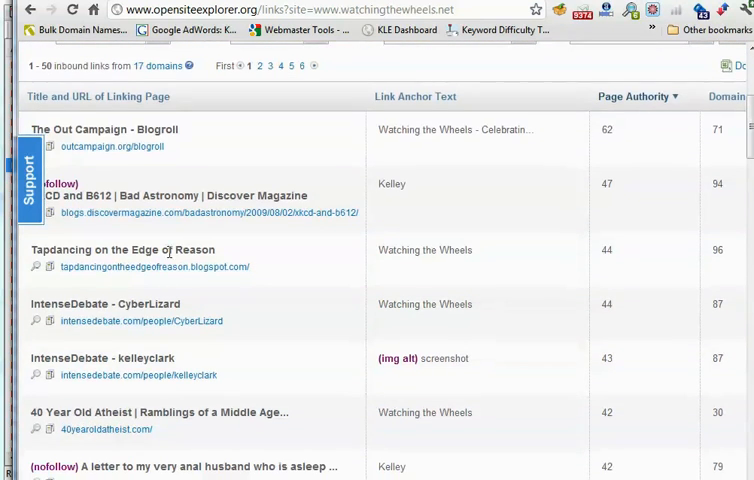
mouse_move(150, 326)
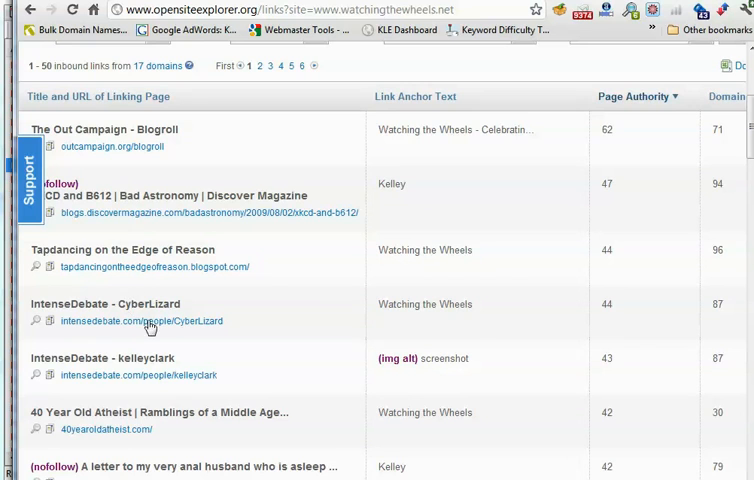
left_click(141, 321)
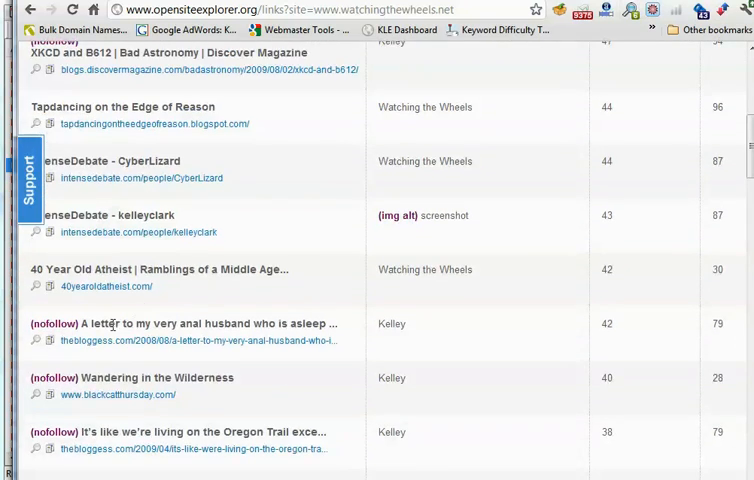
left_click(104, 286)
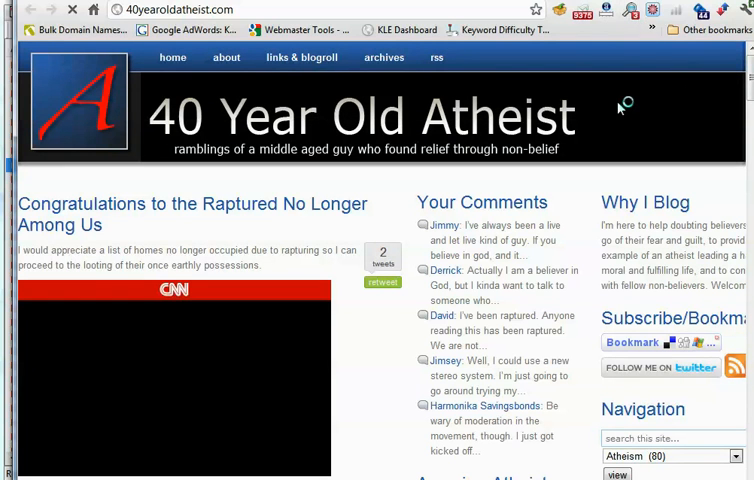
mouse_move(580, 343)
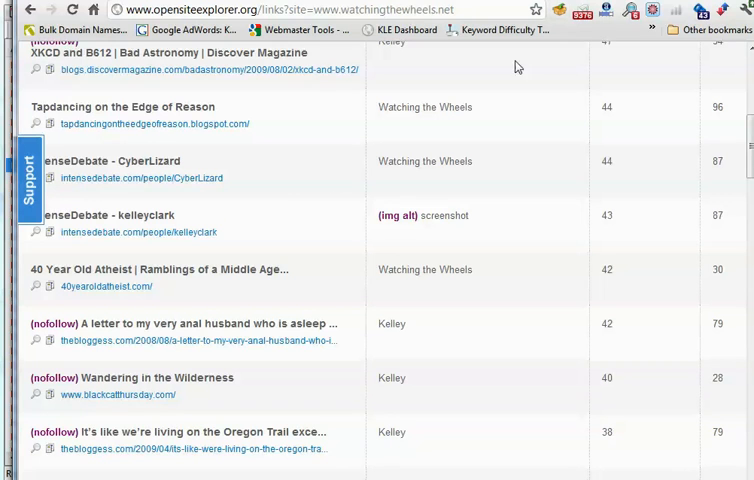
mouse_move(575, 453)
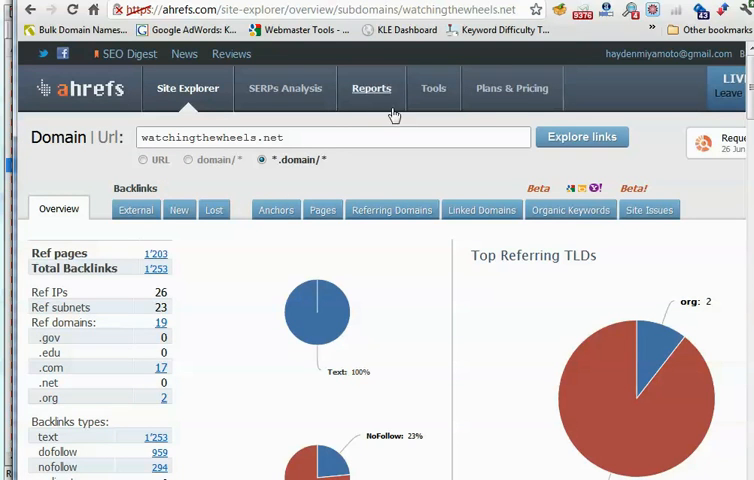
mouse_move(705, 176)
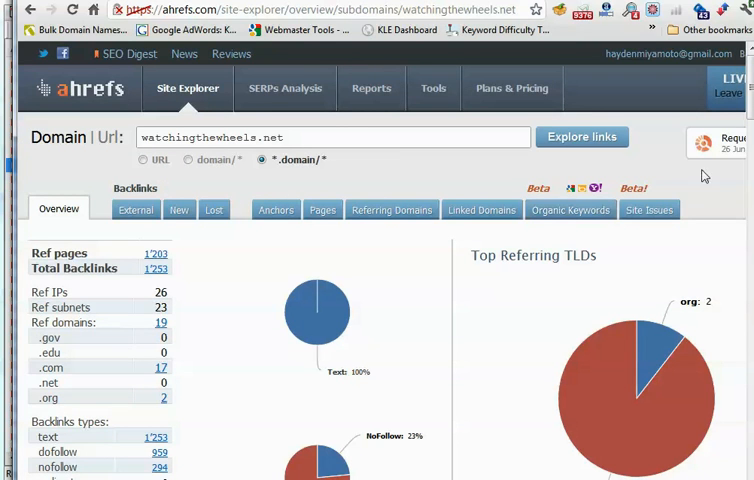
- Read ahrefs' watchingthewheels.net backlink growth chart and anchor phrases like 'watching the wheels' and 'kelley'
scroll("down", 3)
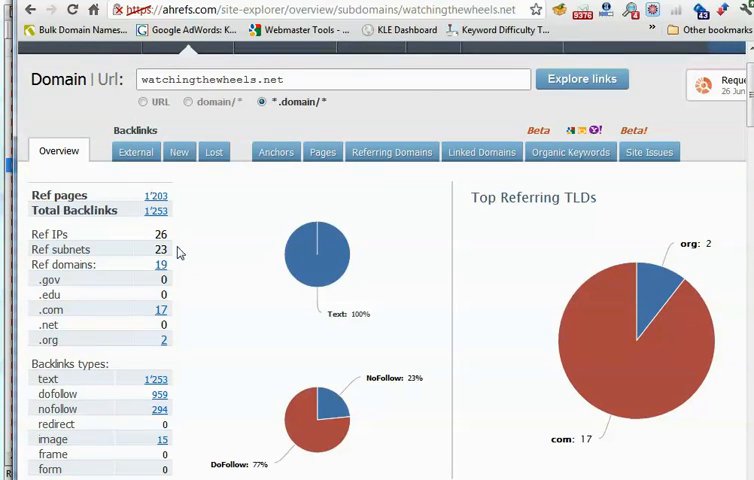
scroll("down", 3)
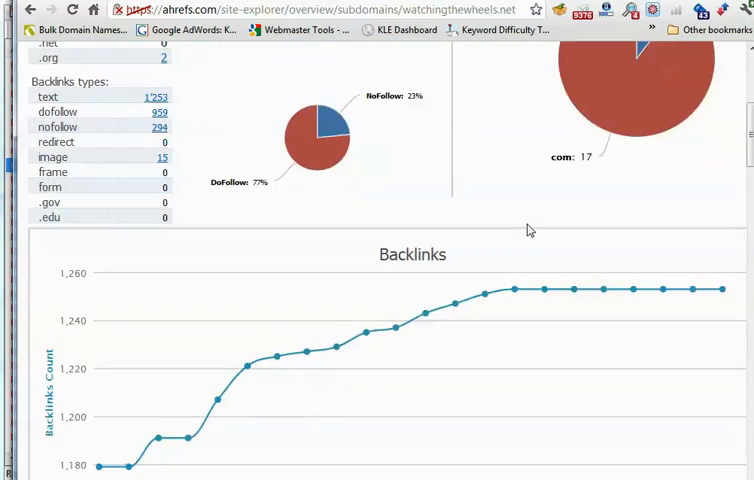
scroll("down", 3)
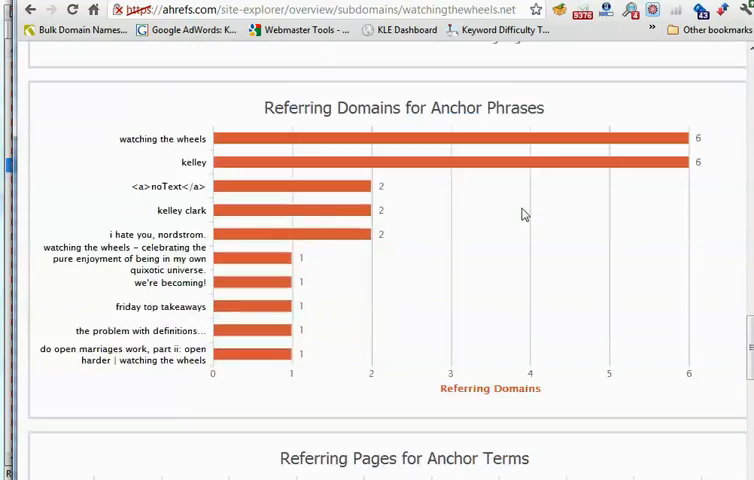
scroll("down", 3)
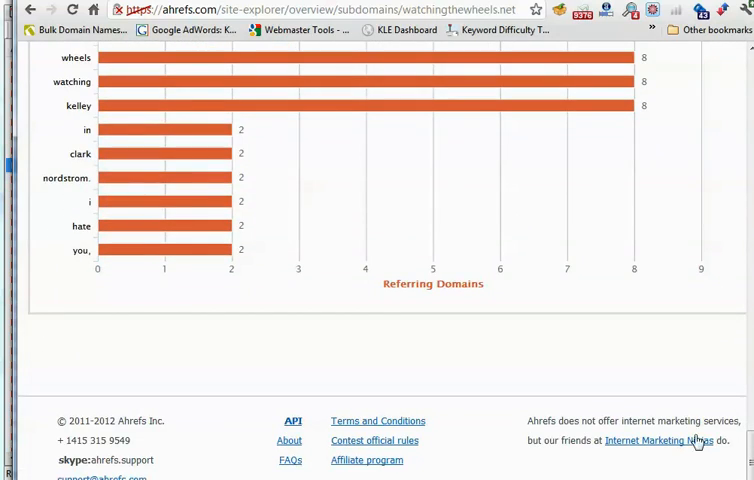
scroll("up", 3)
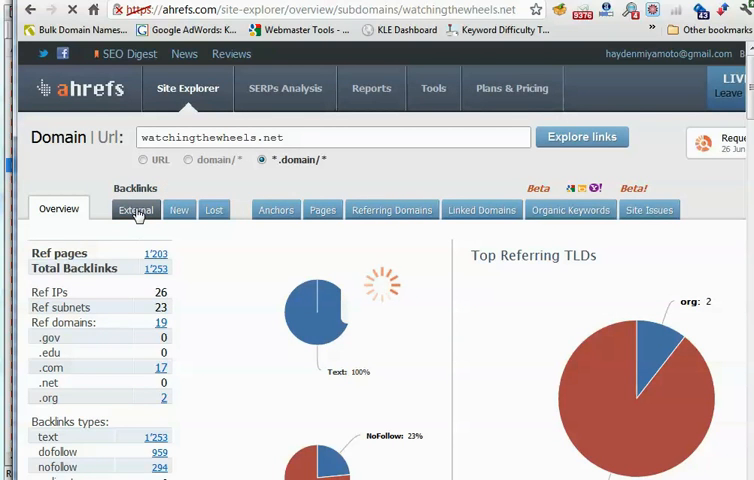
left_click(134, 210)
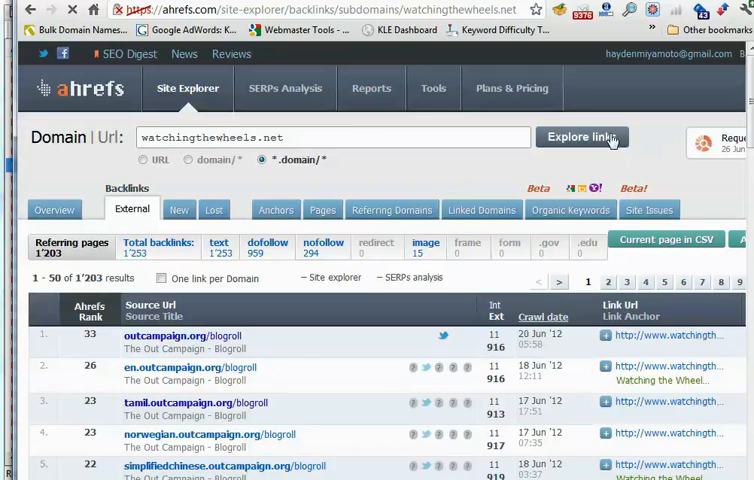
scroll("down", 3)
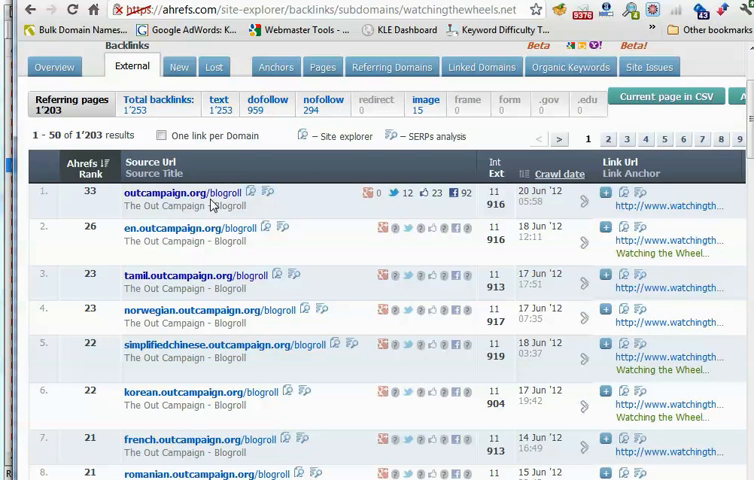
scroll("down", 3)
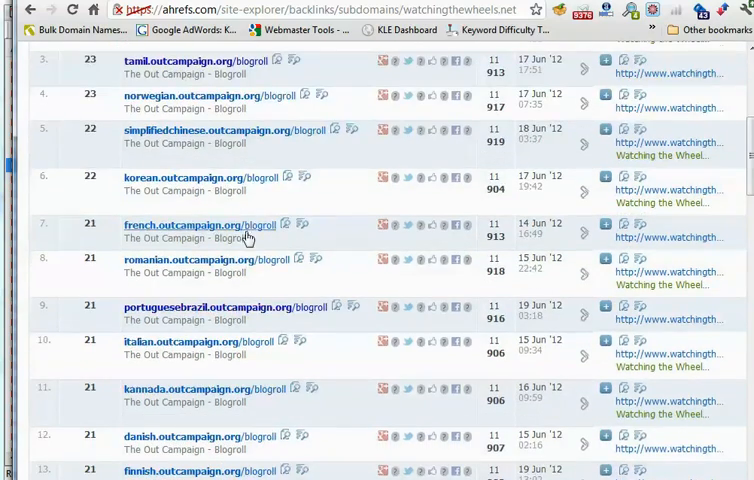
scroll("up", 3)
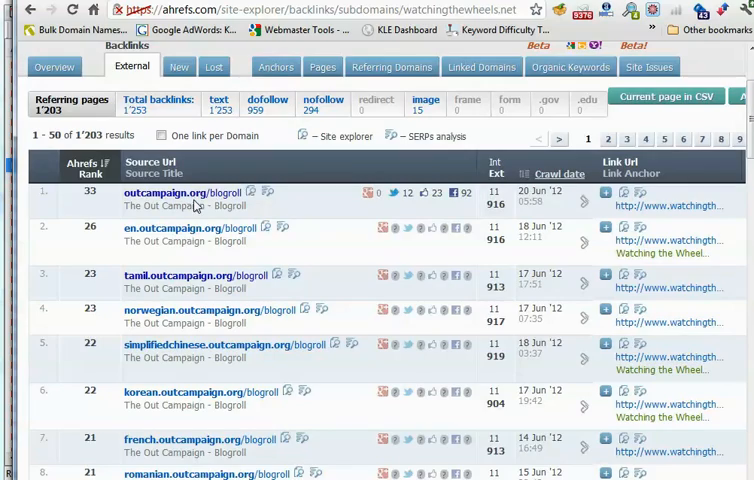
scroll("down", 3)
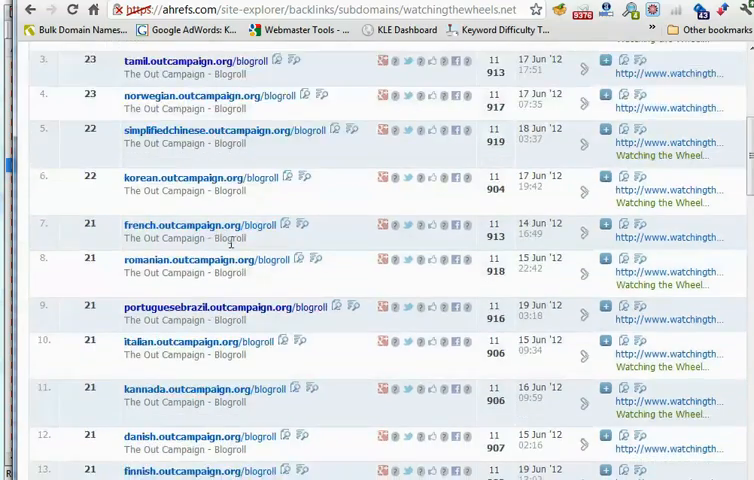
scroll("down", 3)
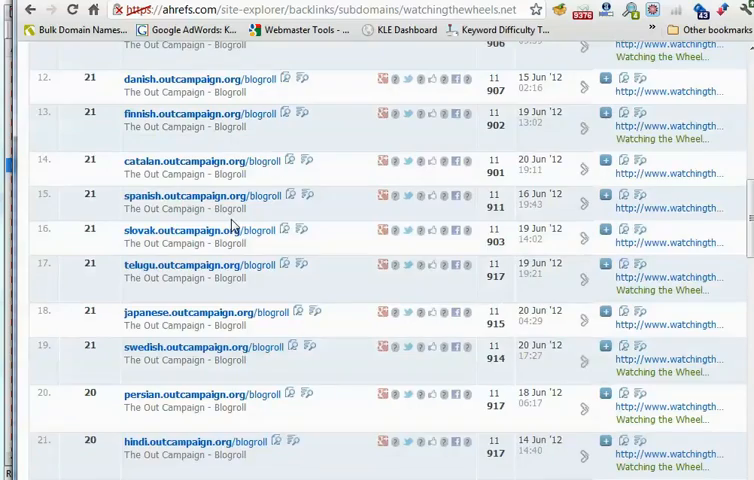
scroll("down", 3)
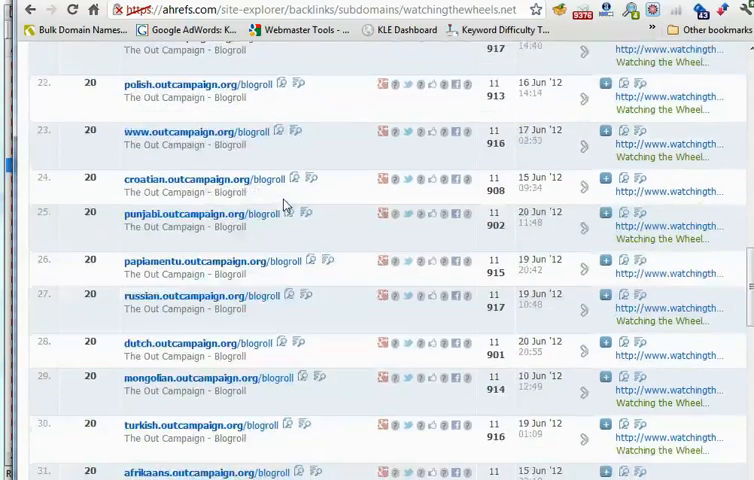
scroll("down", 3)
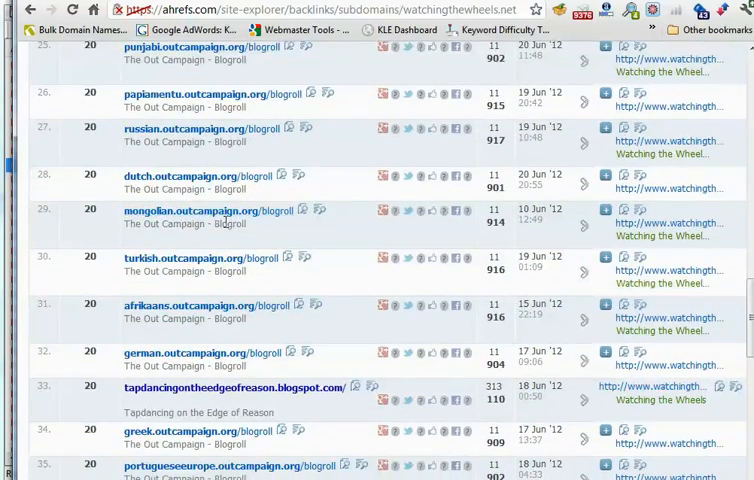
scroll("down", 3)
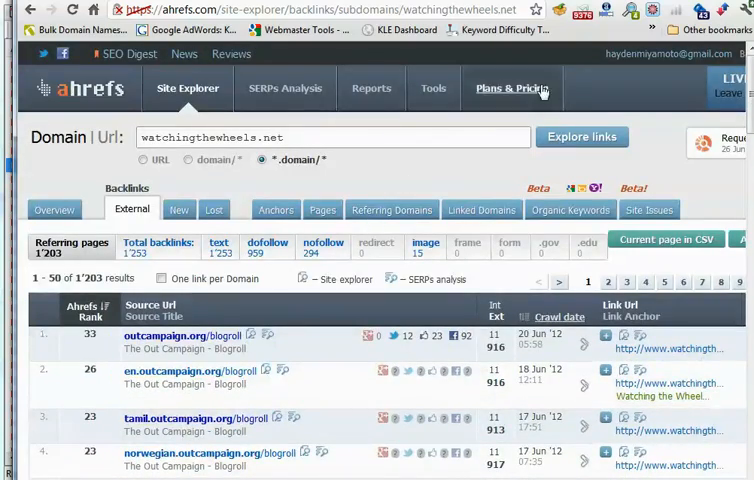
mouse_move(594, 98)
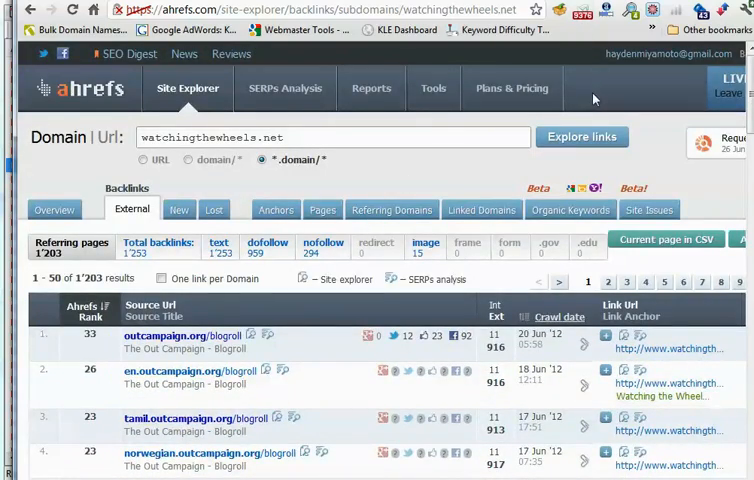
mouse_move(613, 124)
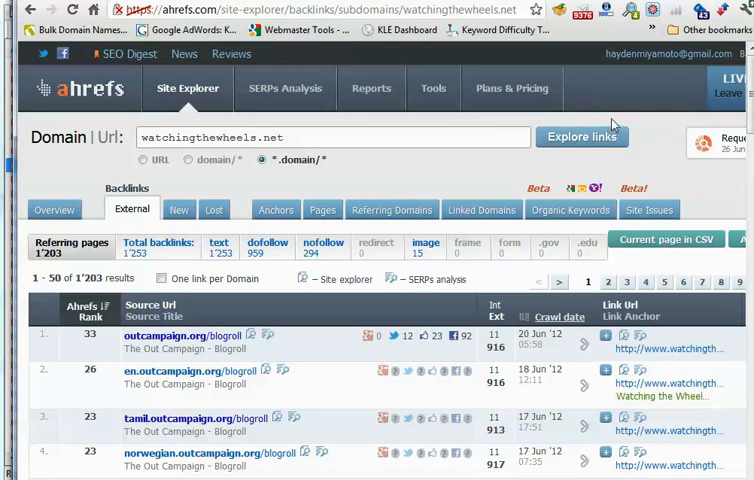
mouse_move(648, 155)
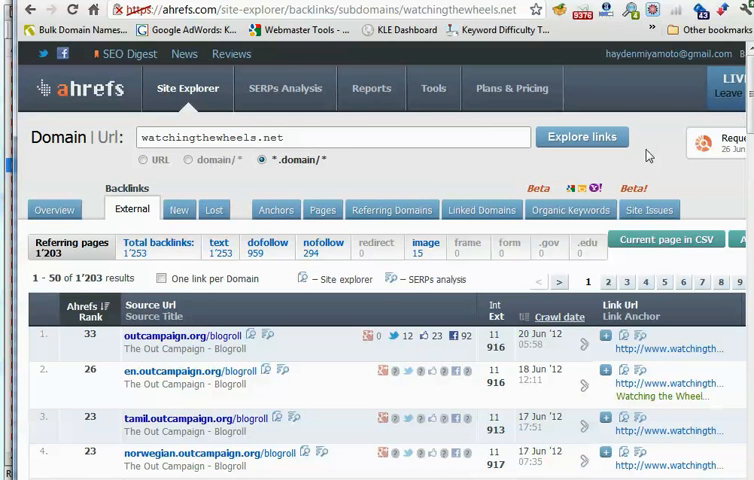
mouse_move(613, 72)
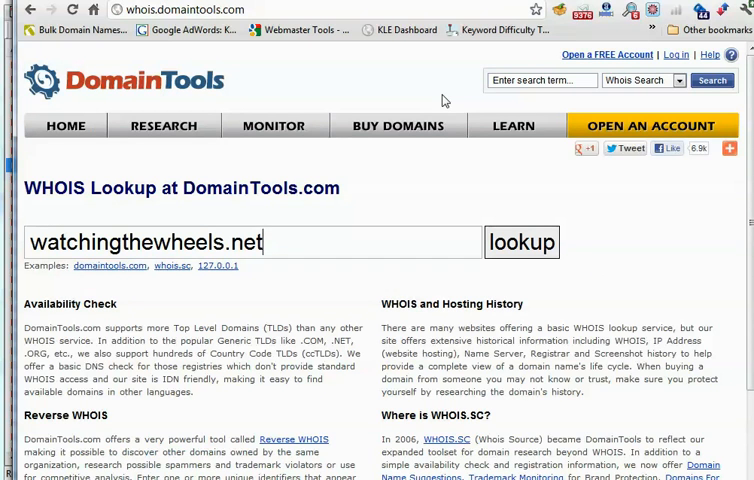
mouse_move(422, 53)
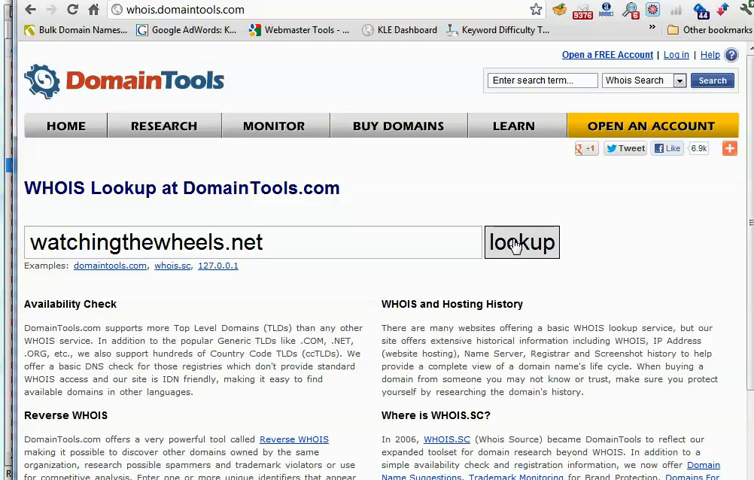
- Run a DomainTools WHOIS lookup for watchingthewheels.net, showing it unregistered and purchasable
left_click(522, 242)
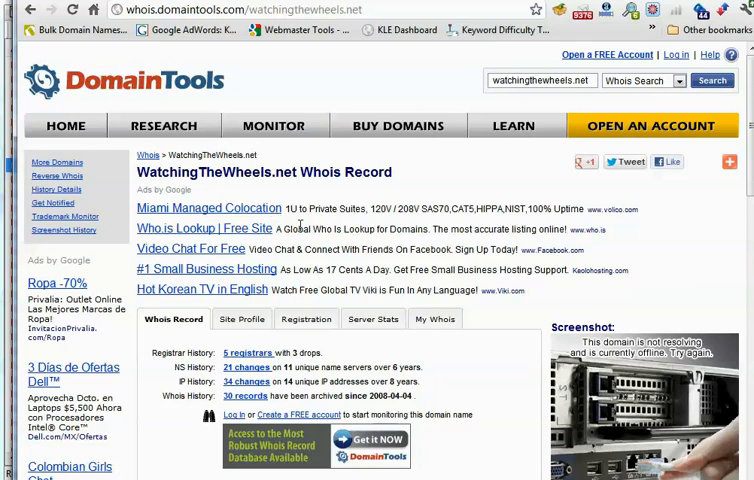
scroll("down", 3)
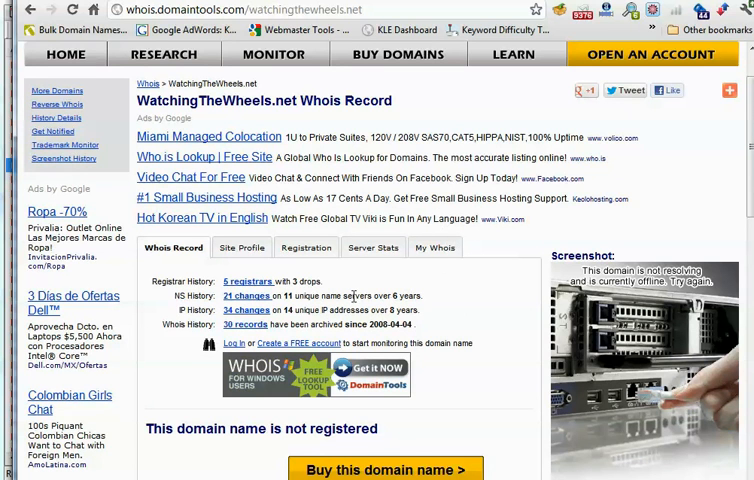
mouse_move(338, 278)
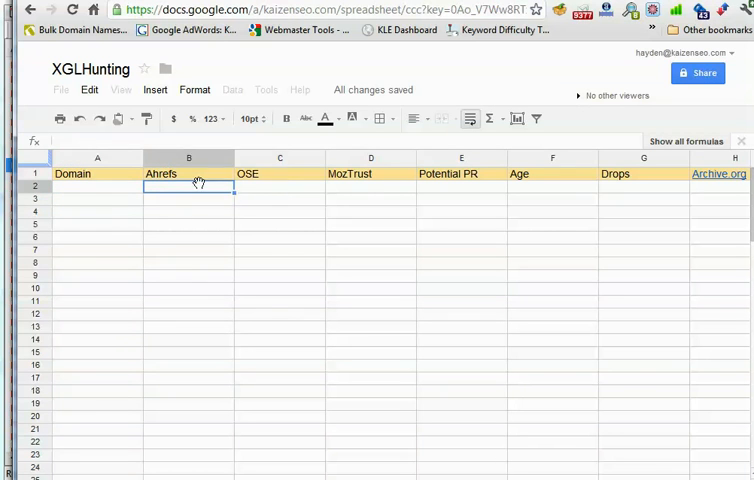
left_click(280, 186)
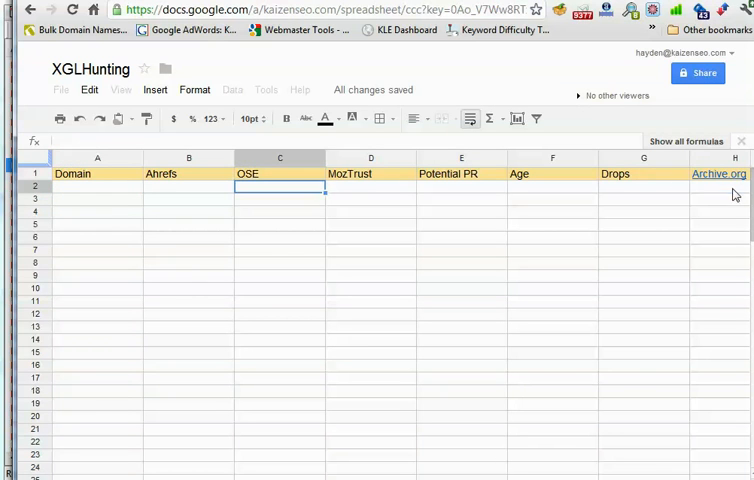
left_click(734, 186)
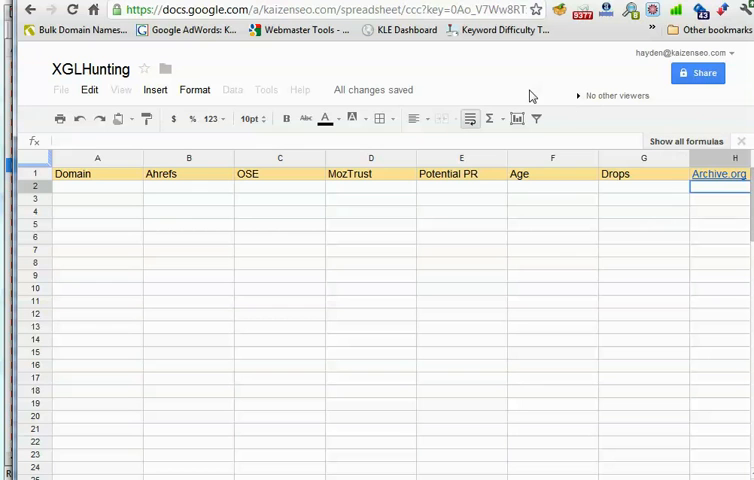
mouse_move(531, 83)
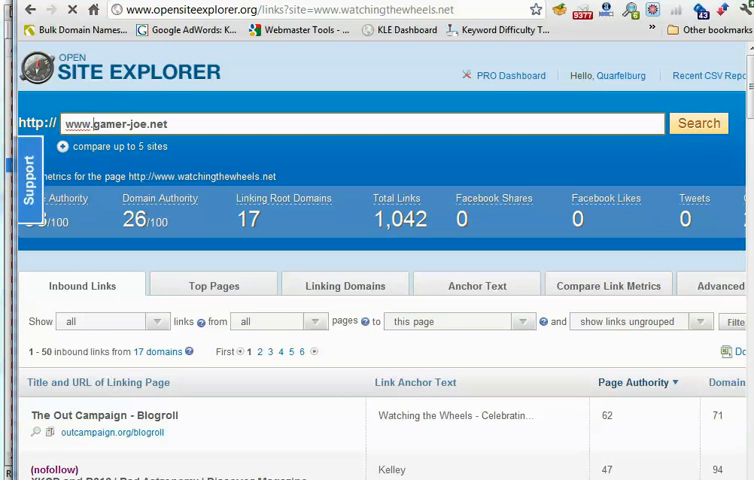
left_click(698, 123)
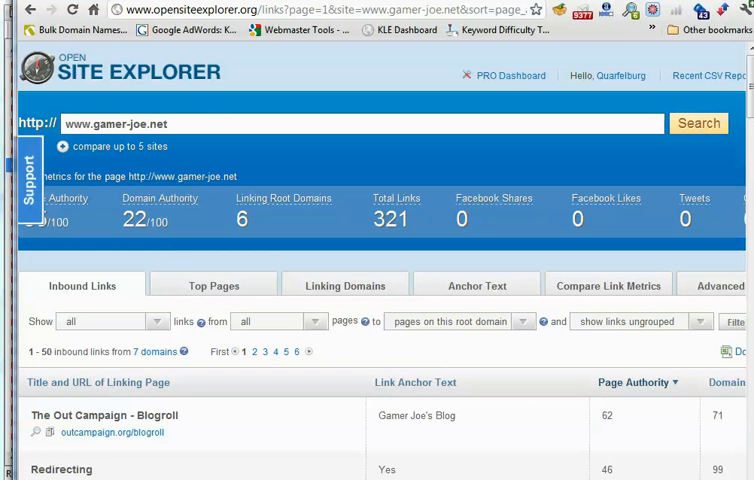
scroll("down", 3)
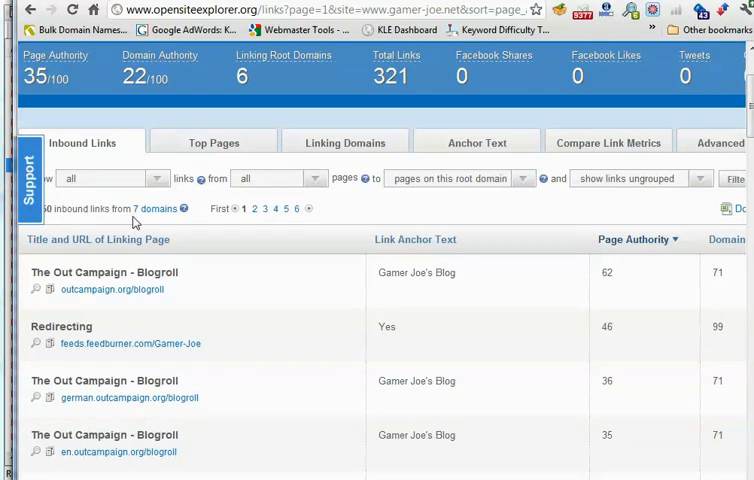
mouse_move(295, 258)
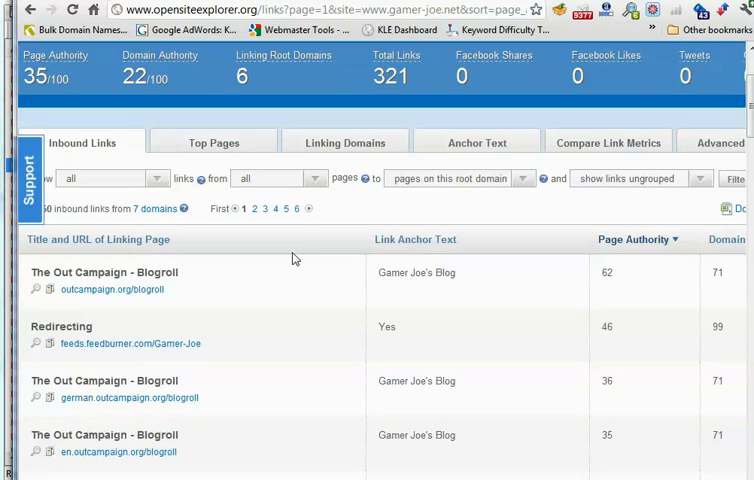
scroll("down", 3)
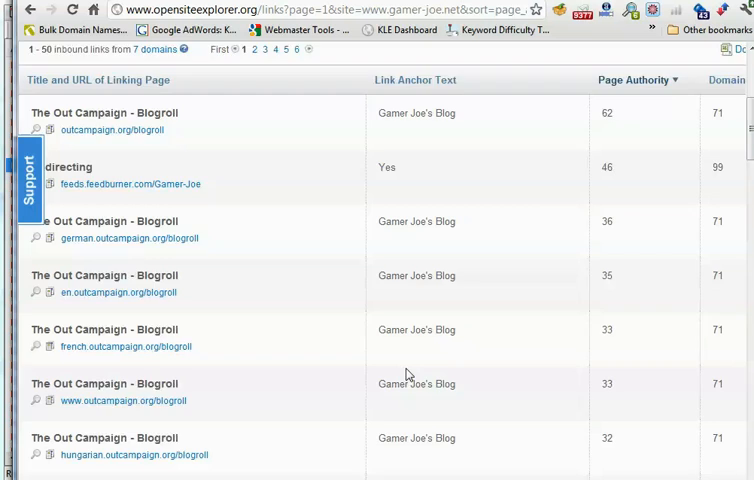
scroll("down", 3)
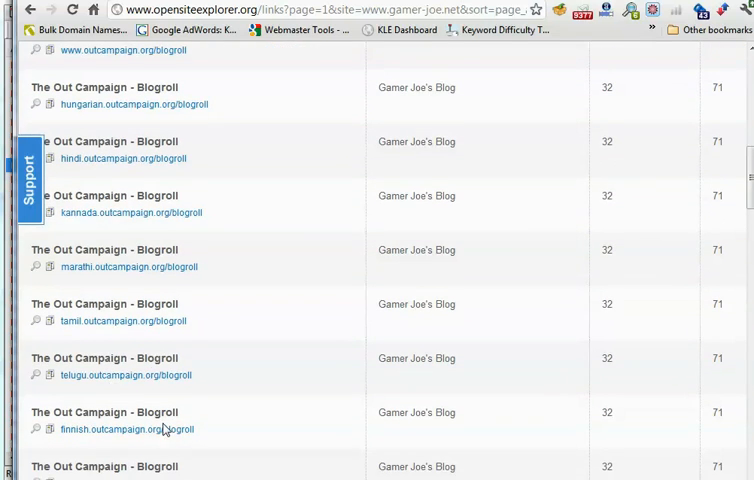
scroll("up", 3)
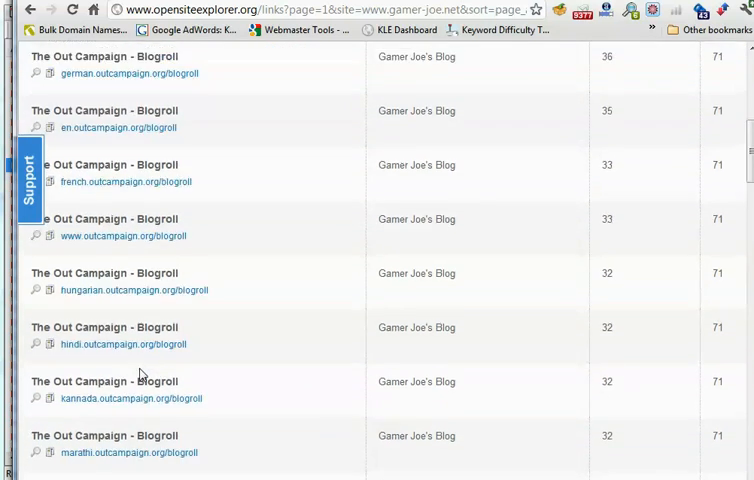
scroll("up", 3)
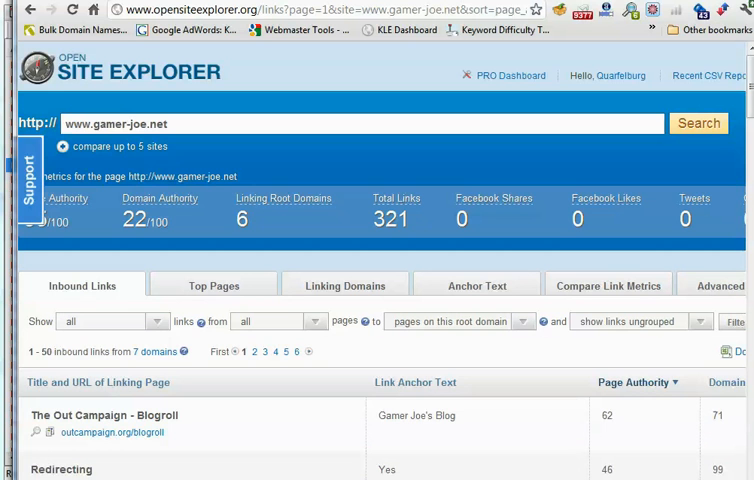
scroll("down", 3)
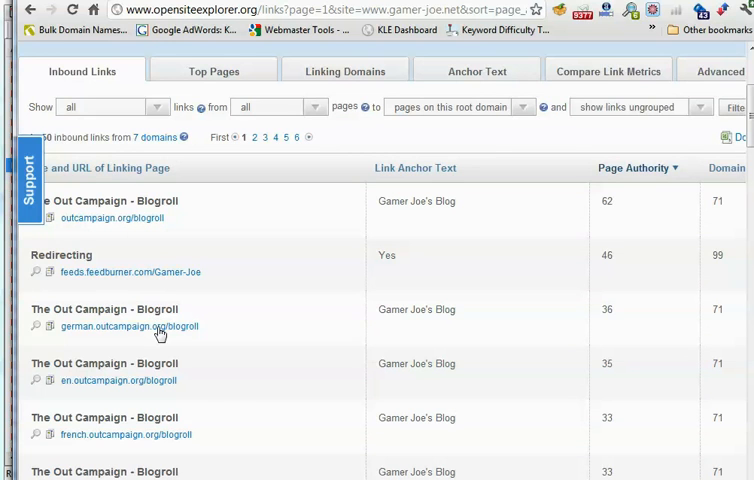
- Search the German Out Campaign blogroll for 'english' (1,646 matches), ending on outcampaign.org's homepage
left_click(128, 326)
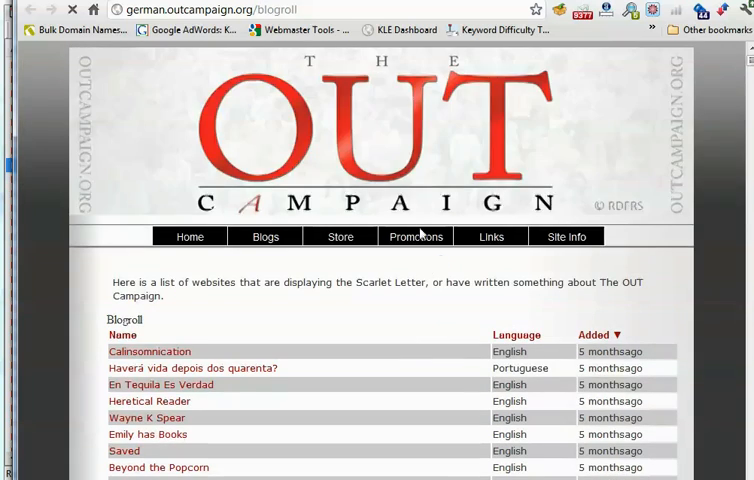
scroll("down", 3)
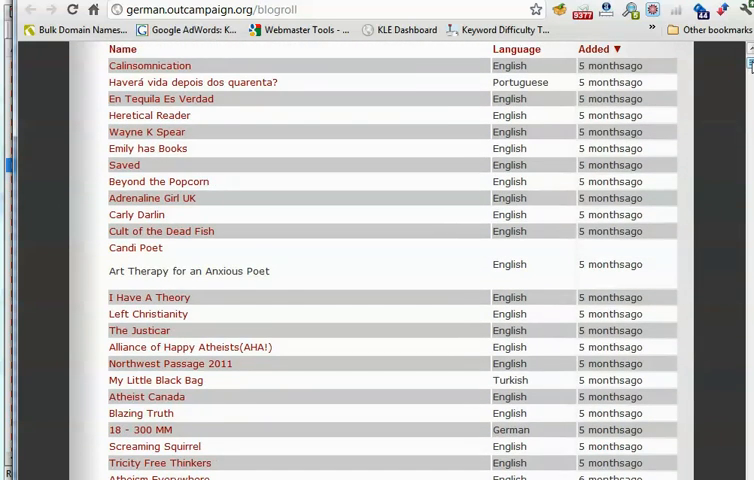
scroll("up", 3)
type("enfli")
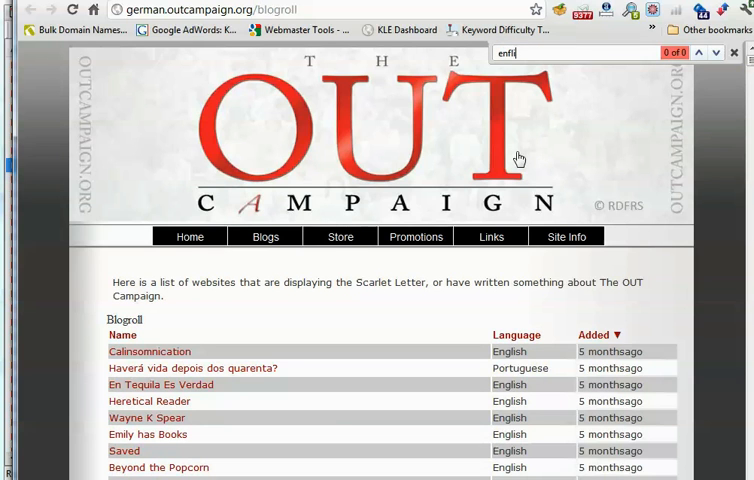
type("english")
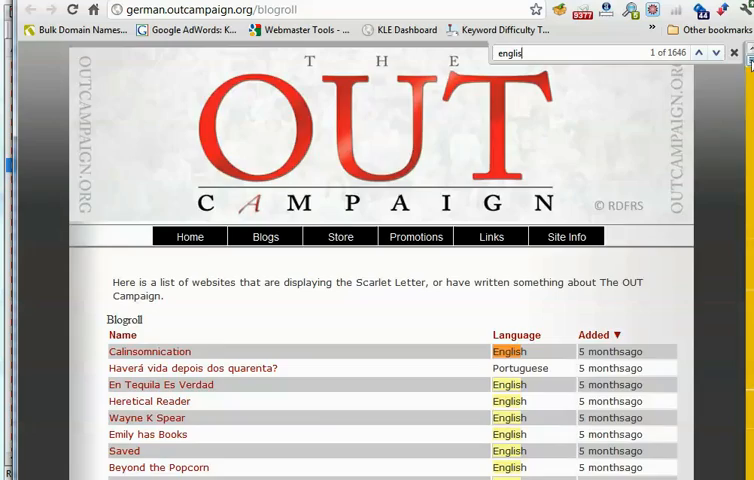
scroll("down", 3)
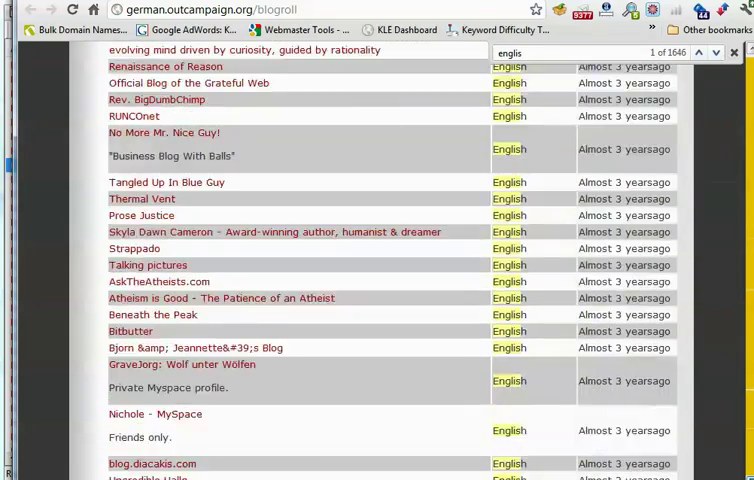
scroll("down", 3)
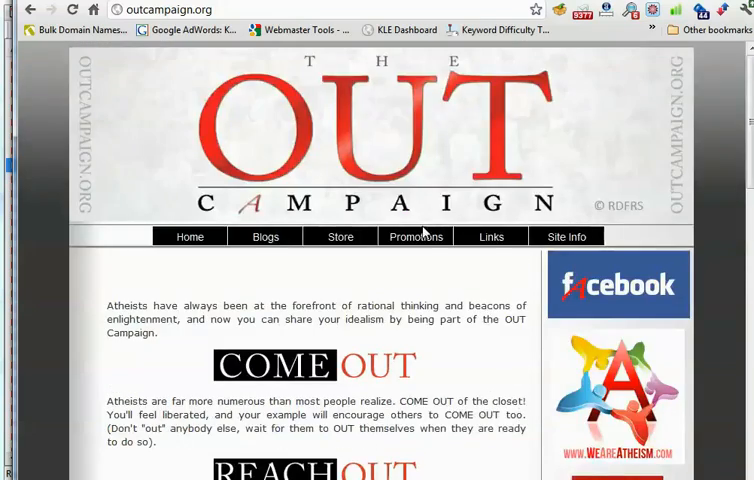
- Open the Spanish version of outcampaign.org and scroll through its homepage
scroll("down", 3)
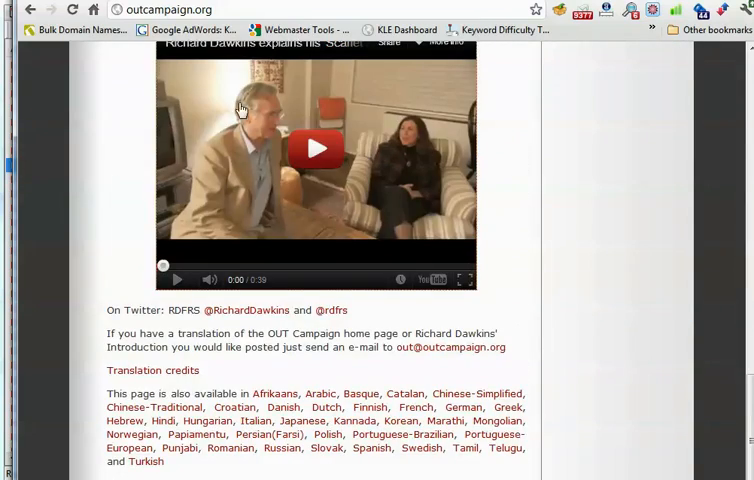
mouse_move(575, 86)
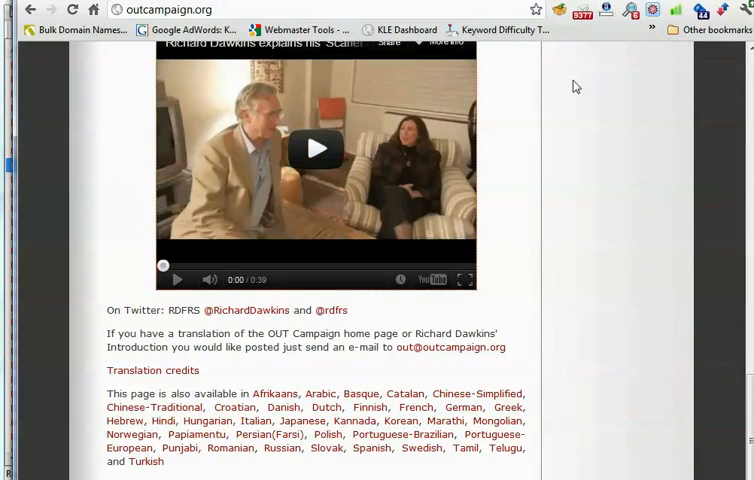
double_click(275, 393)
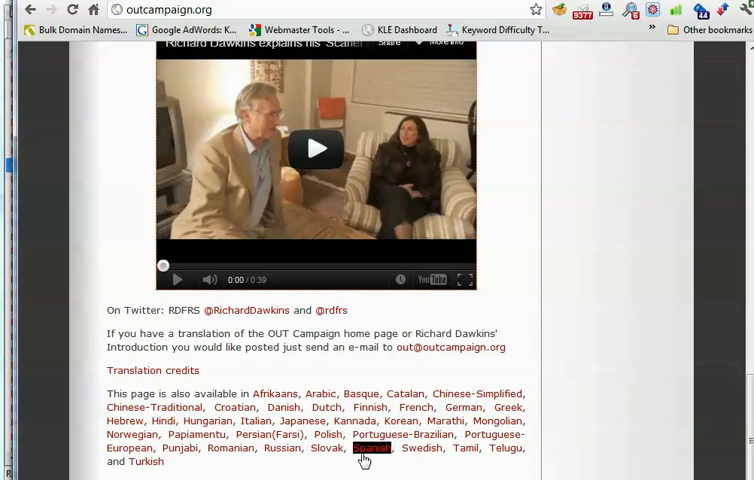
left_click(375, 448)
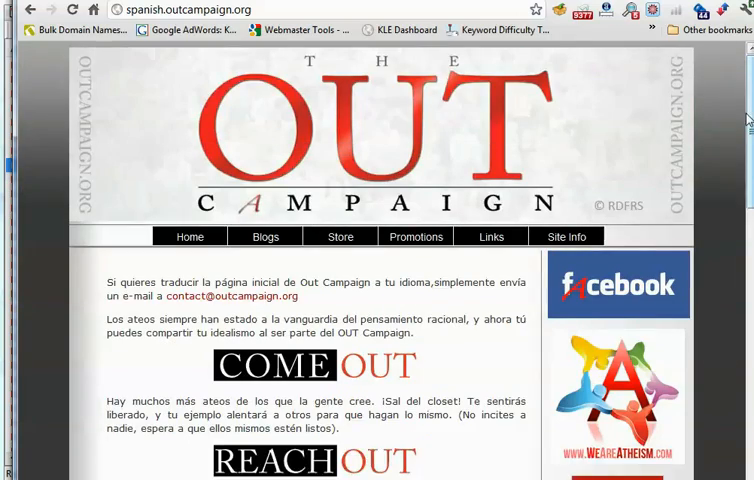
scroll("down", 3)
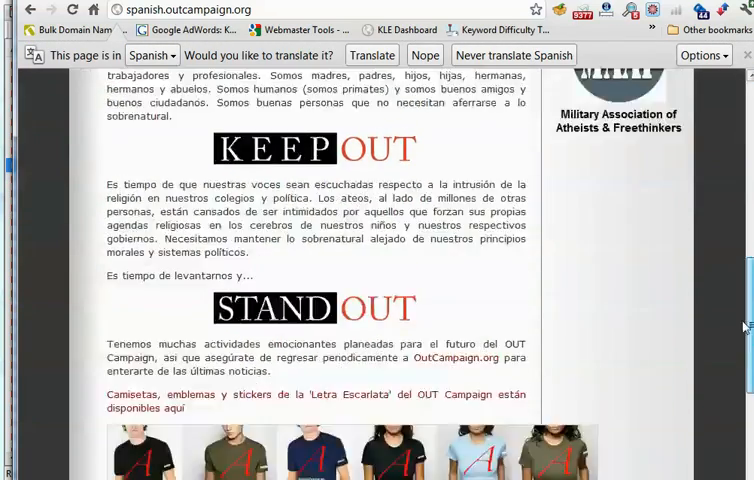
scroll("down", 3)
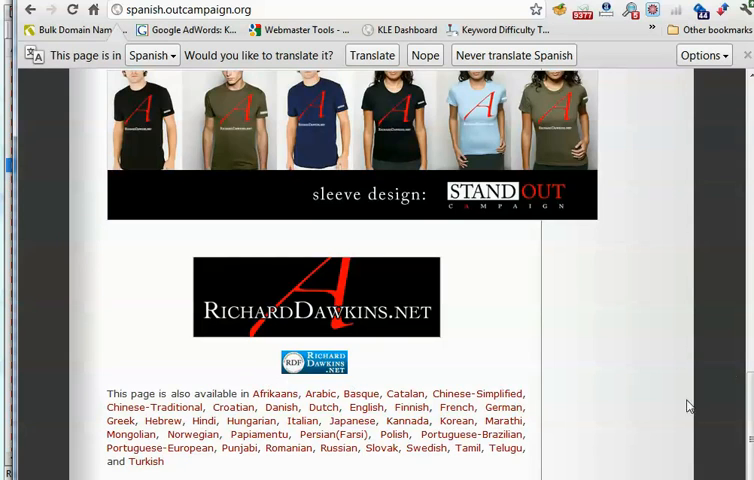
scroll("up", 3)
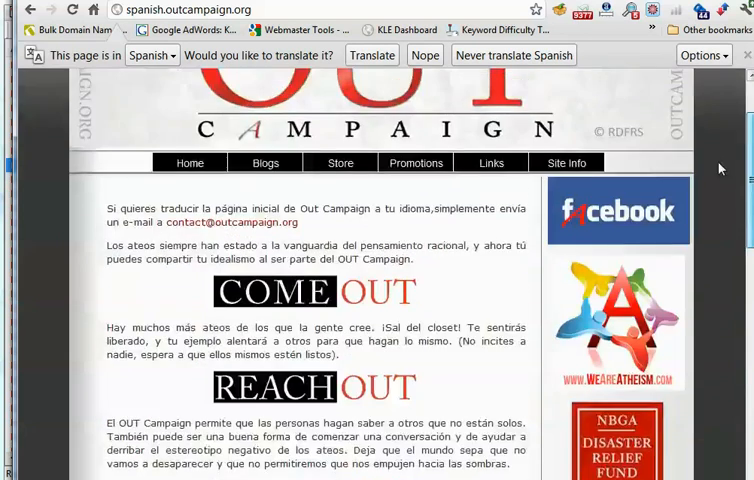
- Glance at the Spanish site's Blogroll, then return to the Spanish homepage's language list
left_click(265, 209)
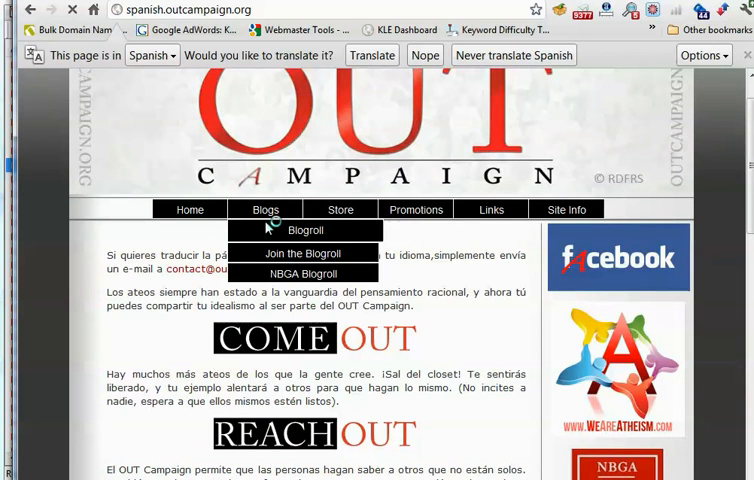
left_click(297, 230)
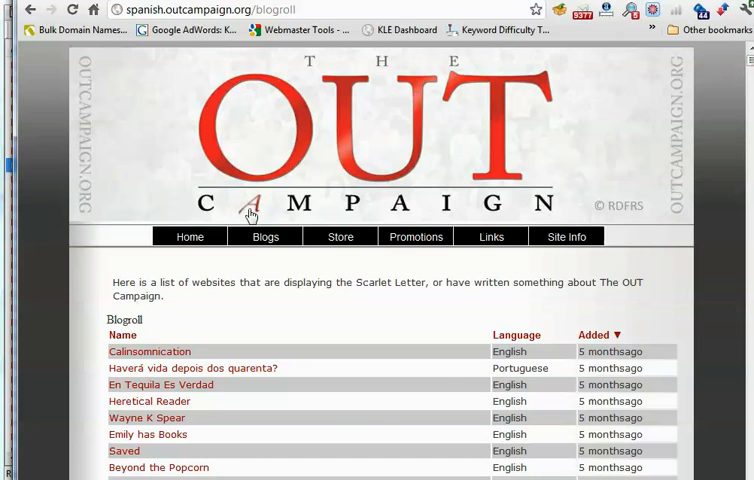
left_click(189, 181)
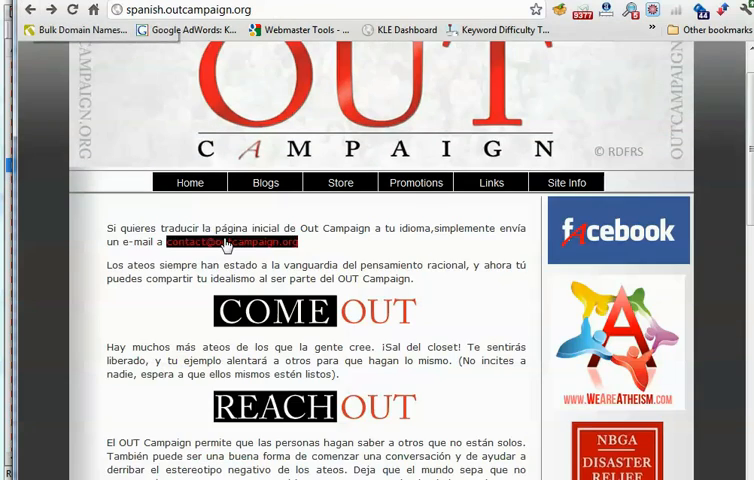
scroll("down", 3)
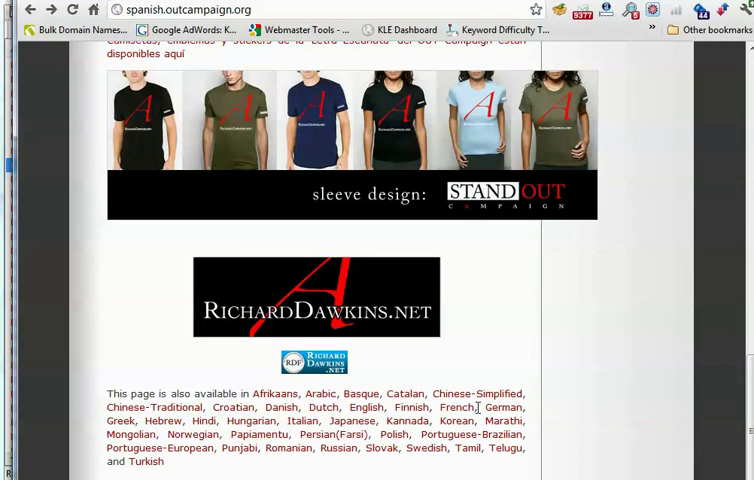
mouse_move(465, 385)
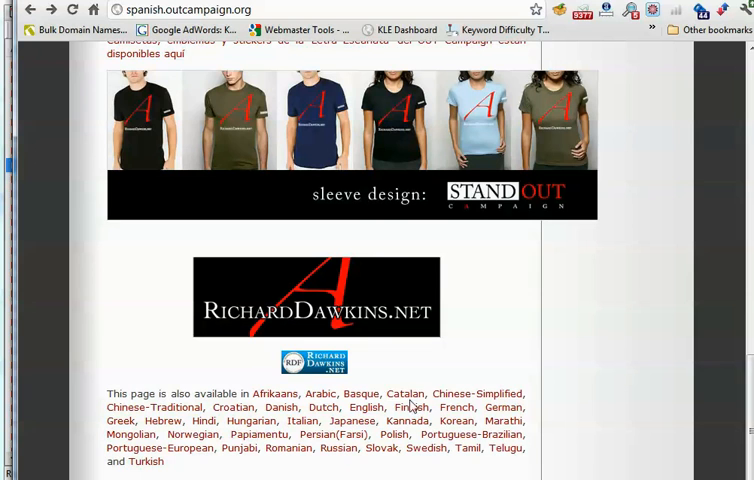
double_click(481, 393)
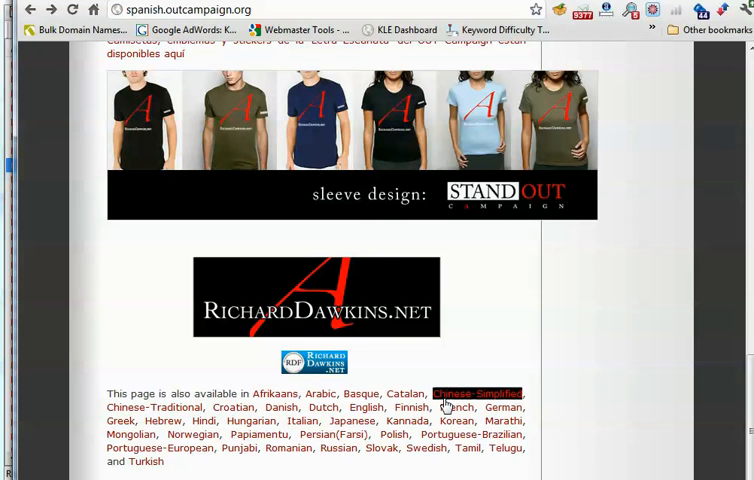
mouse_move(457, 420)
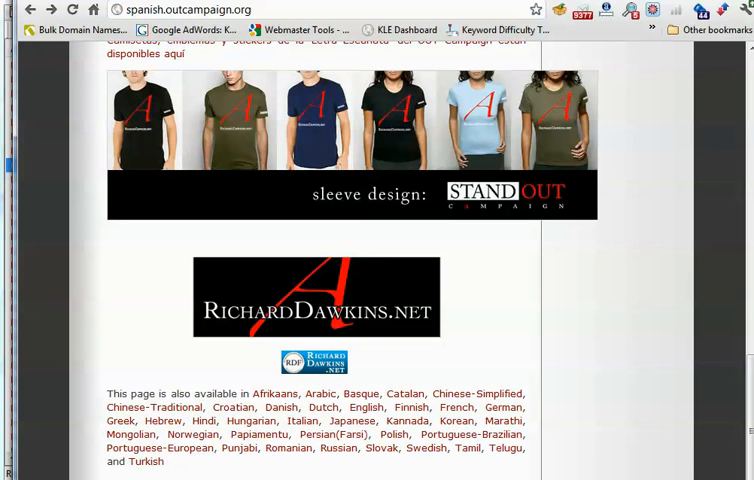
mouse_move(550, 452)
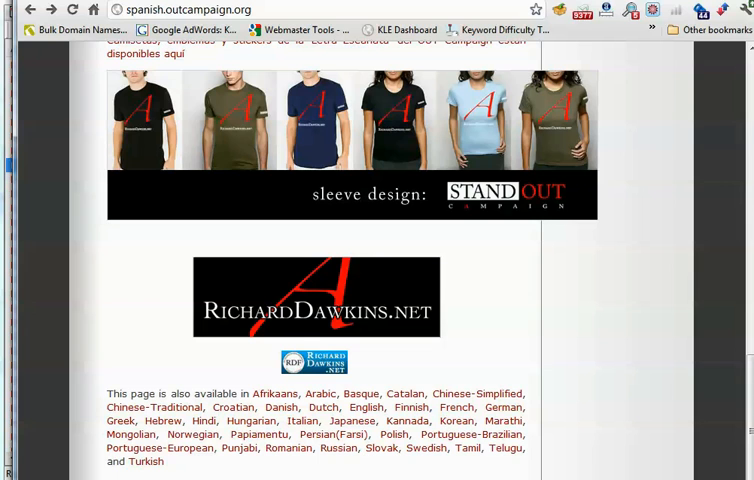
mouse_move(561, 460)
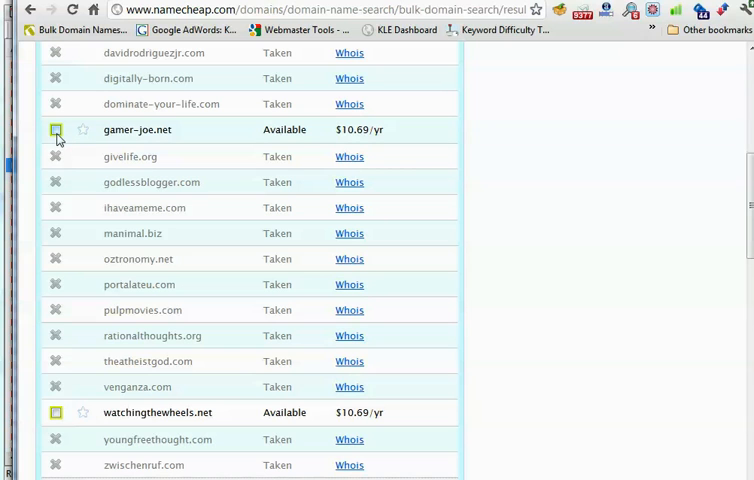
- Add gamer-joe.net and watchingthewheels.net to the Namecheap cart, totalling 4 items at $21.74
left_click(56, 129)
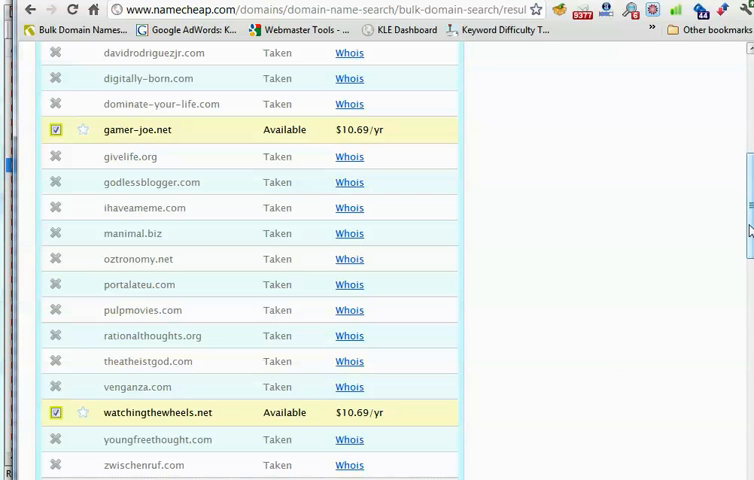
scroll("up", 3)
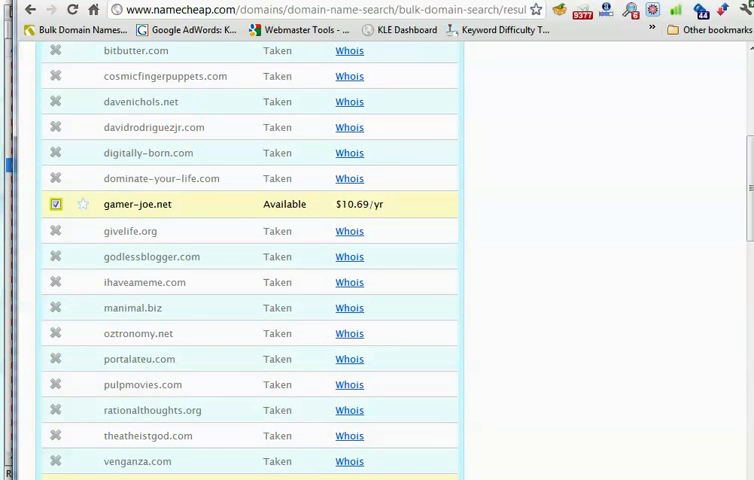
scroll("down", 3)
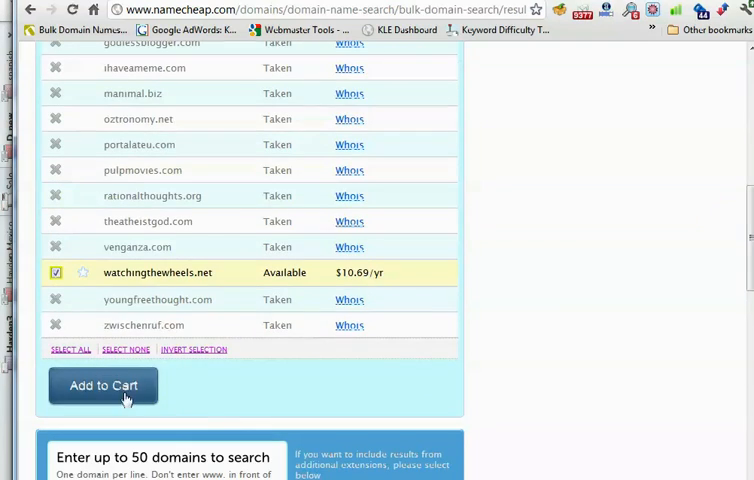
left_click(103, 385)
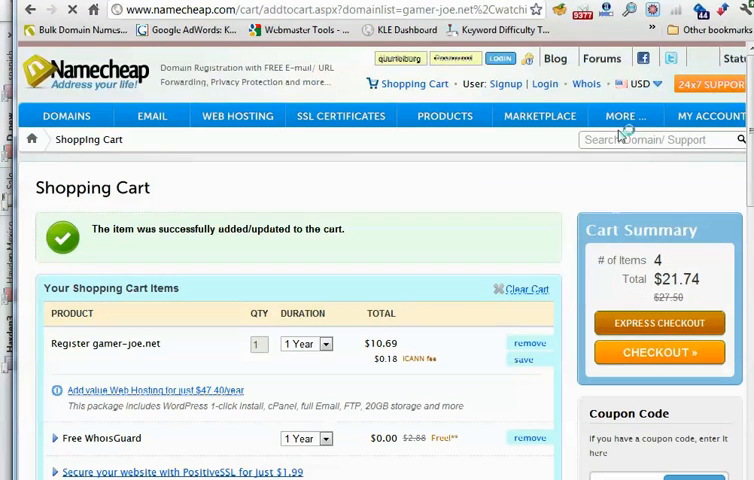
scroll("down", 3)
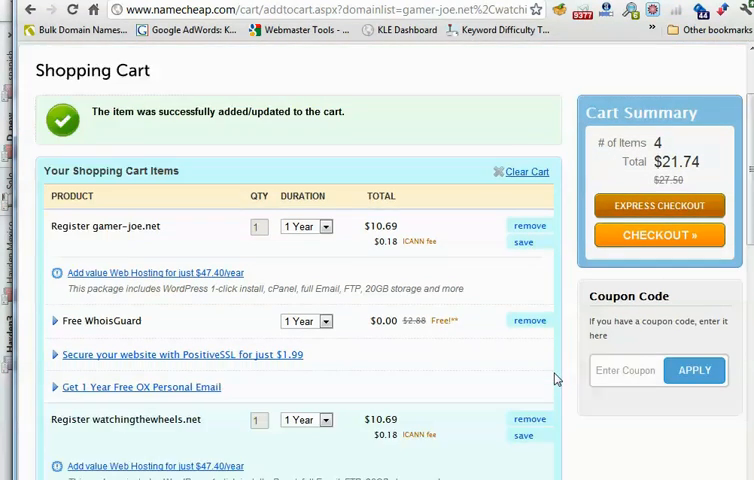
scroll("up", 3)
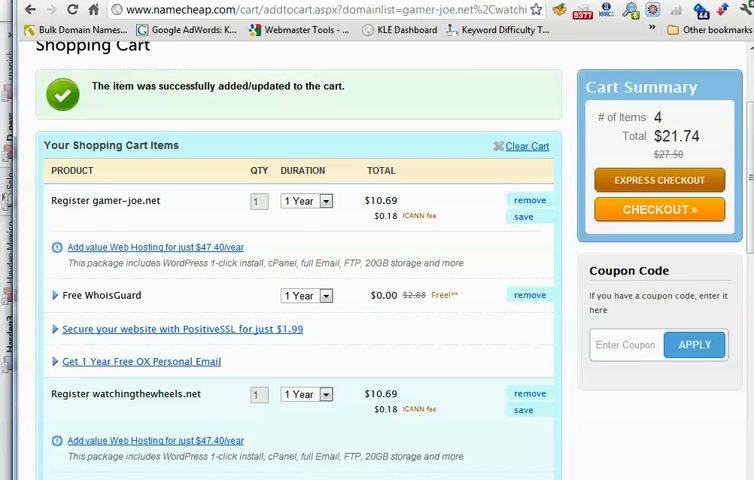
mouse_move(587, 461)
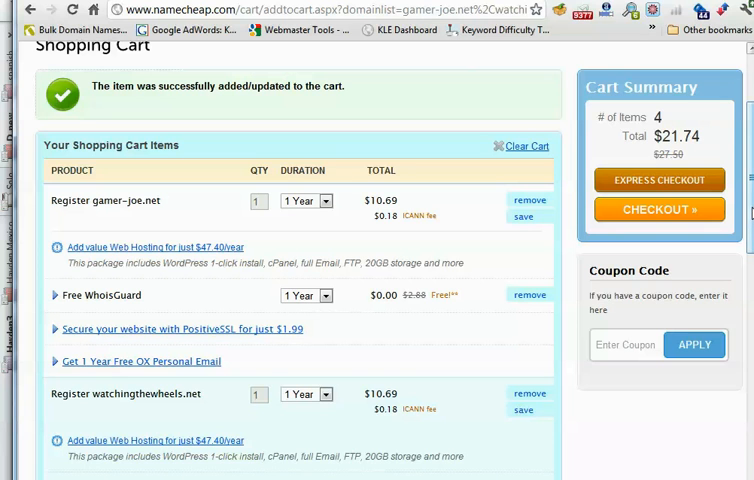
mouse_move(616, 377)
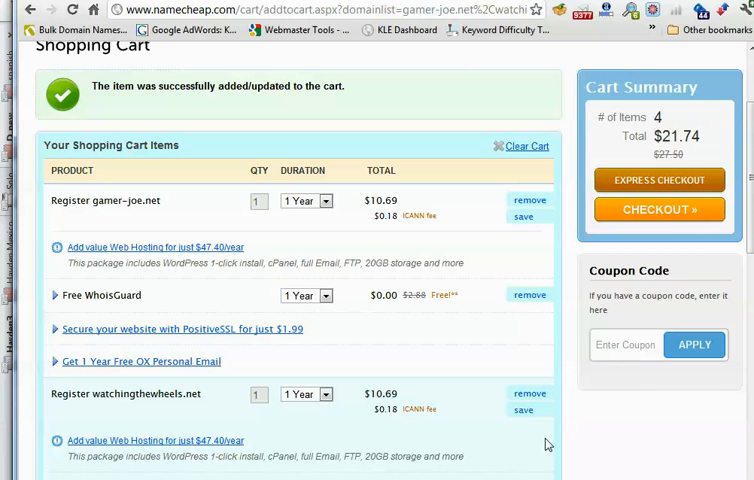
mouse_move(636, 419)
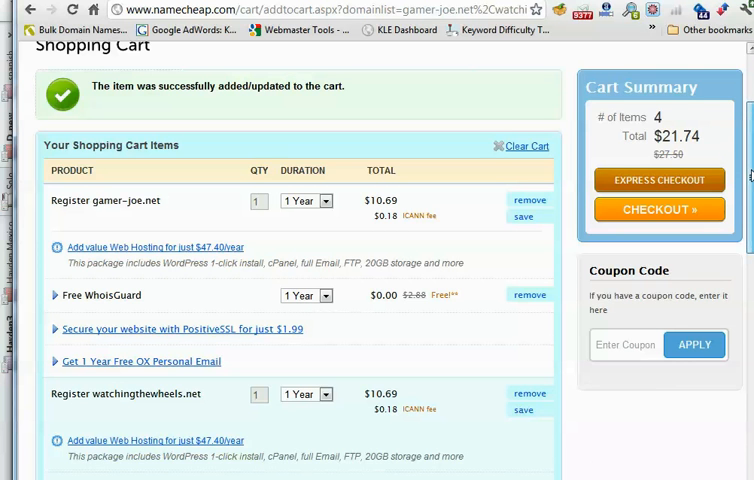
scroll("down", 3)
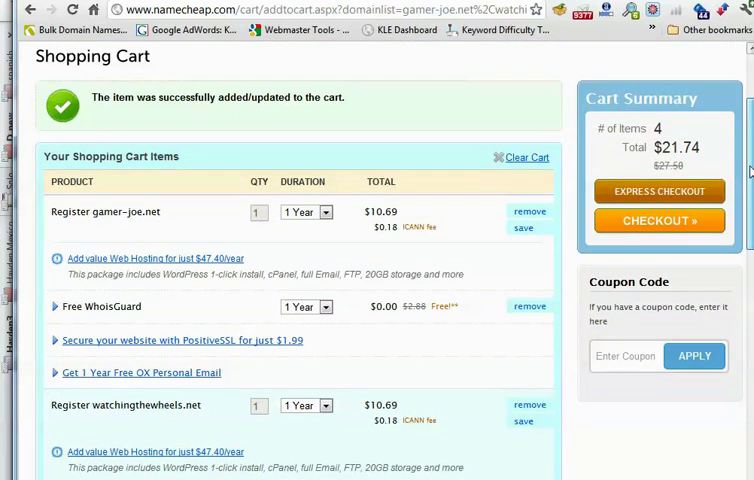
scroll("up", 3)
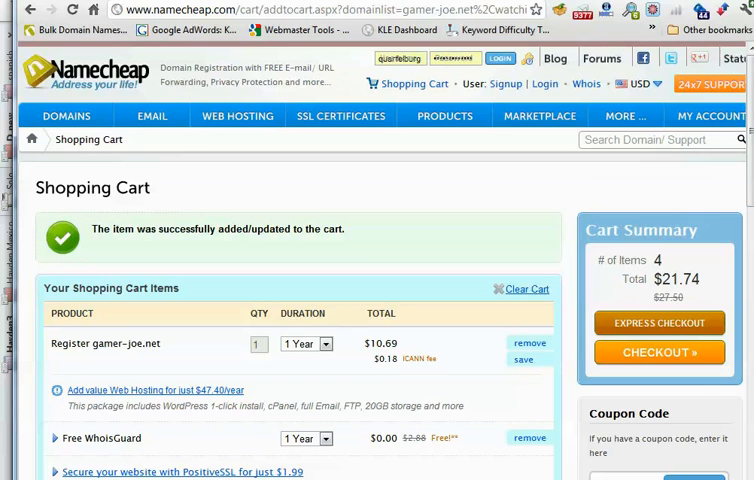
scroll("down", 3)
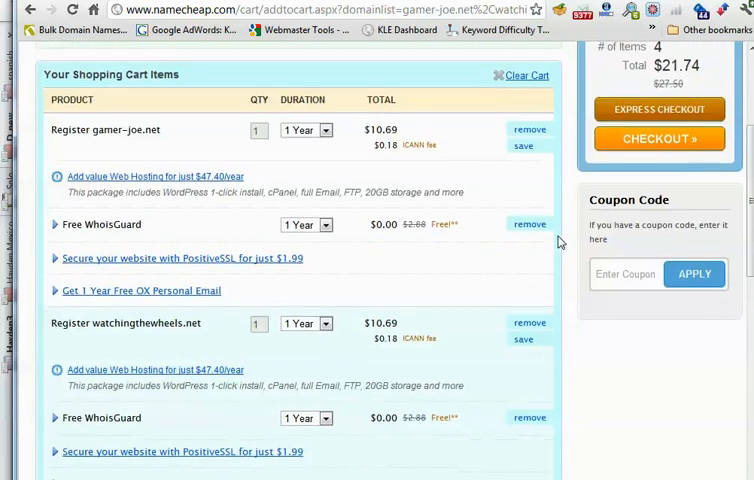
scroll("down", 3)
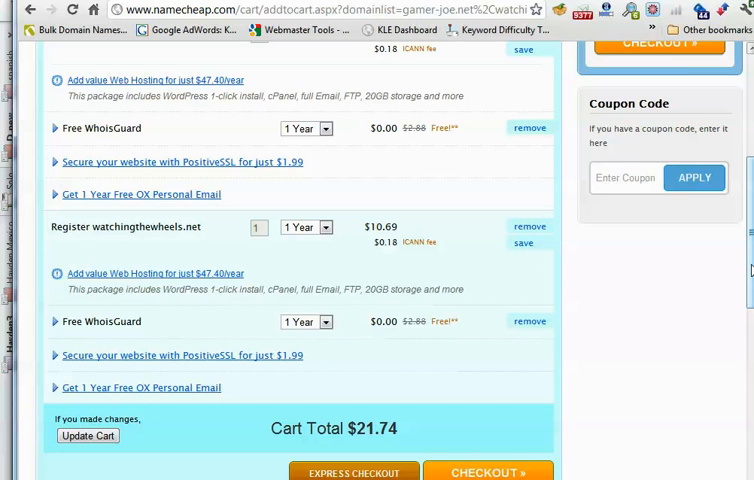
scroll("up", 3)
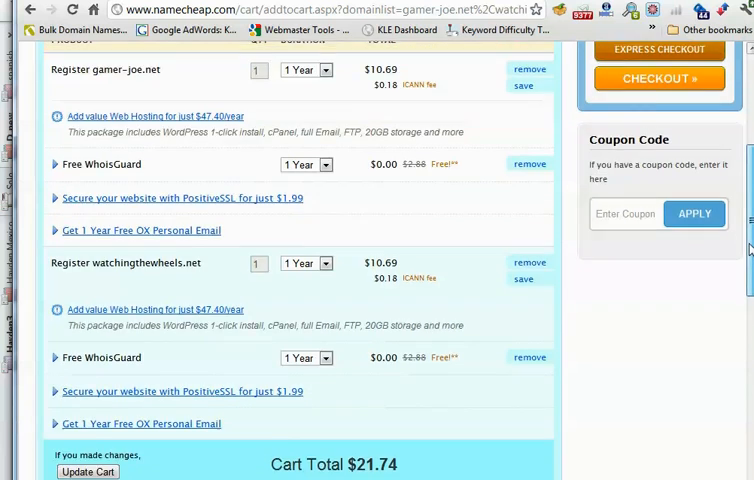
scroll("down", 3)
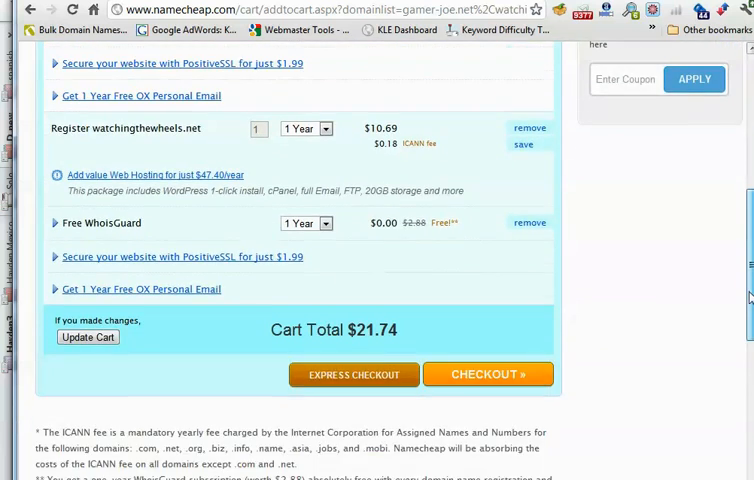